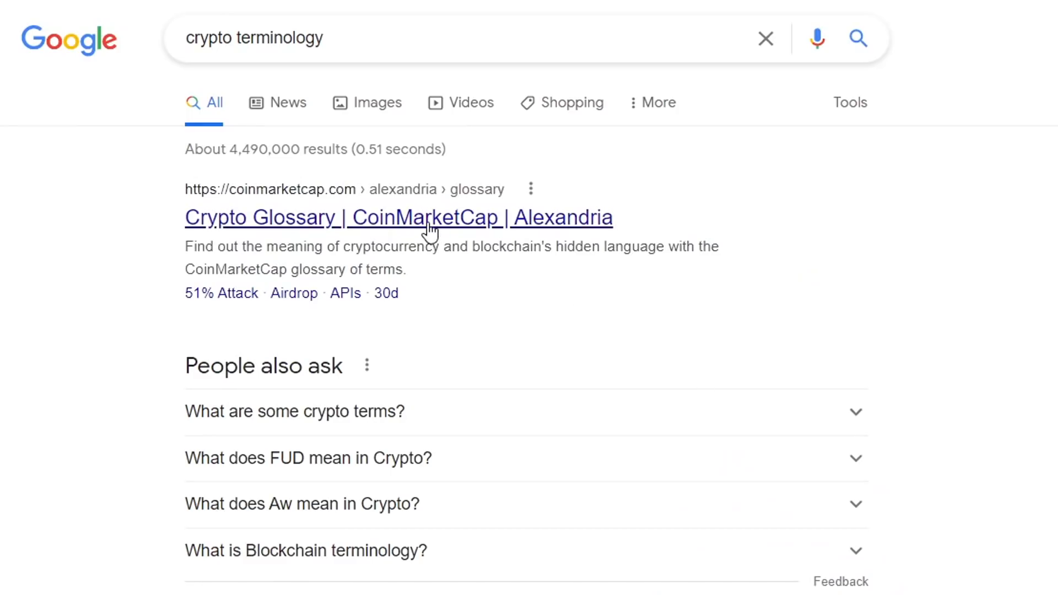
Step: Read the CoinMarketCap crypto glossary from the 'crypto terminology' search results
click(398, 218)
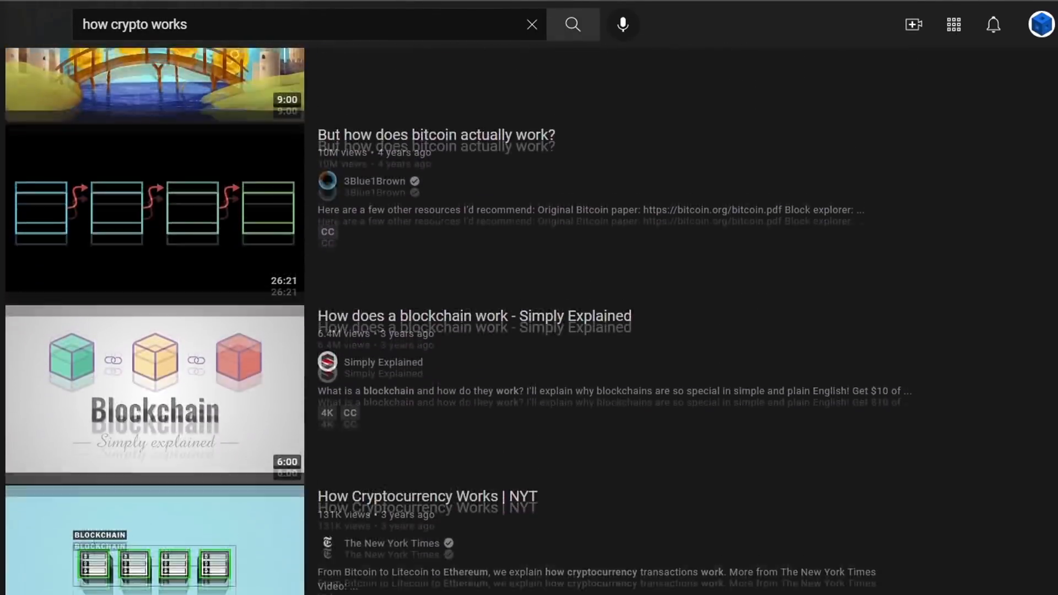
scroll(down, 3)
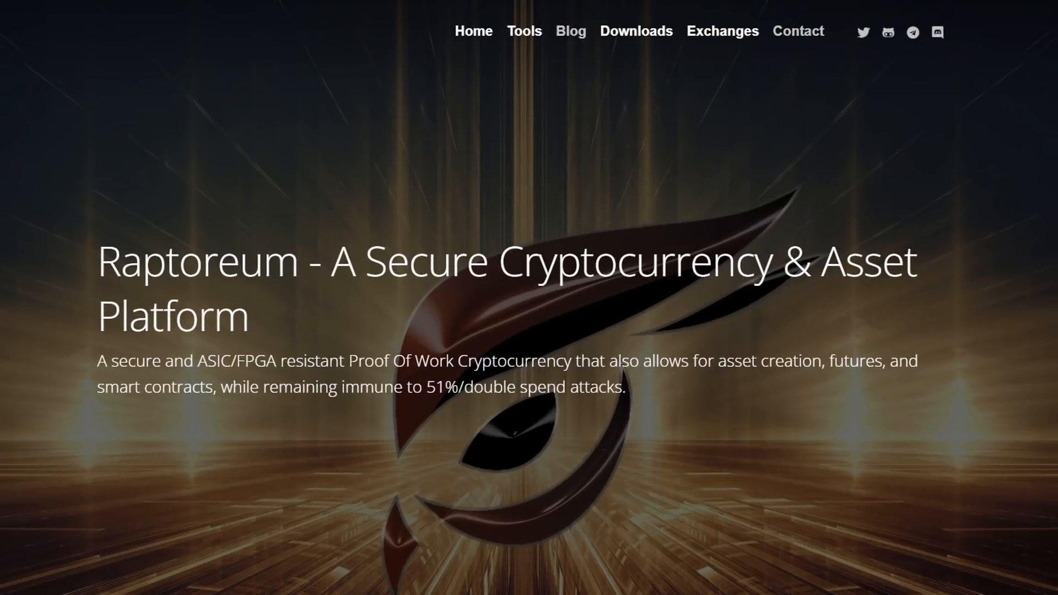
Step: Scroll the home page past Why Raptoreum to the Raptoreum Features cards
scroll(down, 3)
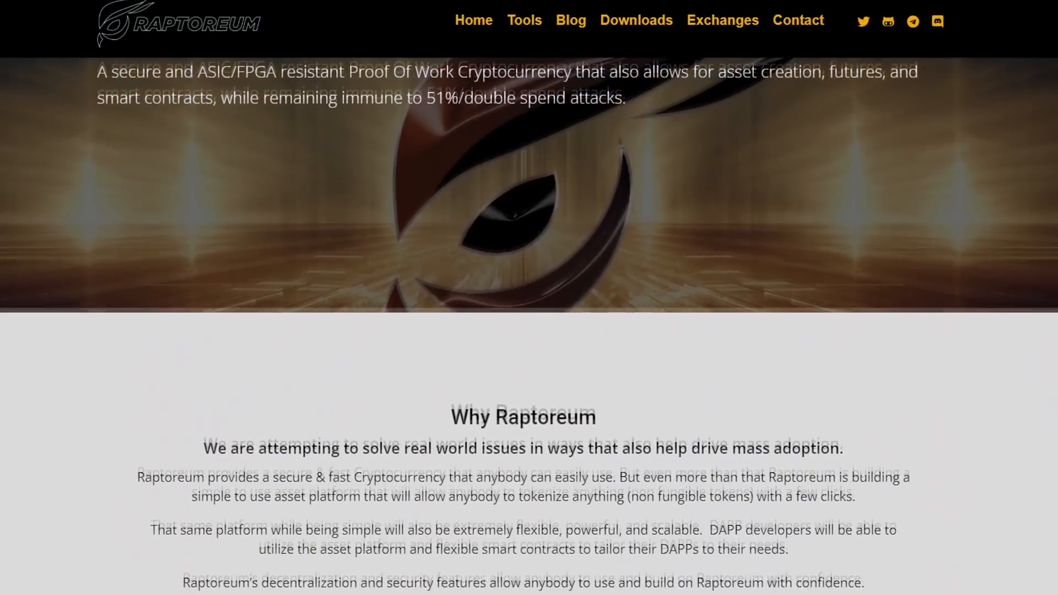
scroll(down, 3)
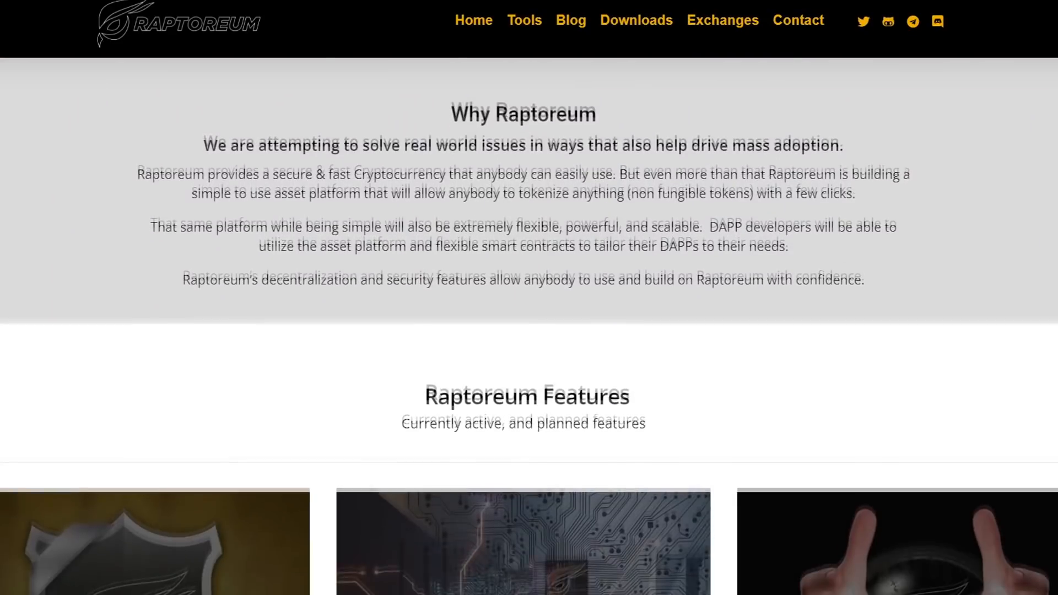
scroll(down, 3)
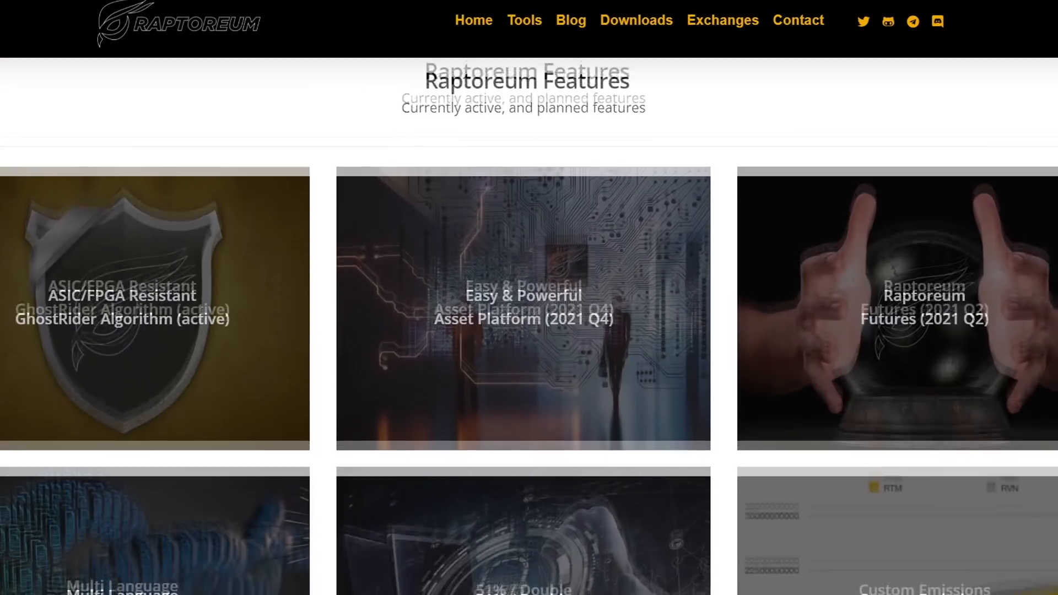
scroll(down, 3)
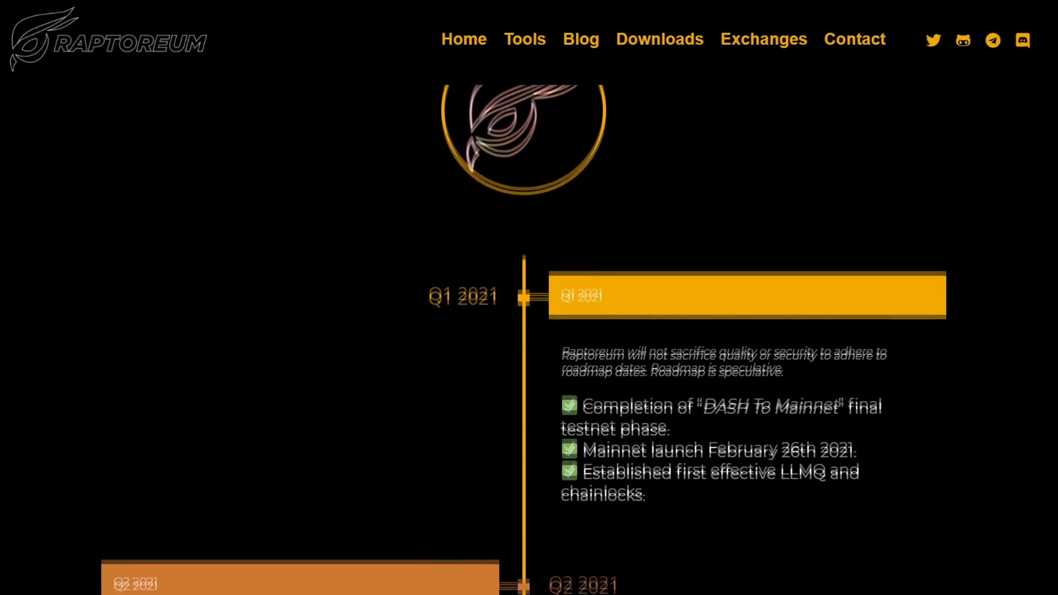
Step: Scroll through the roadmap milestones from Q1 to Q4 2021
scroll(down, 3)
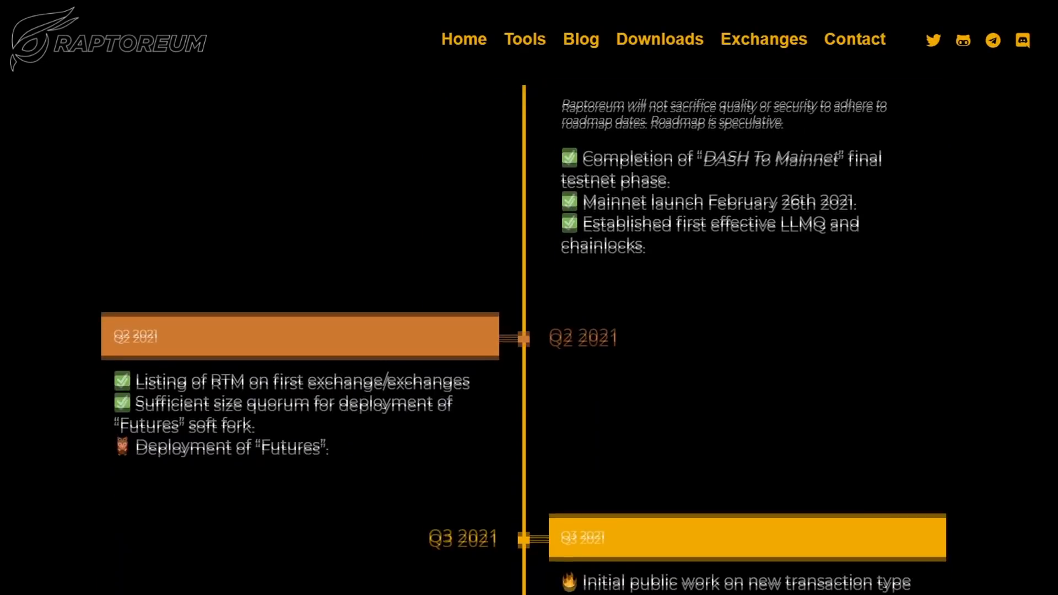
scroll(down, 3)
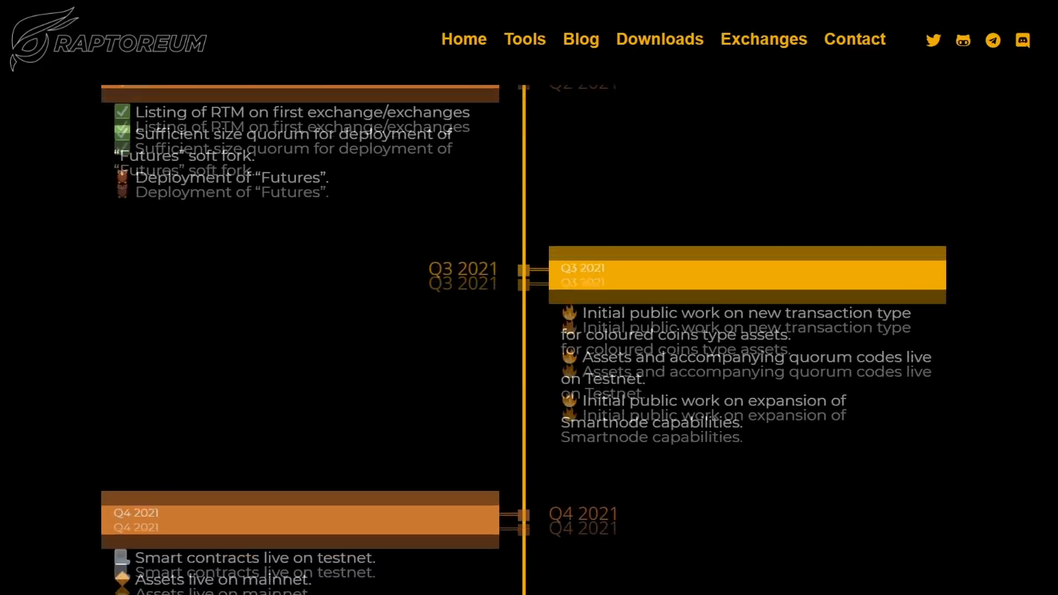
scroll(down, 3)
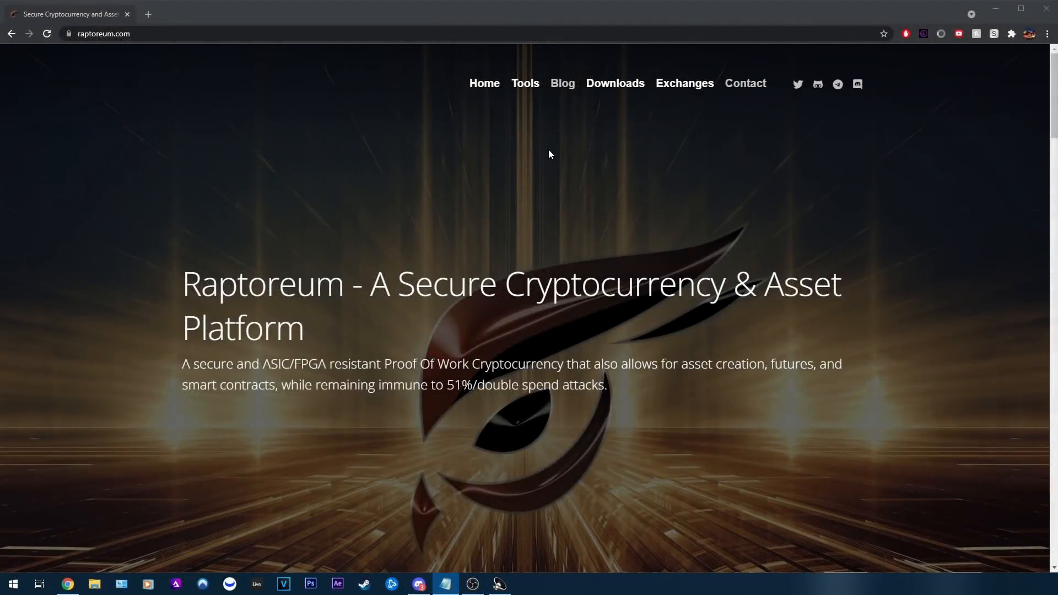
mouse_move(546, 154)
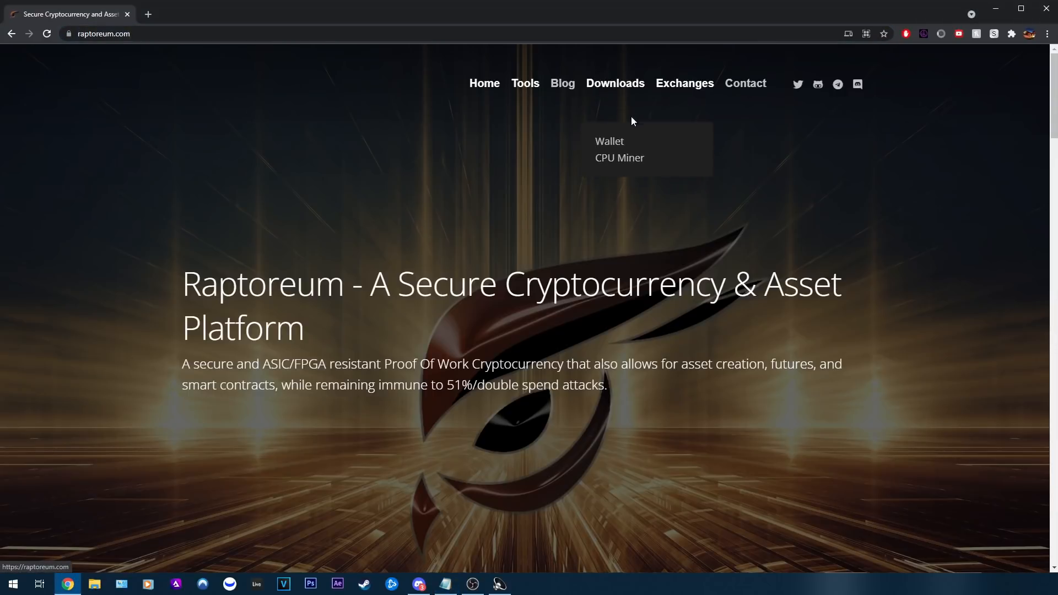
Step: Follow Downloads > Wallet to the Raptoreum 1.2.15.2 release on GitHub
click(608, 141)
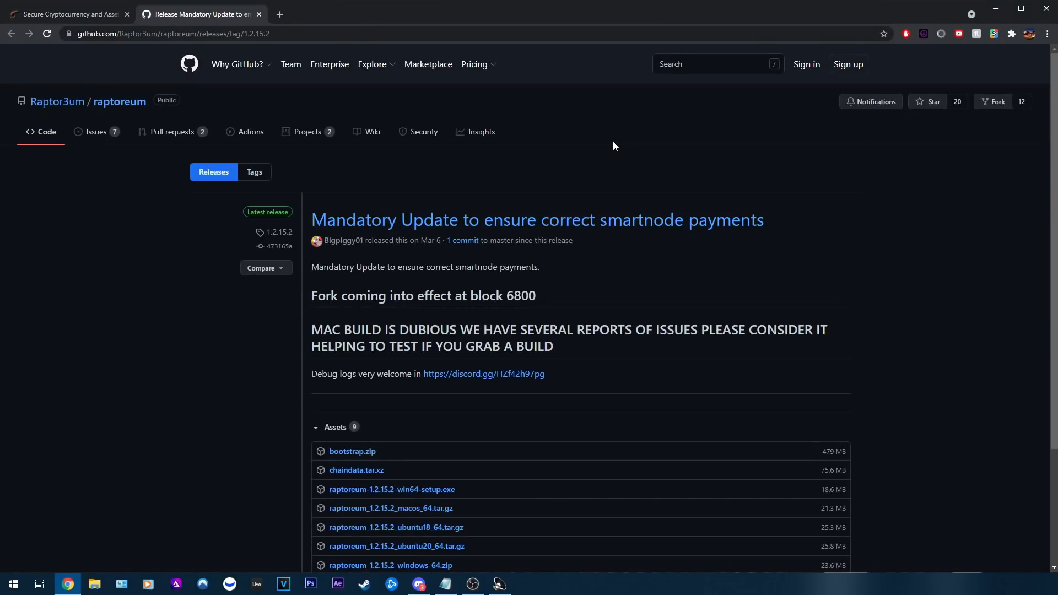
mouse_move(462, 222)
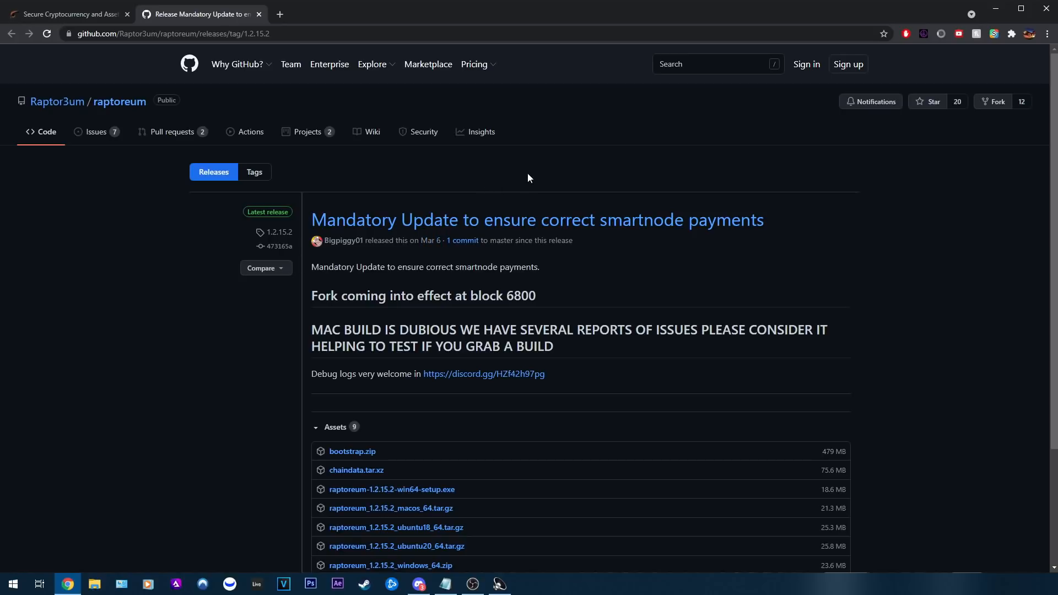
Step: Scroll to the release Assets listing the Windows, macOS and Ubuntu builds
scroll(down, 3)
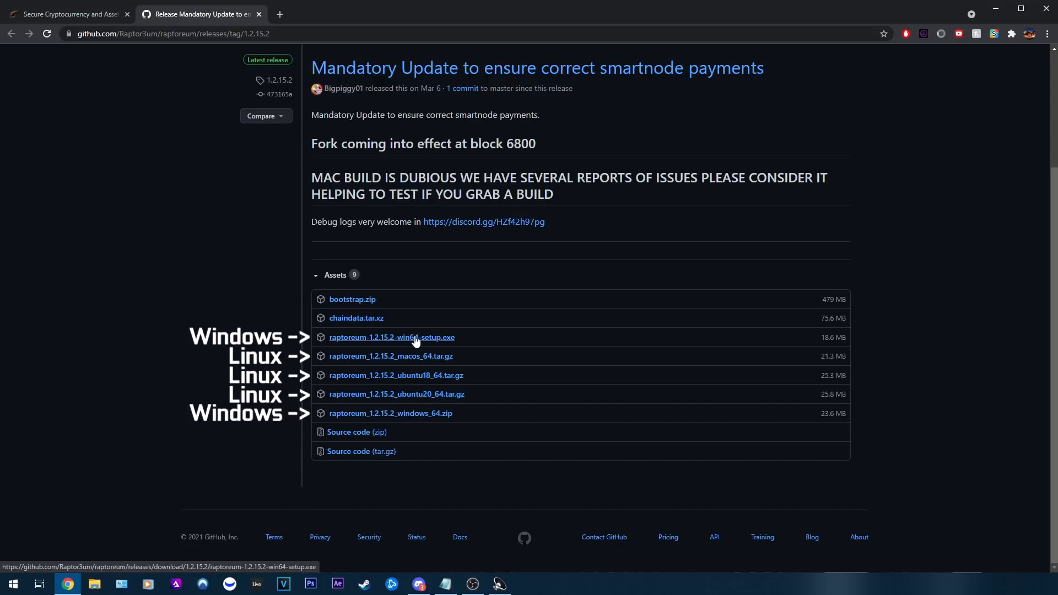
mouse_move(330, 344)
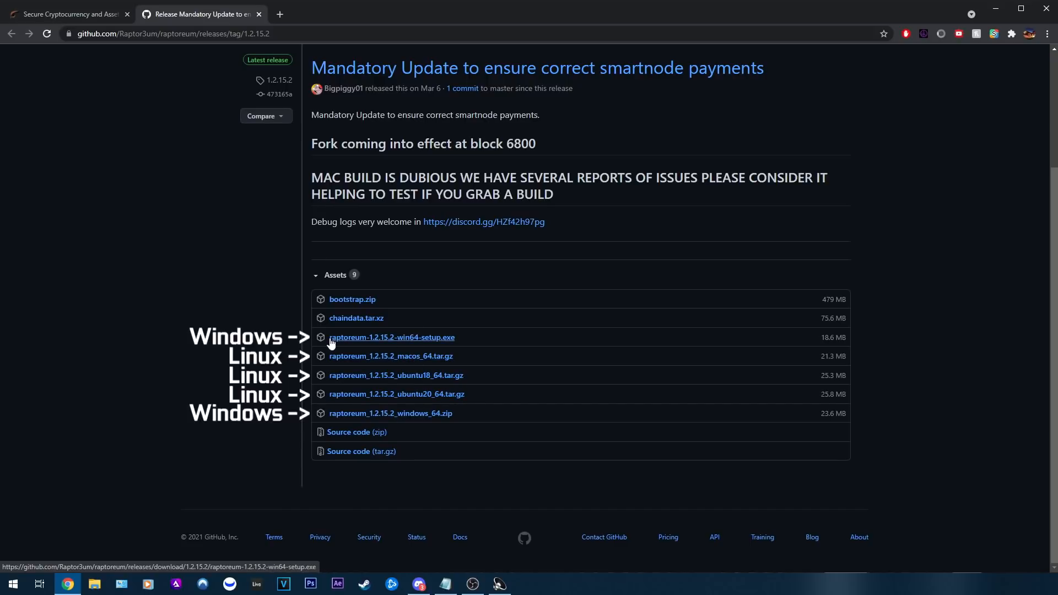
mouse_move(335, 344)
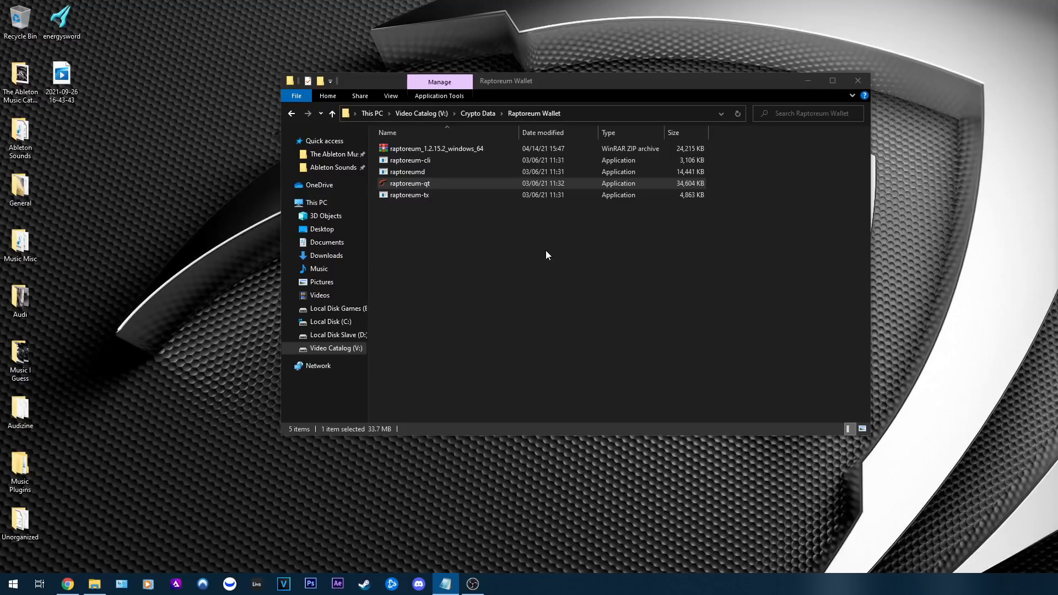
mouse_move(543, 251)
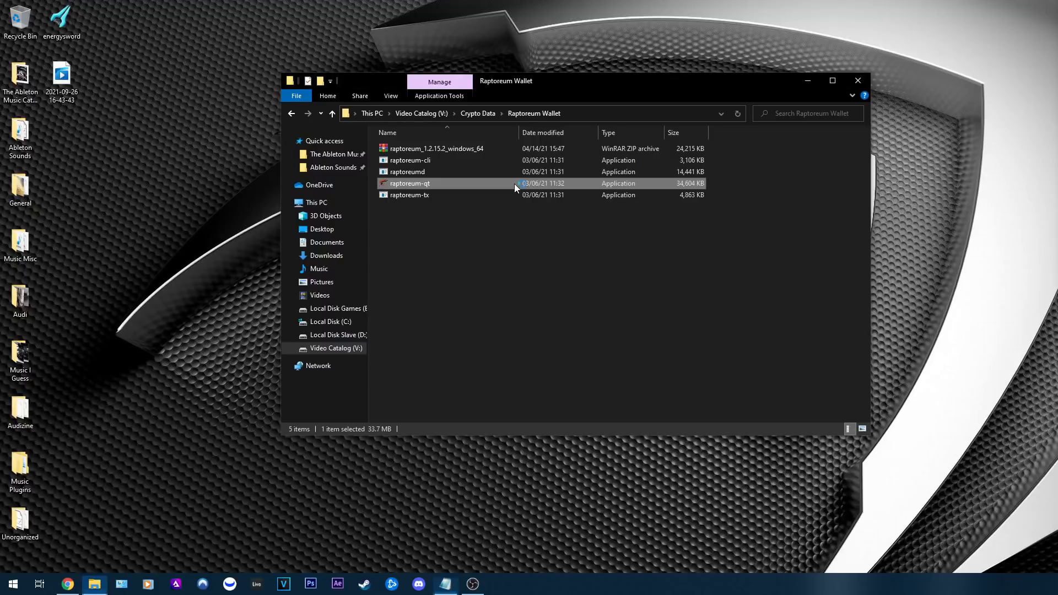
Step: Launch raptoreum-qt from the extracted Raptoreum Wallet folder
double_click(409, 183)
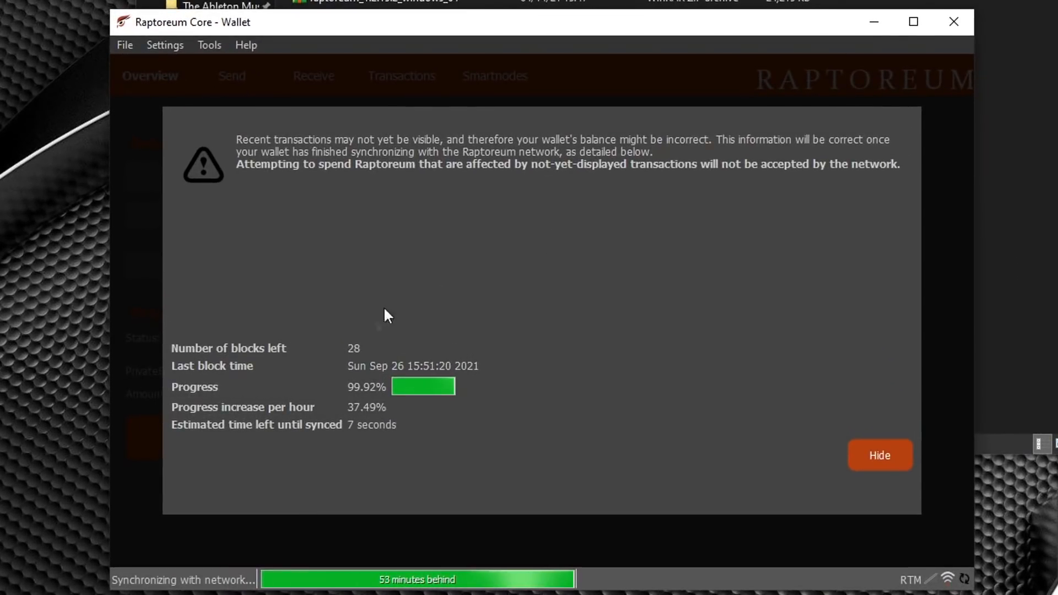
Step: Hide the synchronization notice to reveal the wallet overview of balances and transactions
click(880, 455)
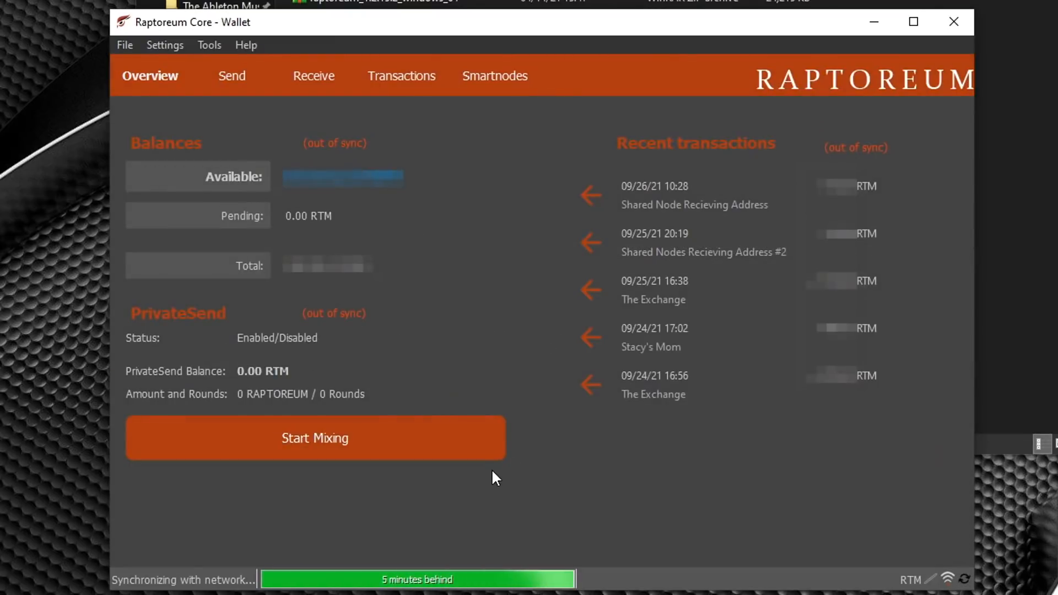
mouse_move(630, 528)
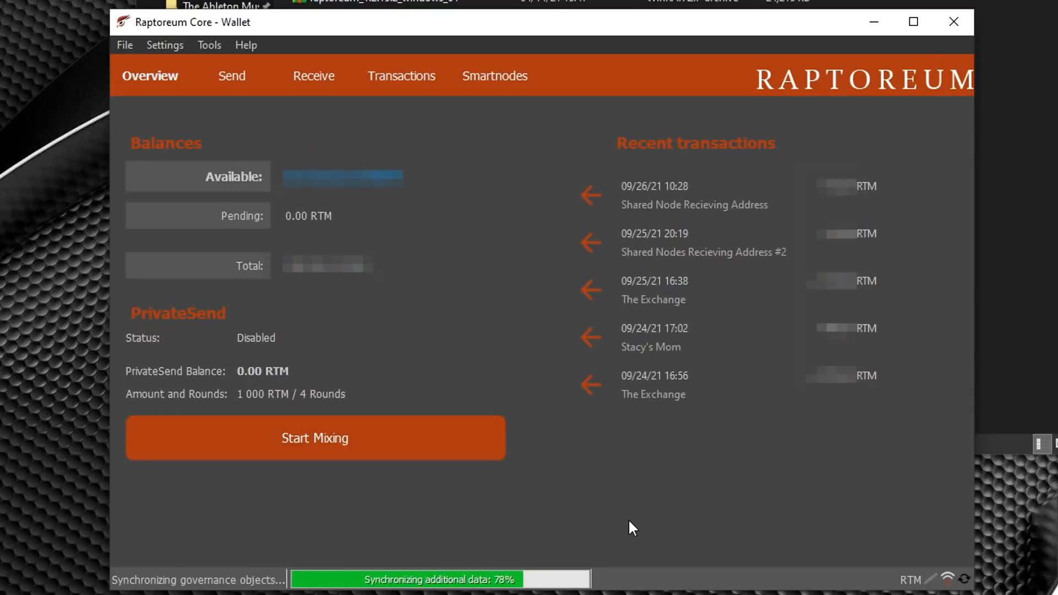
mouse_move(667, 193)
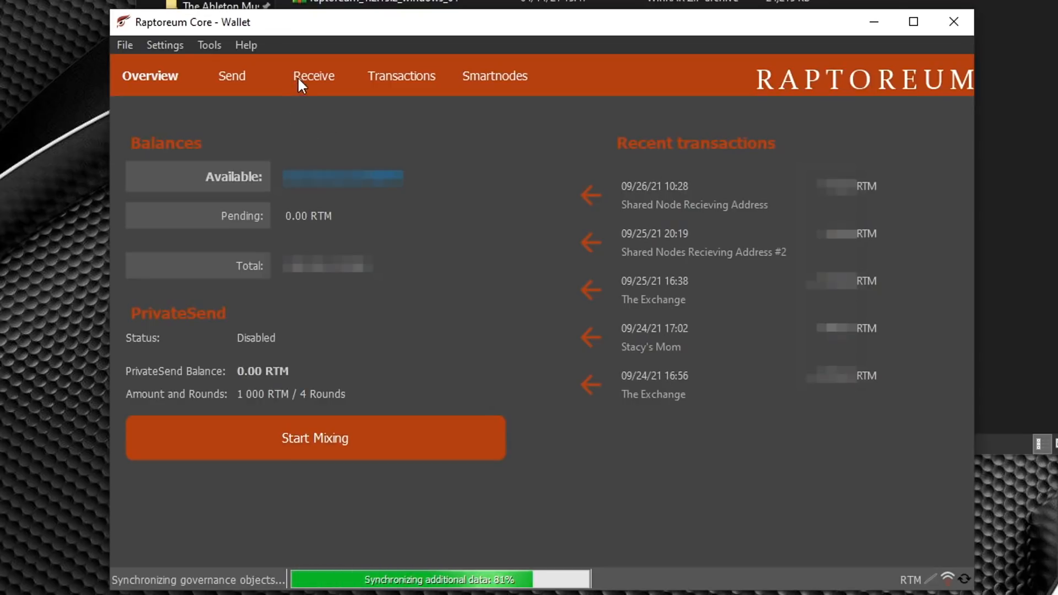
Step: Switch to the Receive page and review the requested payments history
click(313, 76)
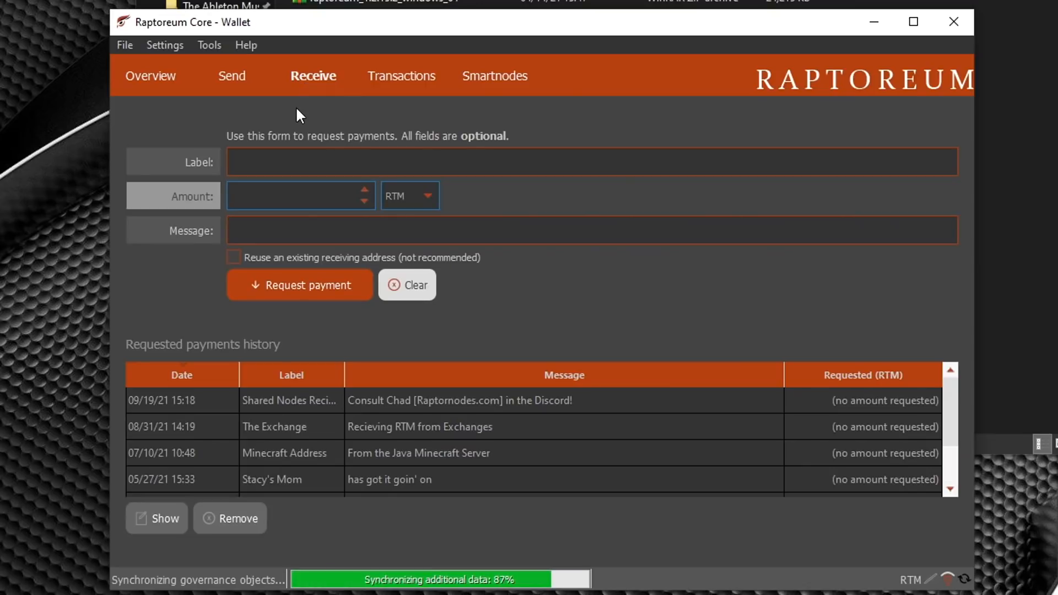
mouse_move(955, 430)
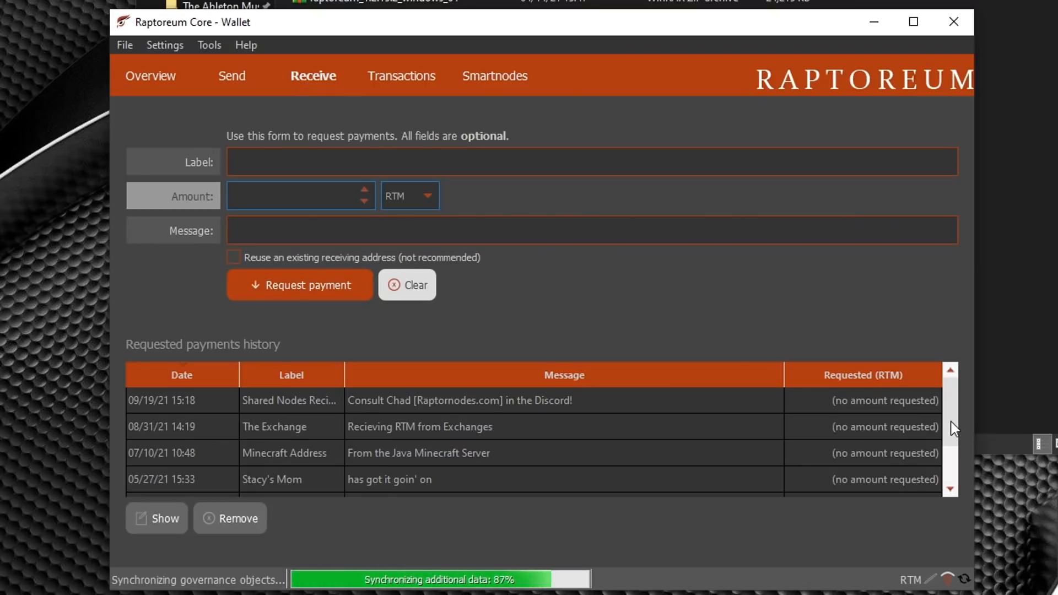
scroll(down, 3)
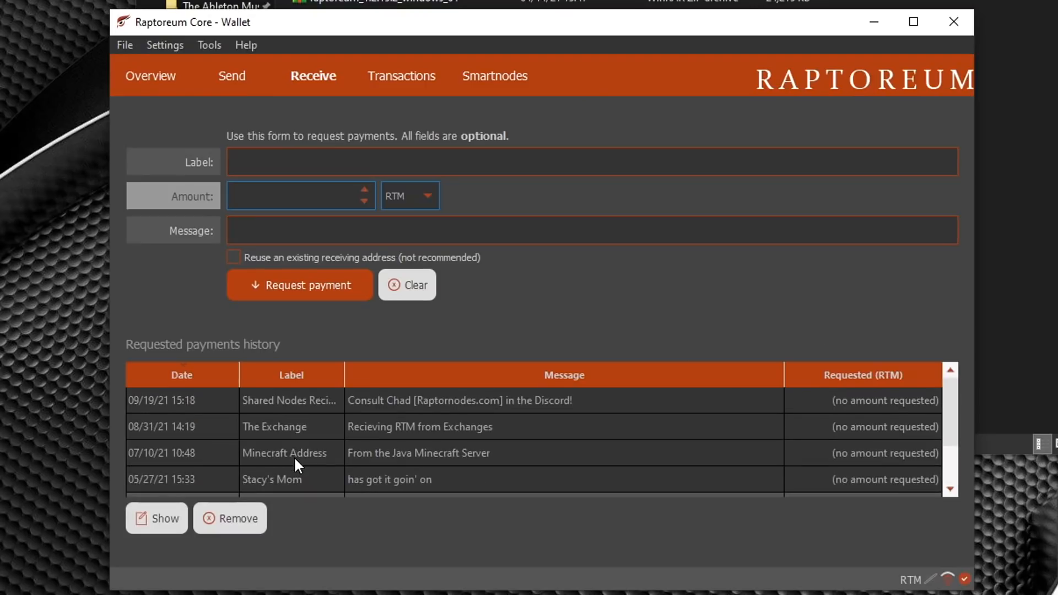
scroll(down, 3)
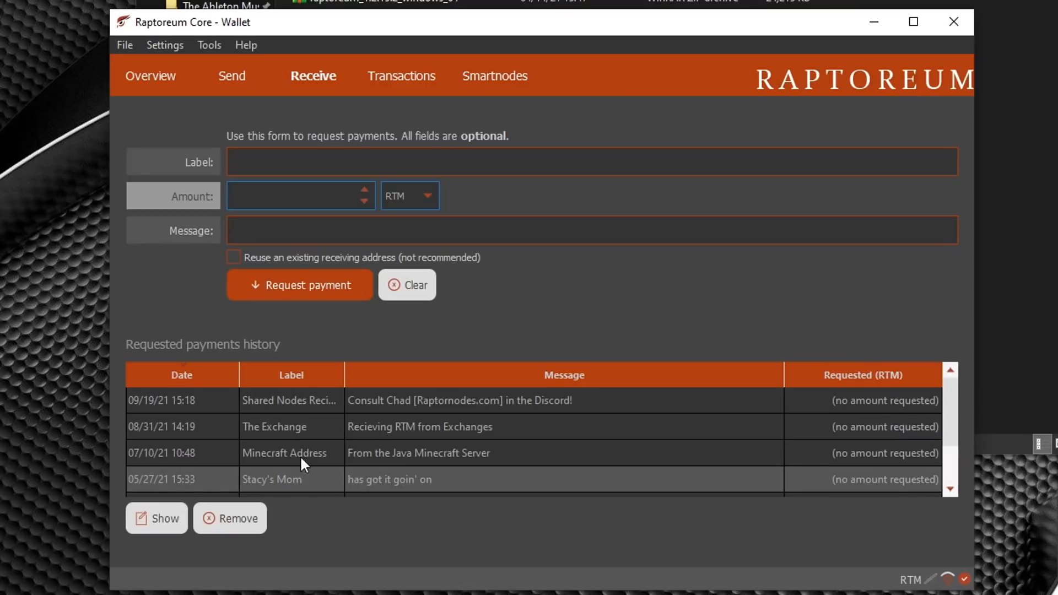
click(290, 453)
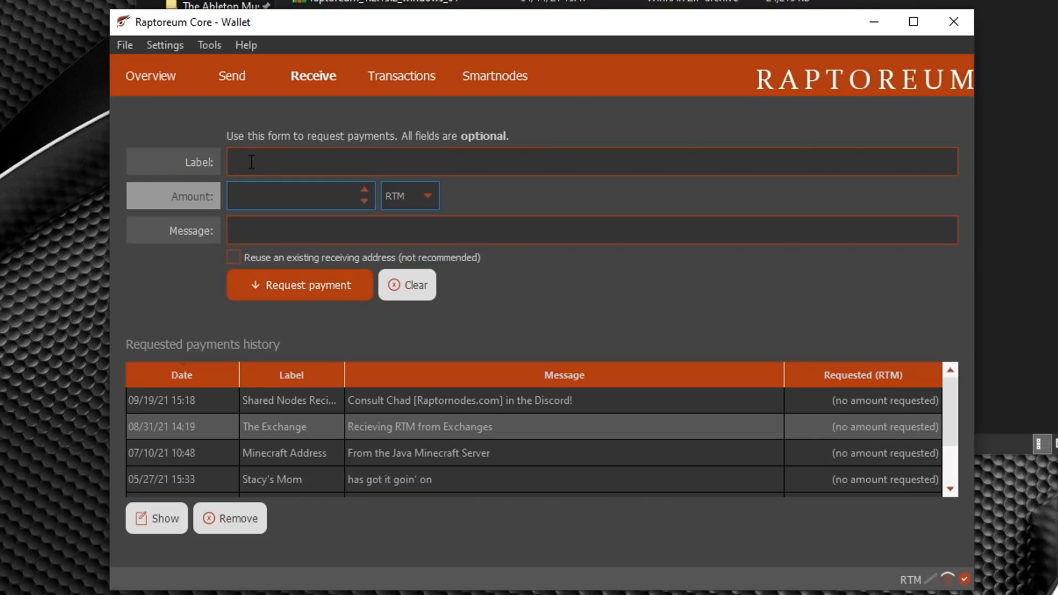
Step: Label the payment request 'RTM TUTUORIAL', leaving amount and message empty
text(R)
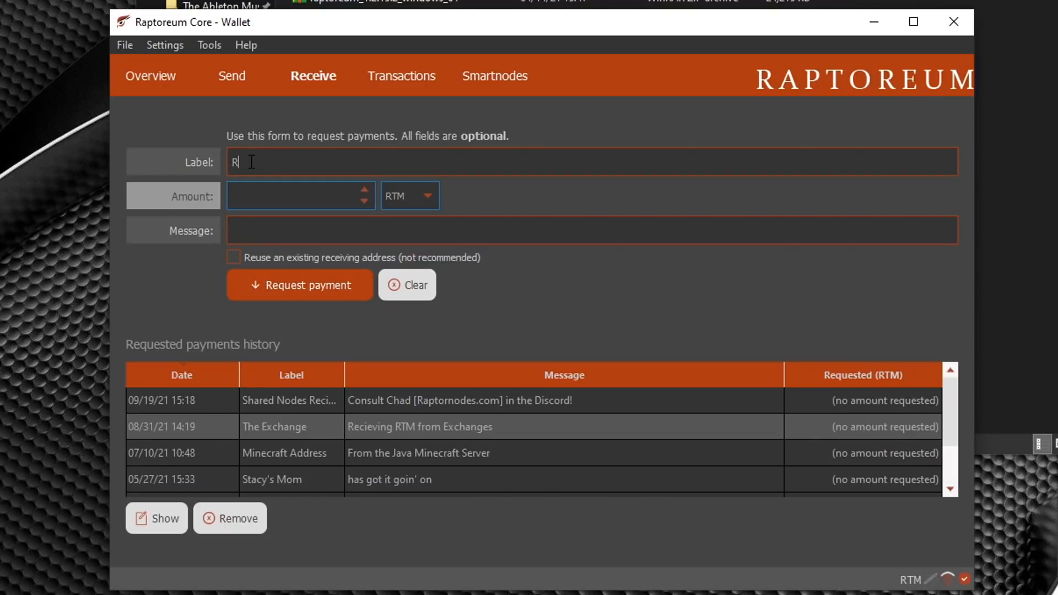
text(TM TUT)
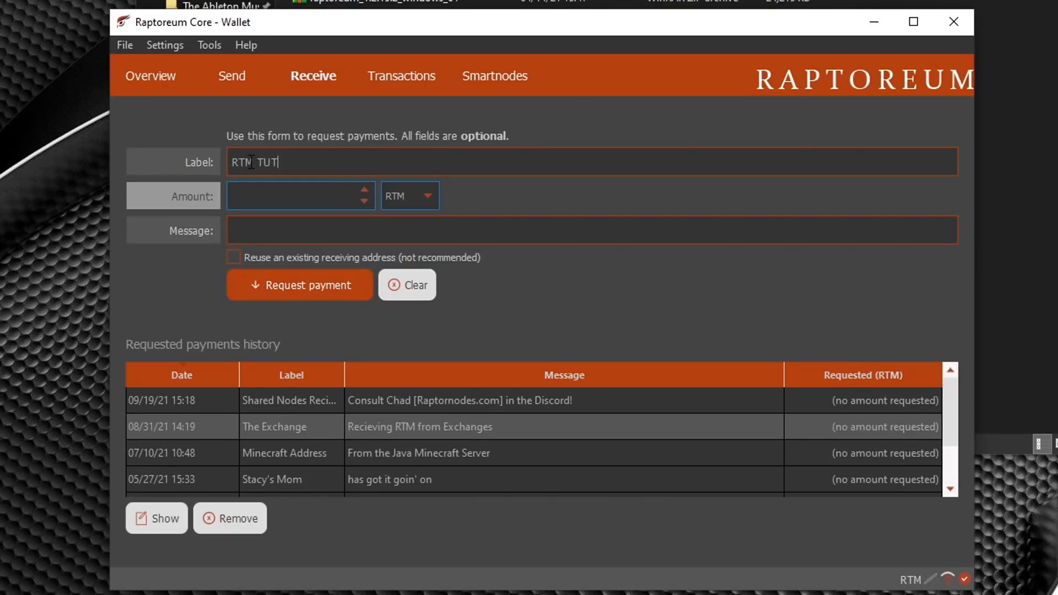
text(UORIAL)
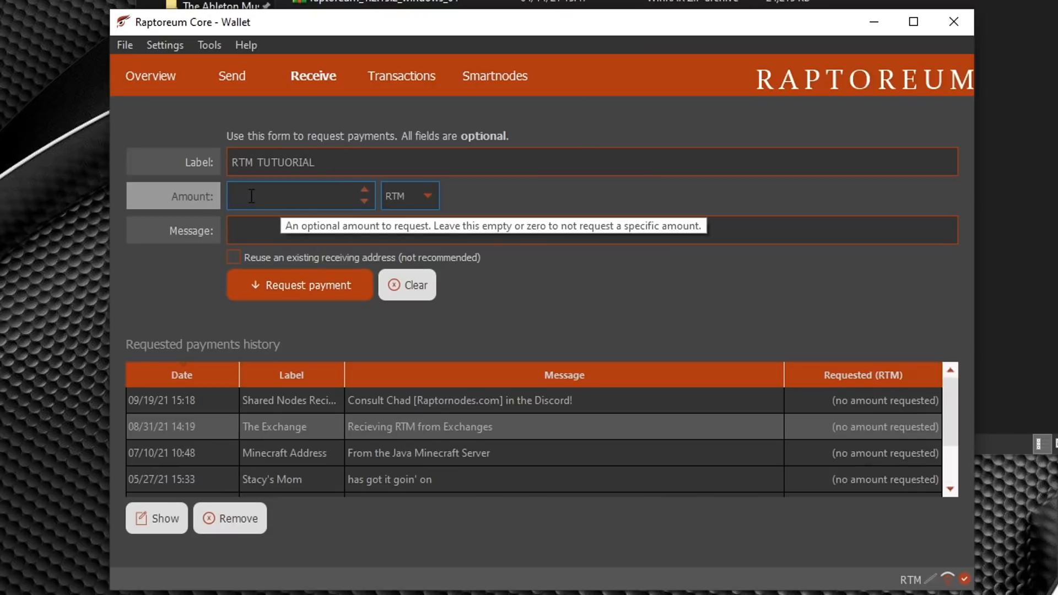
click(300, 196)
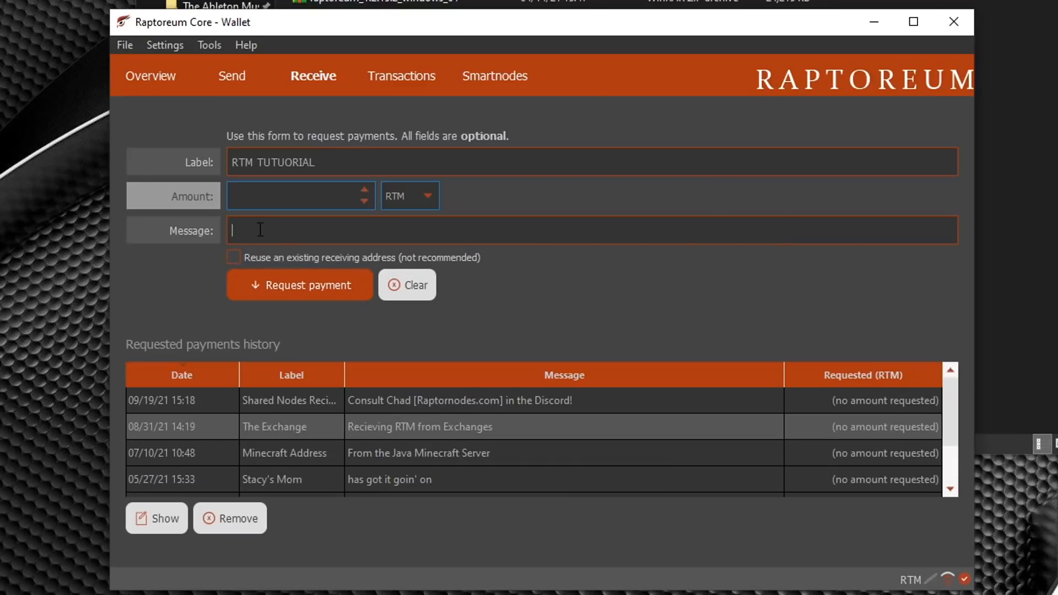
mouse_move(369, 438)
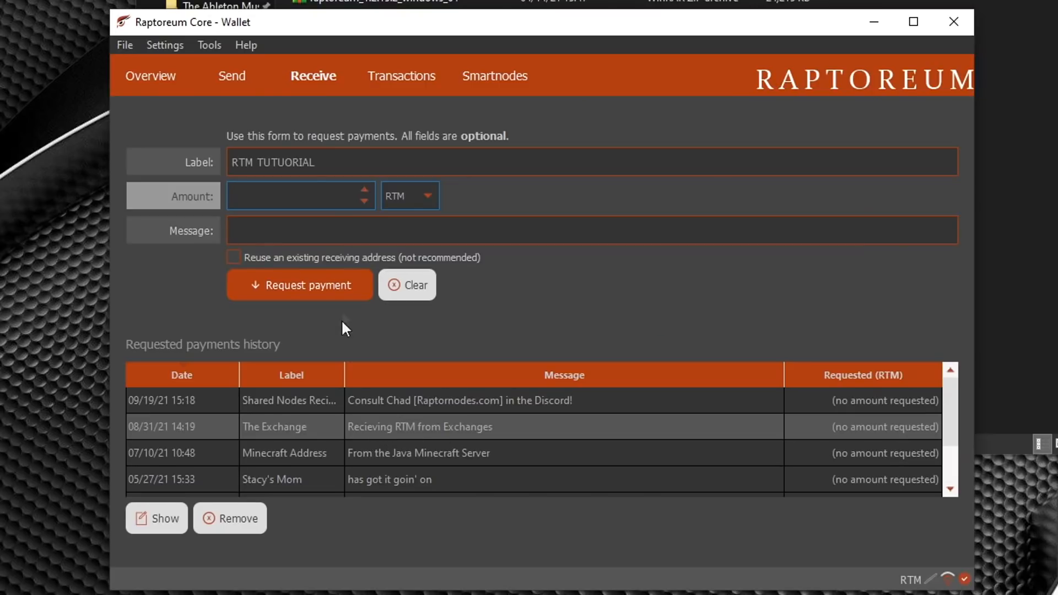
mouse_move(328, 291)
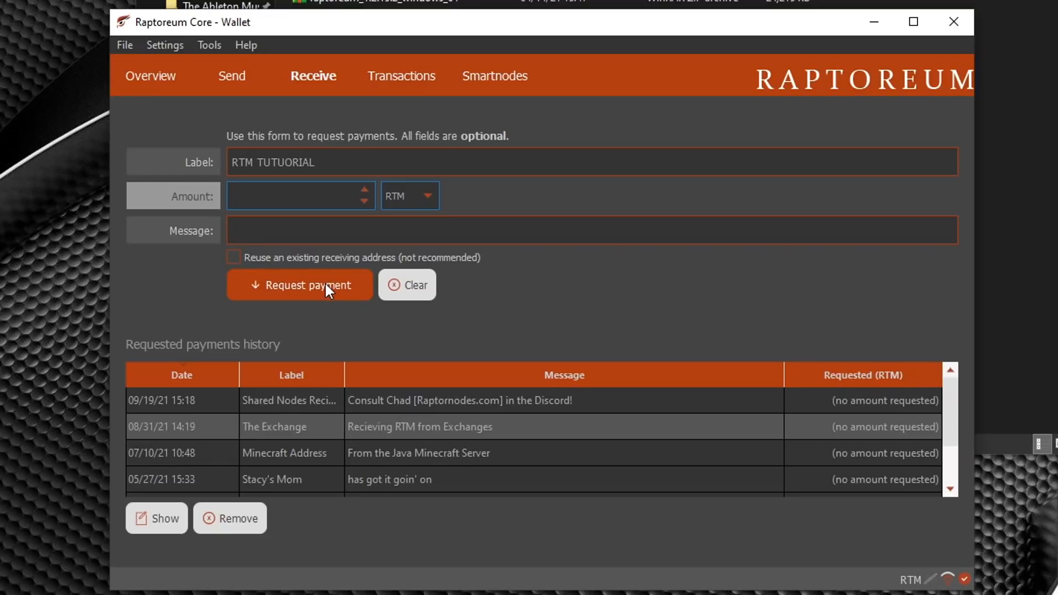
Step: Create the 'RTM TUTUORIAL' payment request and close its QR code details
click(300, 284)
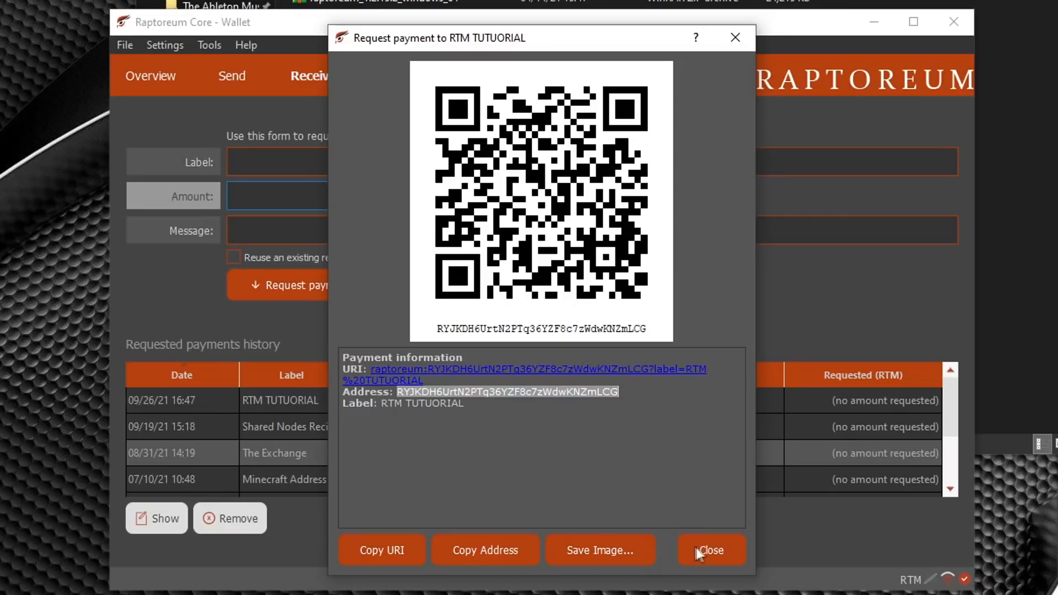
click(711, 550)
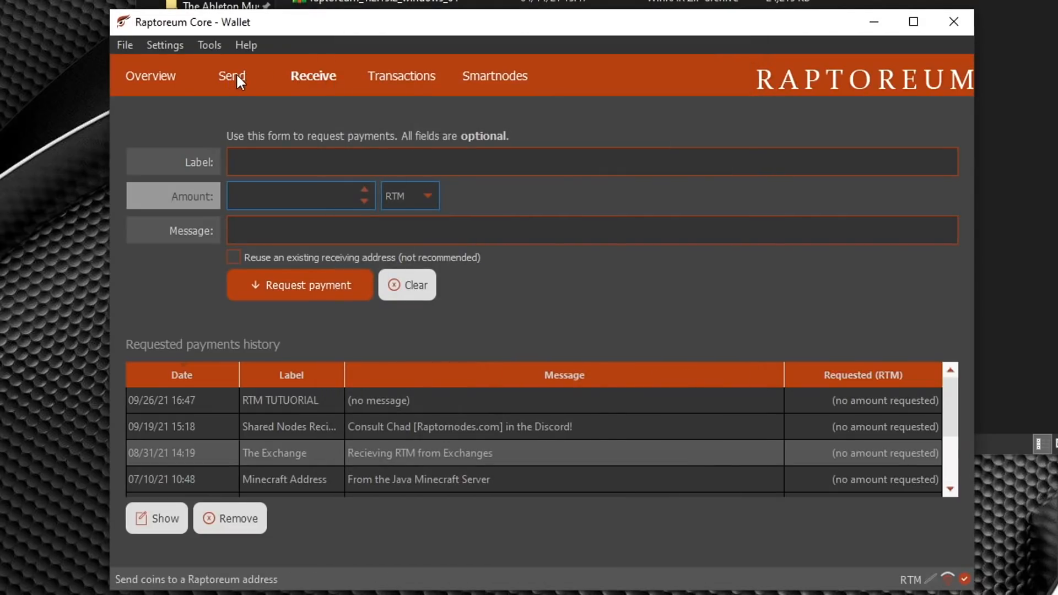
Step: Browse the Send and Receive pages, then show the Smartnodes list of 465 network nodes
click(231, 76)
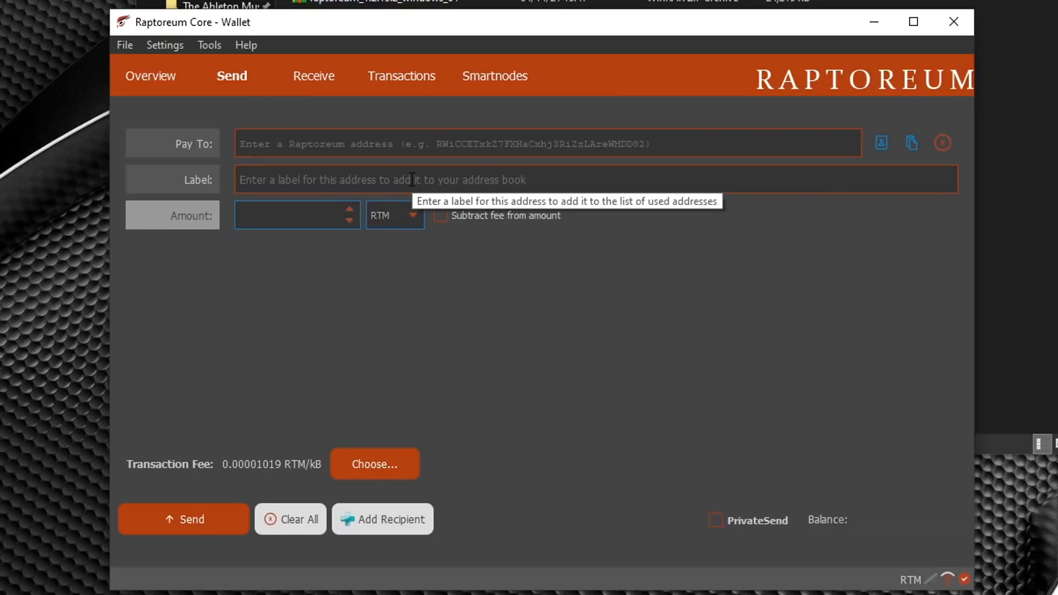
click(313, 76)
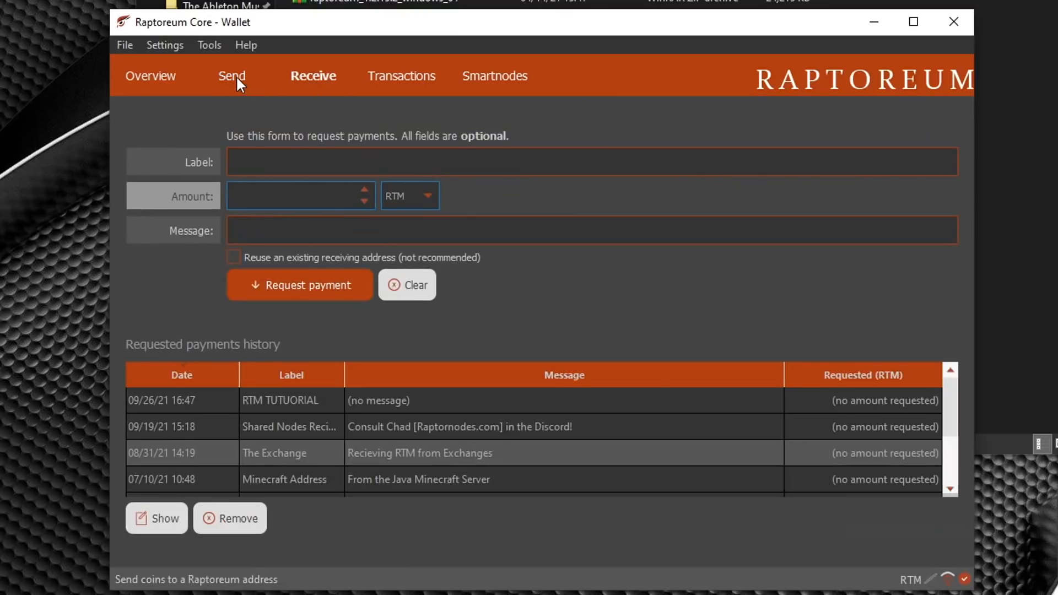
click(231, 76)
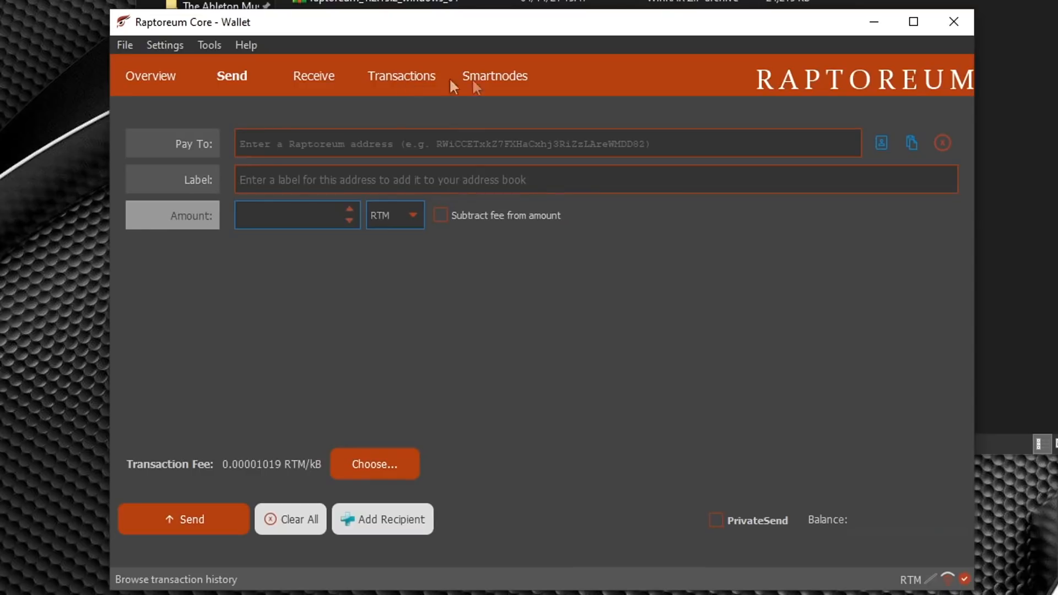
click(494, 76)
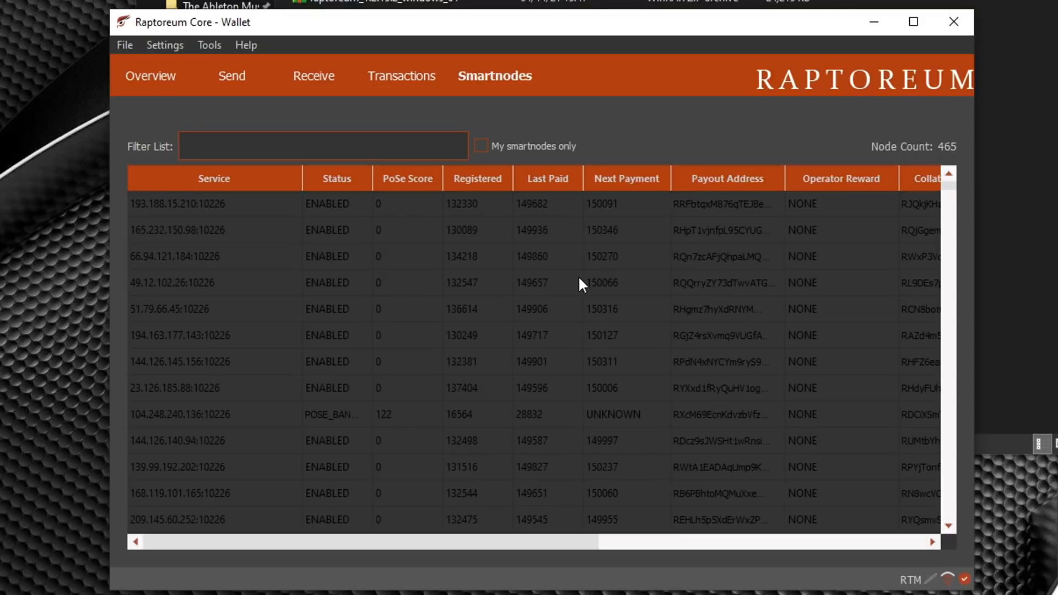
Step: Focus the smartnode filter box, then return to the wallet overview with balances and transactions
click(323, 146)
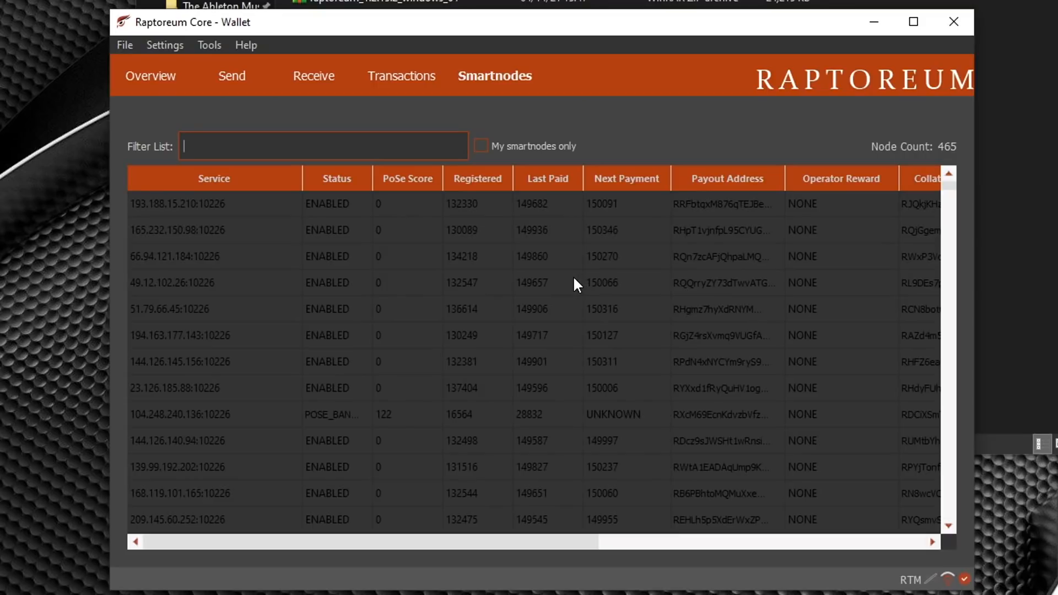
mouse_move(150, 76)
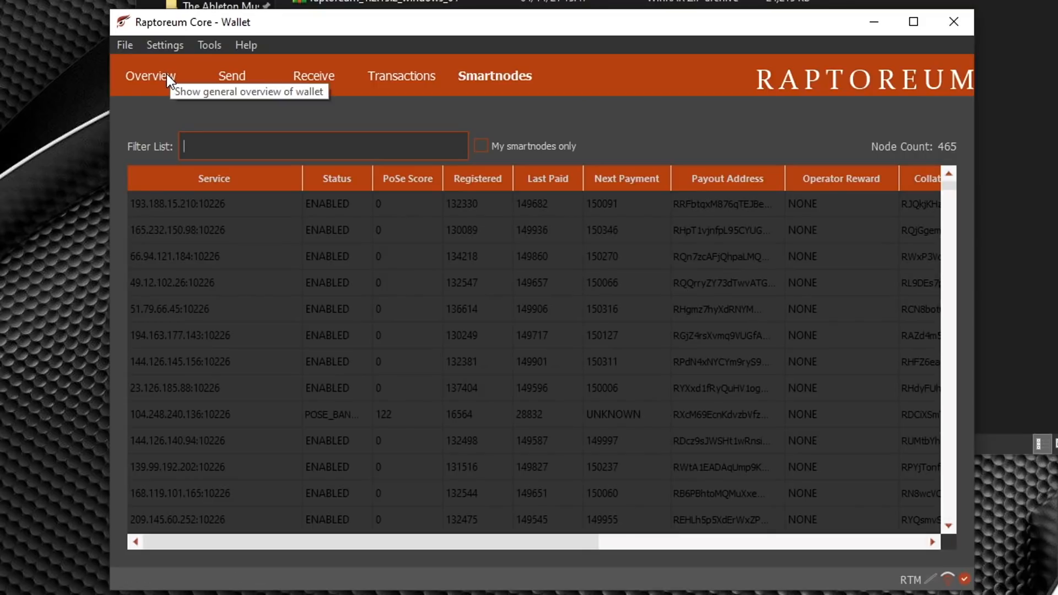
click(150, 76)
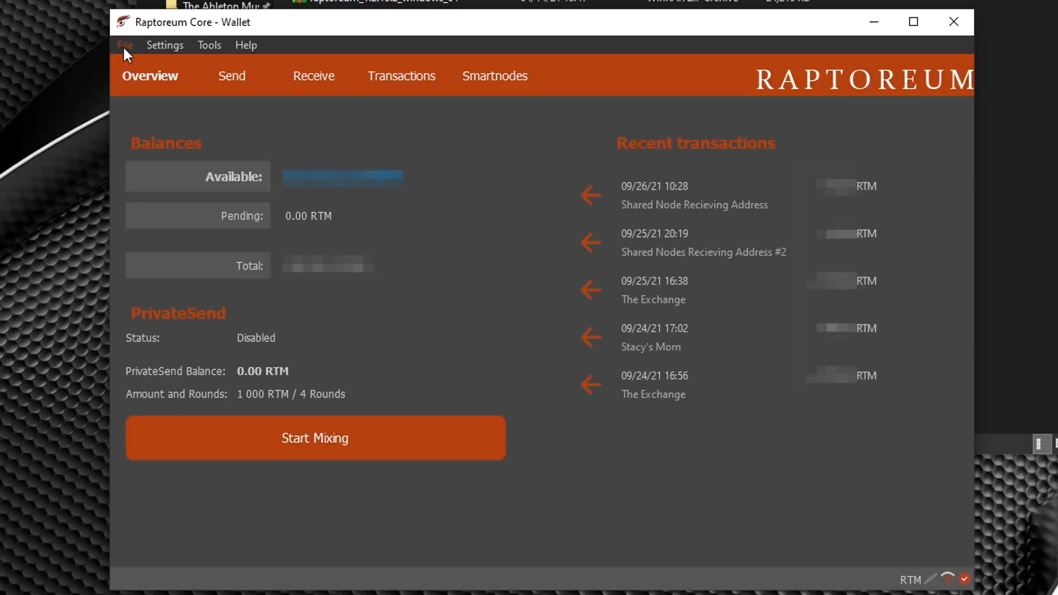
Step: Back up the wallet to the desktop as a file named 'wallet RTM backup'
click(124, 44)
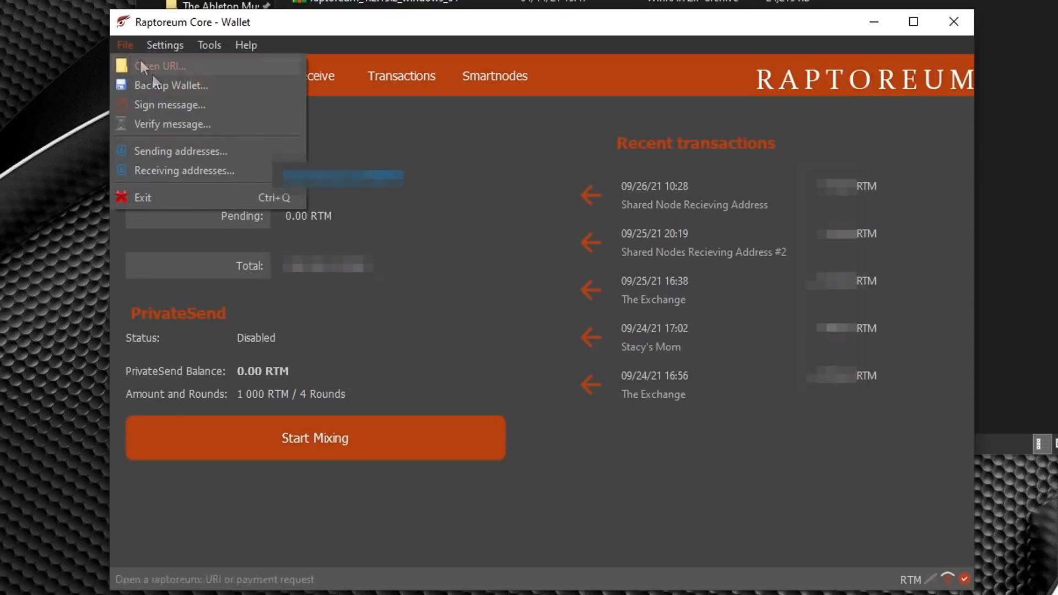
click(171, 84)
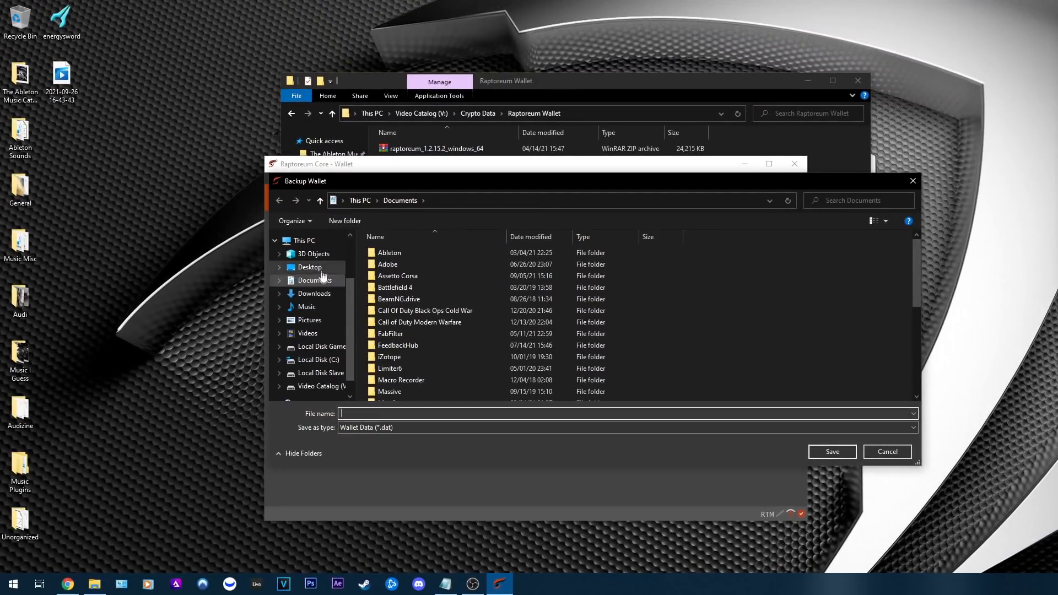
click(309, 267)
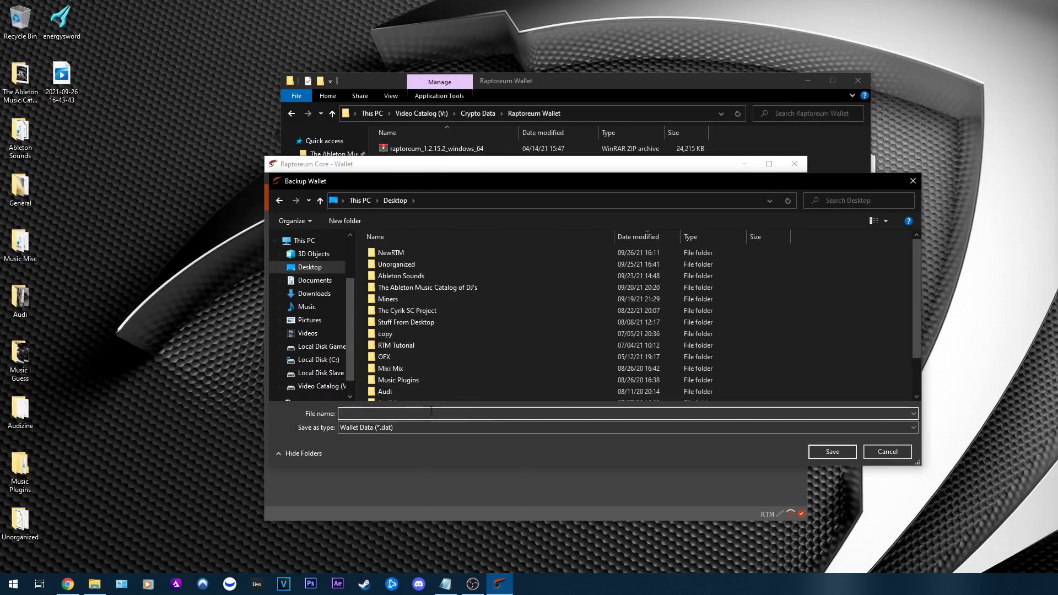
text(wallet RTM backup)
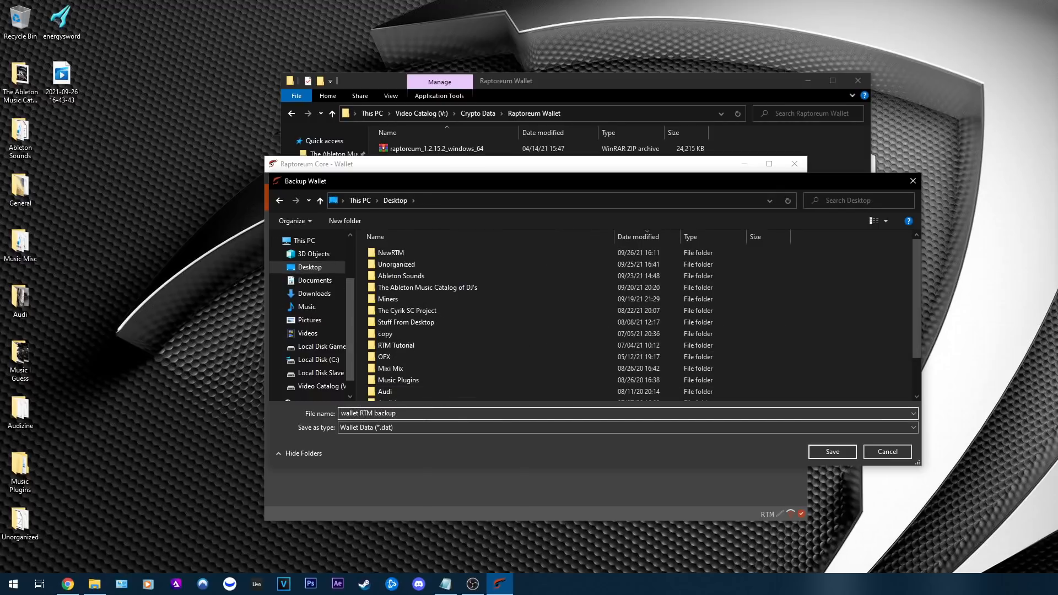
click(831, 452)
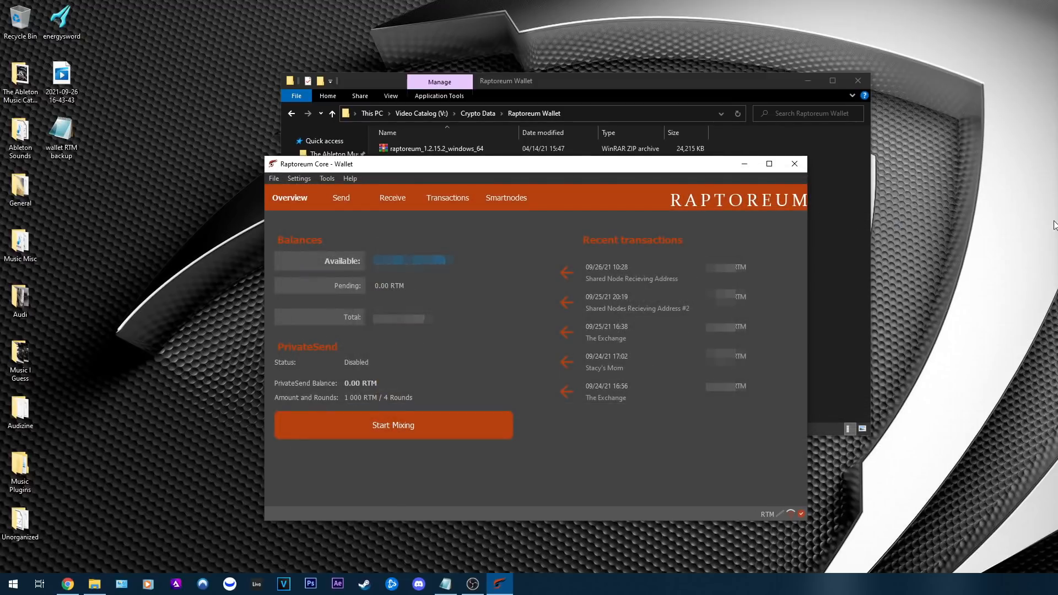
Step: Check the saved 'wallet RTM backup' file's details on the desktop
click(61, 131)
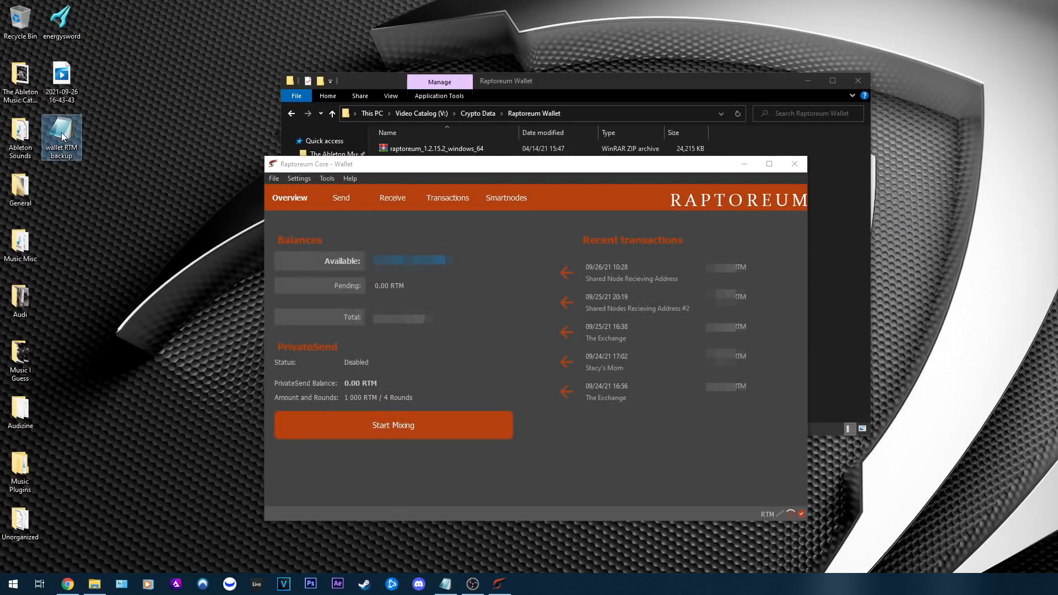
mouse_move(61, 134)
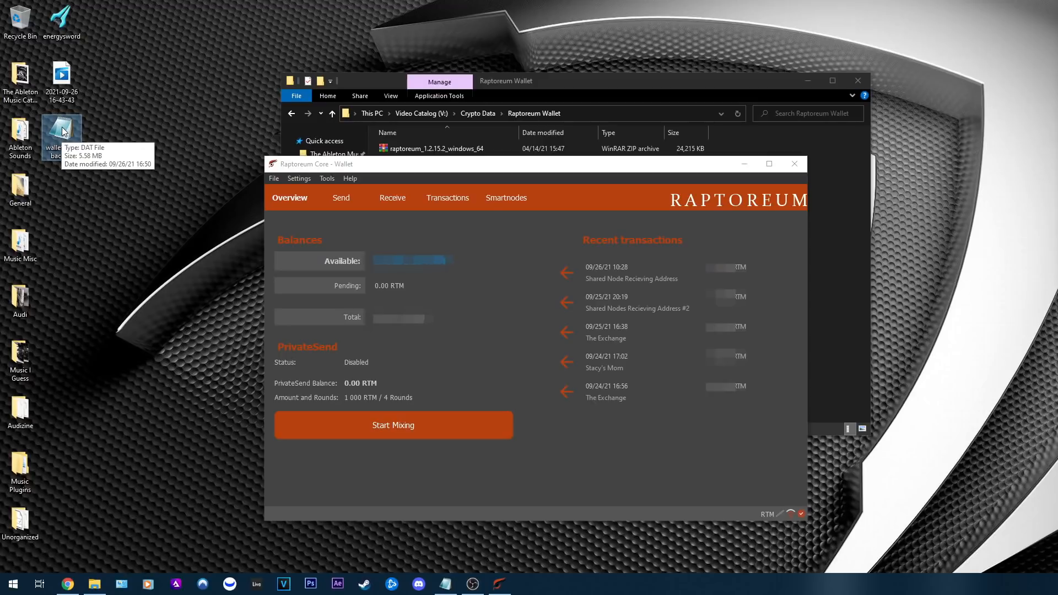
mouse_move(96, 126)
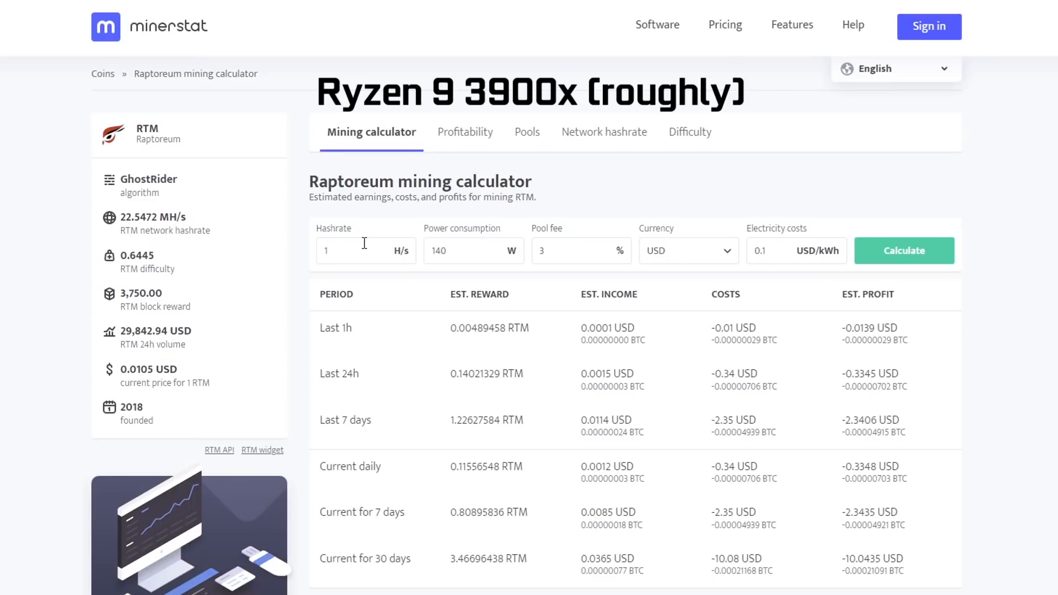
Step: Estimate rewards at 4000 H/s (about 560 RTM per day) and review the coin details and pools
text(4000)
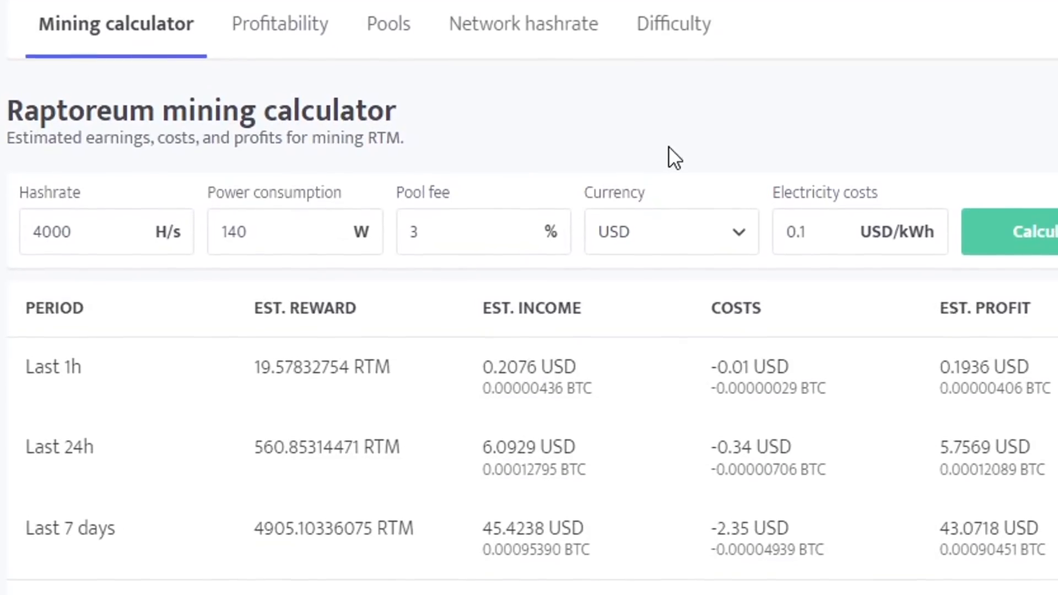
scroll(down, 3)
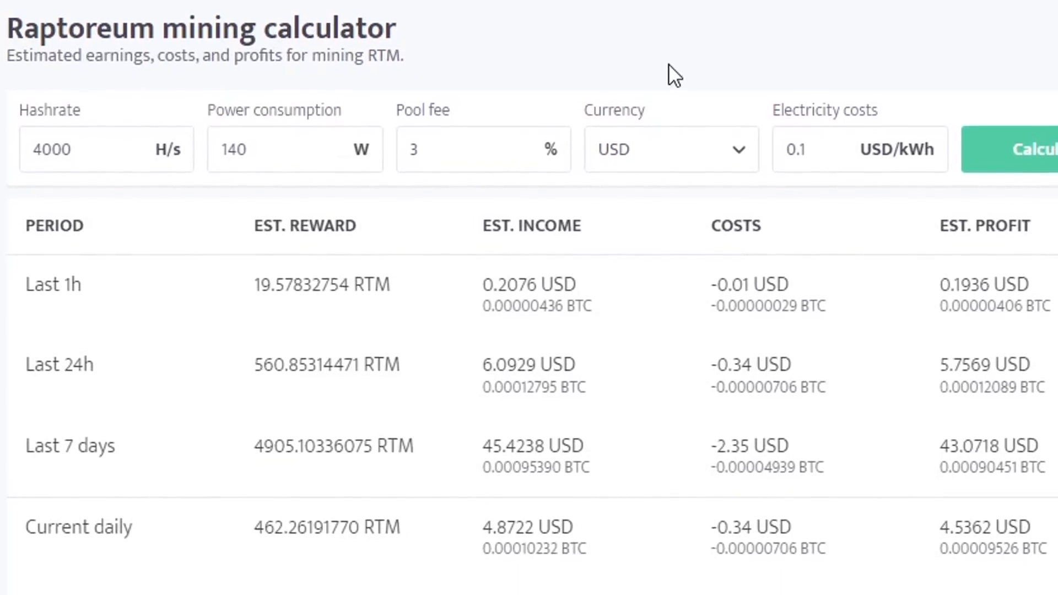
scroll(down, 3)
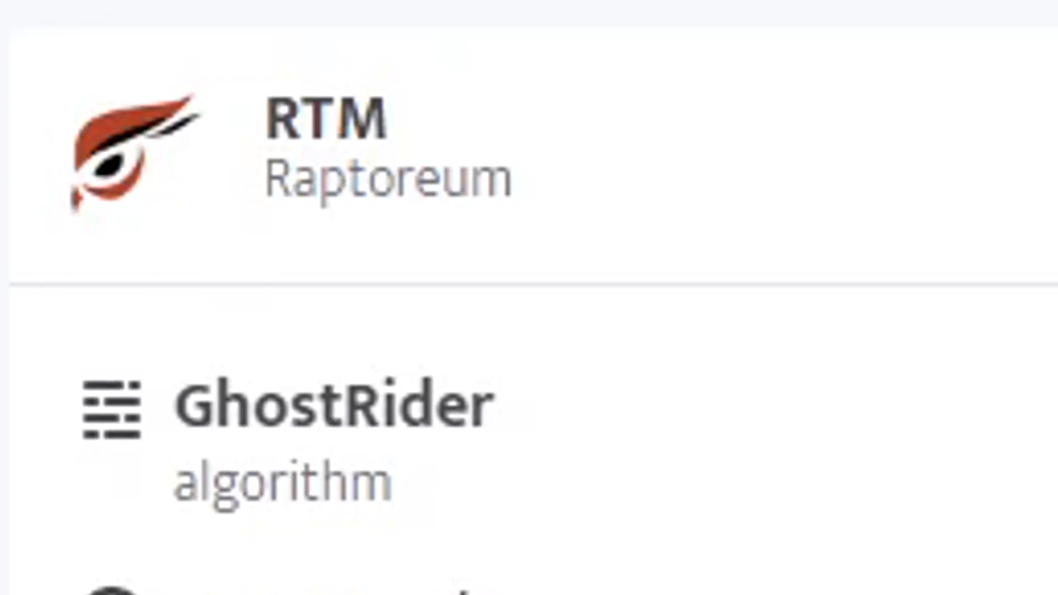
scroll(down, 3)
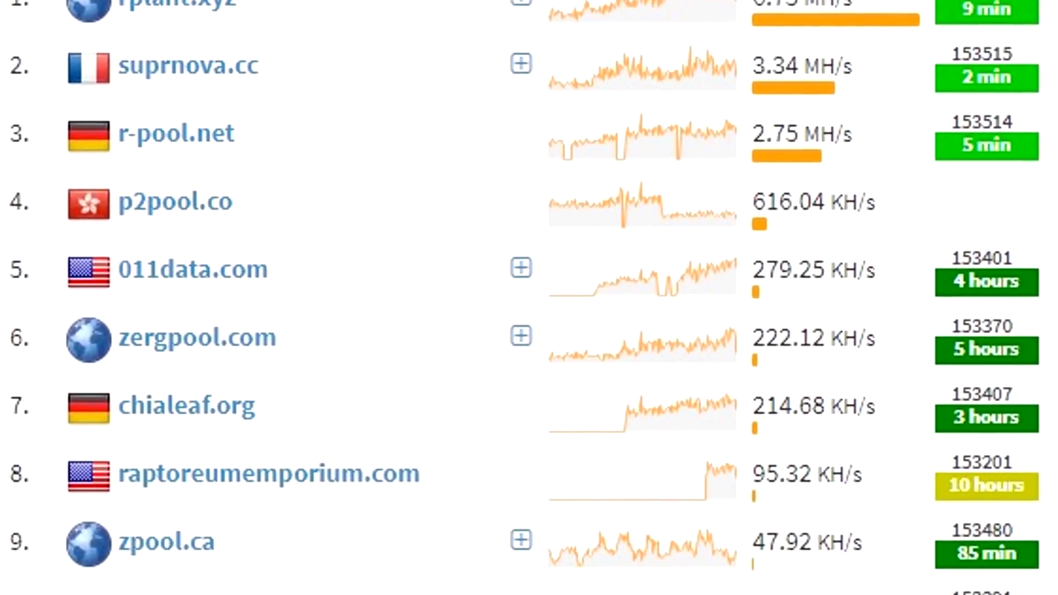
Step: Scroll the miningpoolstats Raptoreum pool ranking toward r-pool.net
scroll(down, 3)
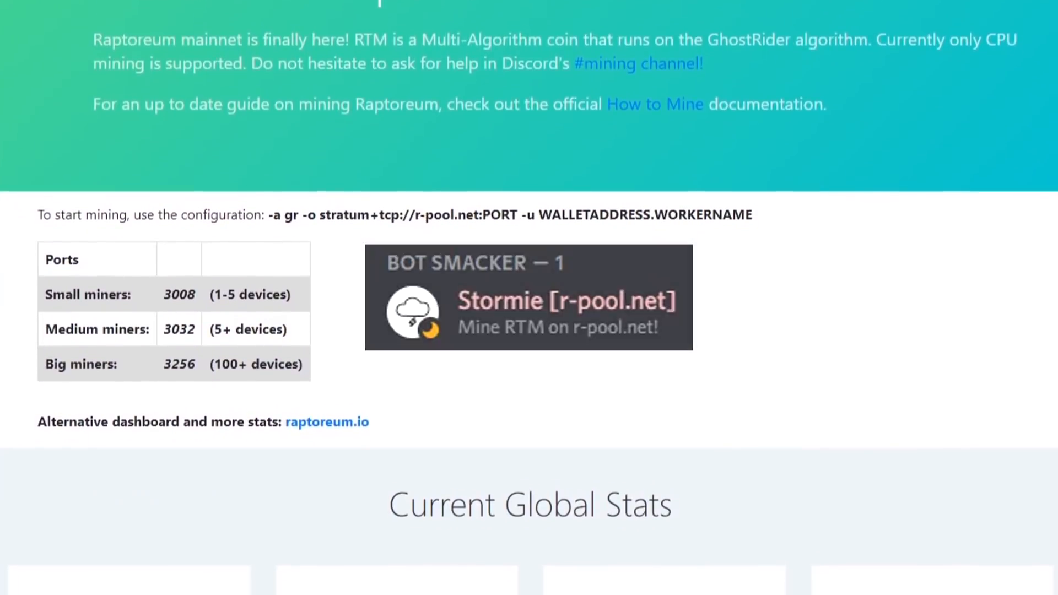
Step: Review r-pool.net's miner ports table and Current Global Stats (2518 miners, 5 MH/s)
scroll(down, 3)
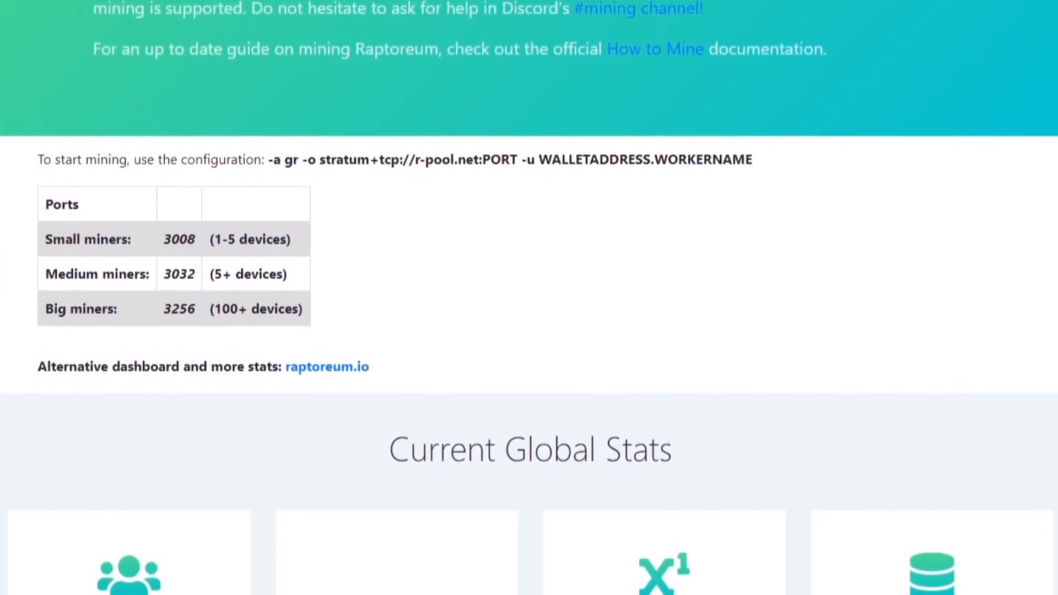
scroll(down, 3)
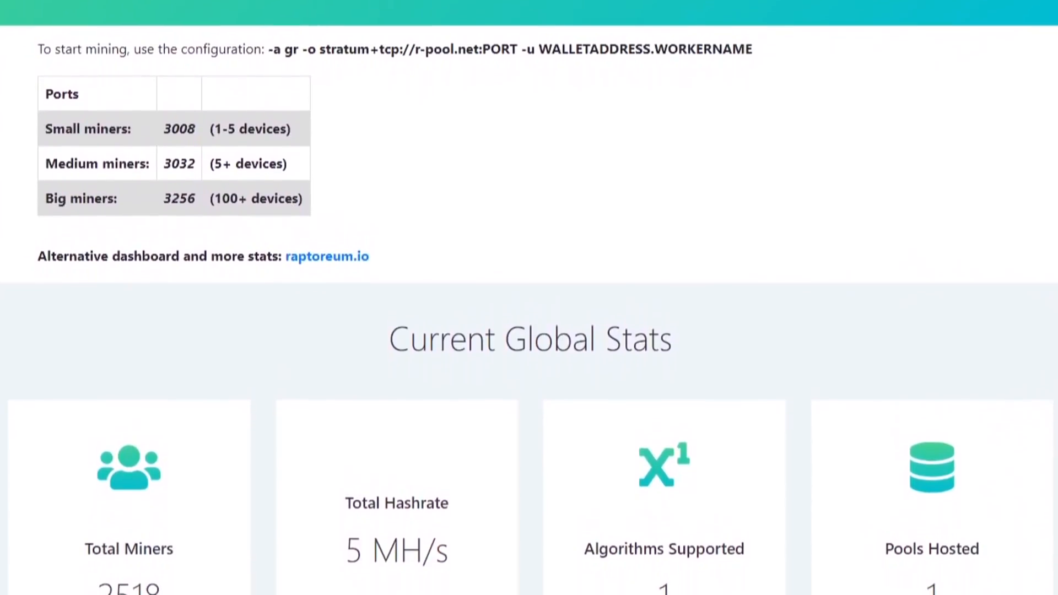
scroll(down, 3)
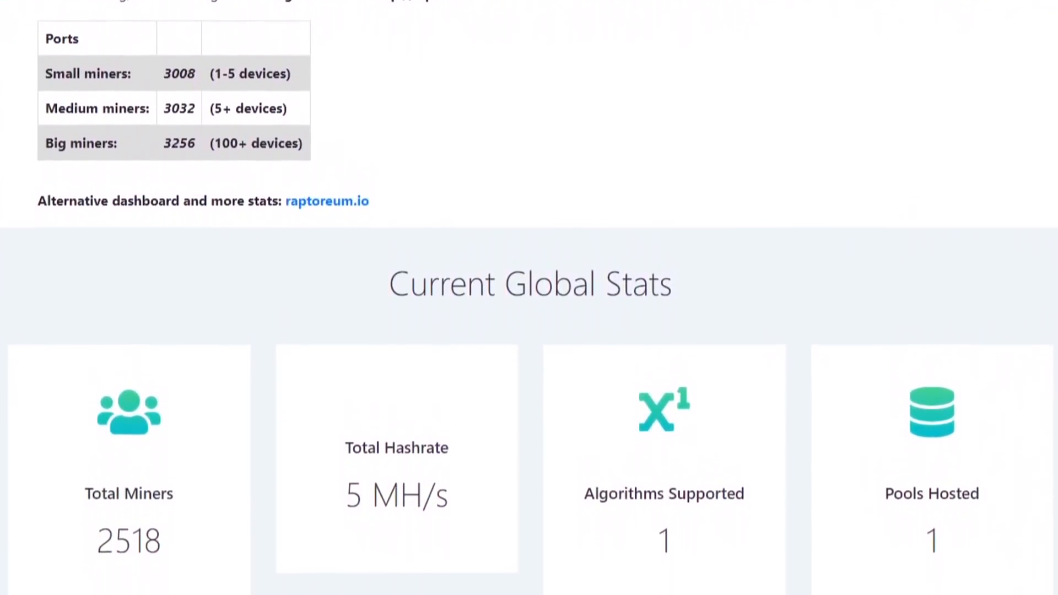
scroll(down, 3)
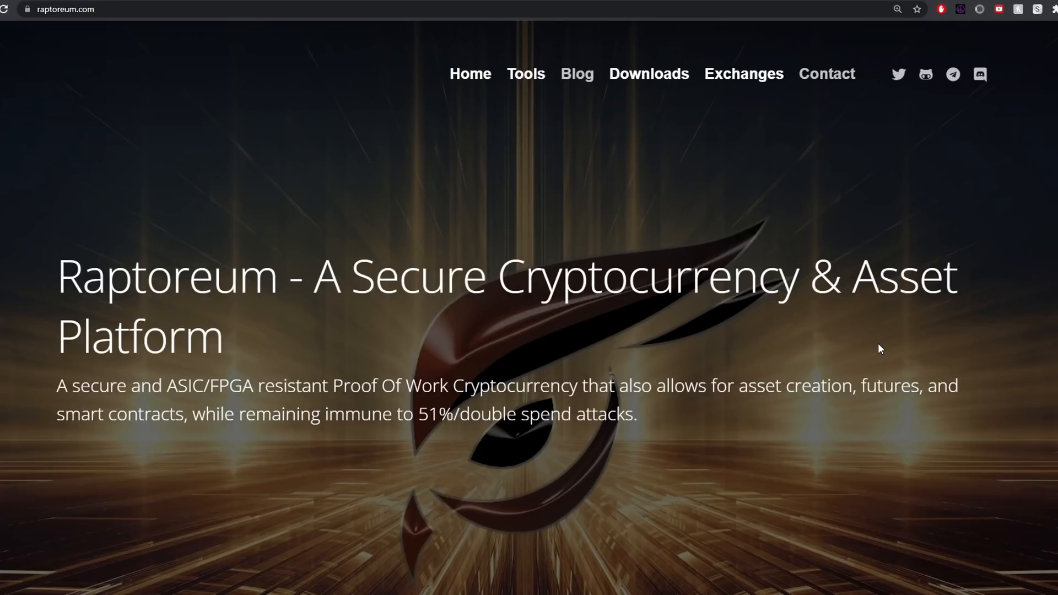
mouse_move(647, 74)
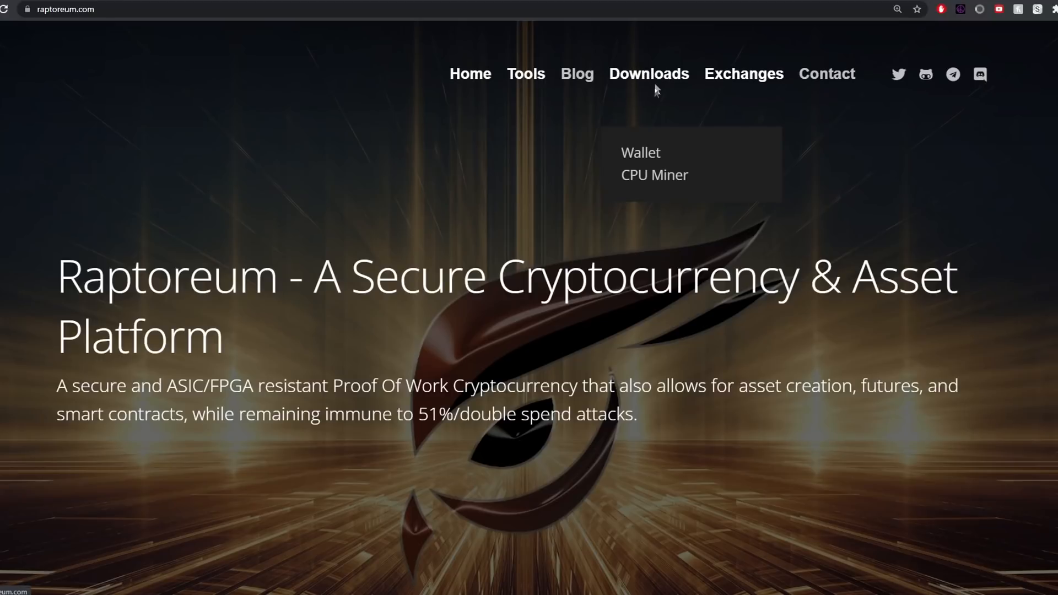
Step: Reach the cpuminer-gr-avx2 GitHub releases page via the site's CPU Miner download
click(653, 175)
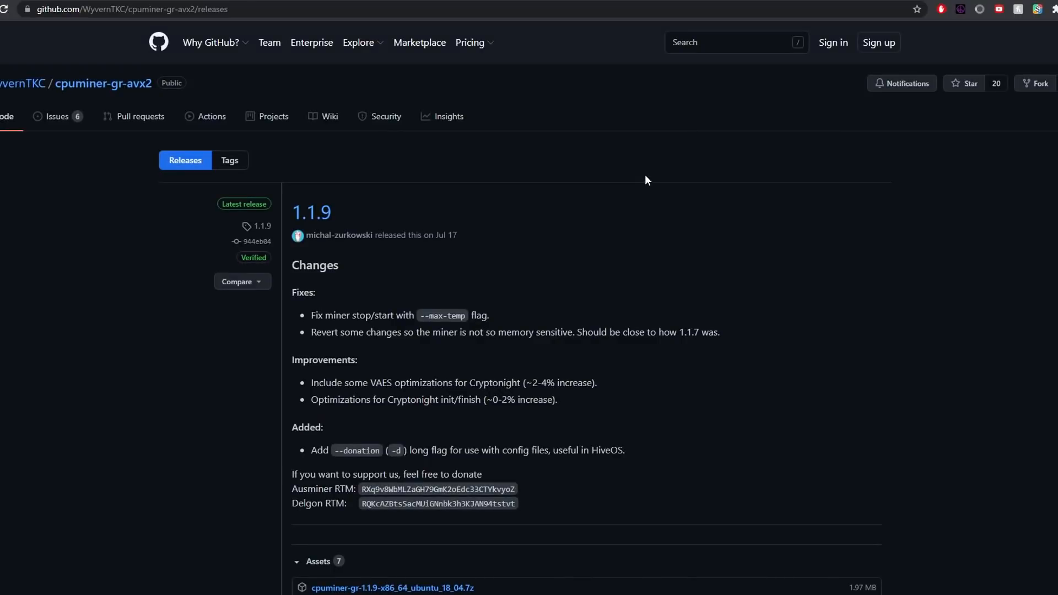
mouse_move(680, 217)
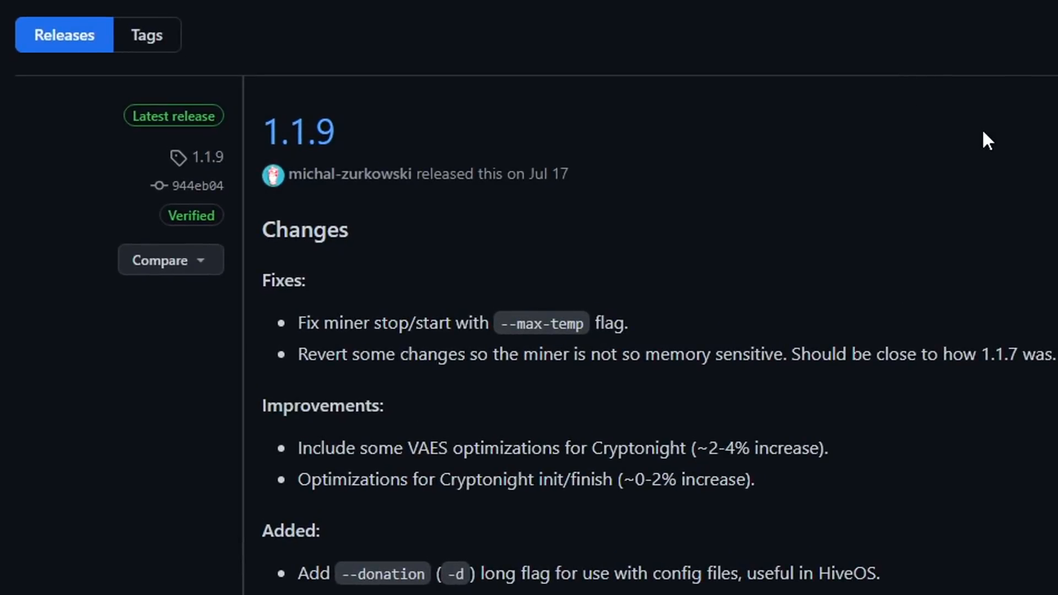
mouse_move(996, 171)
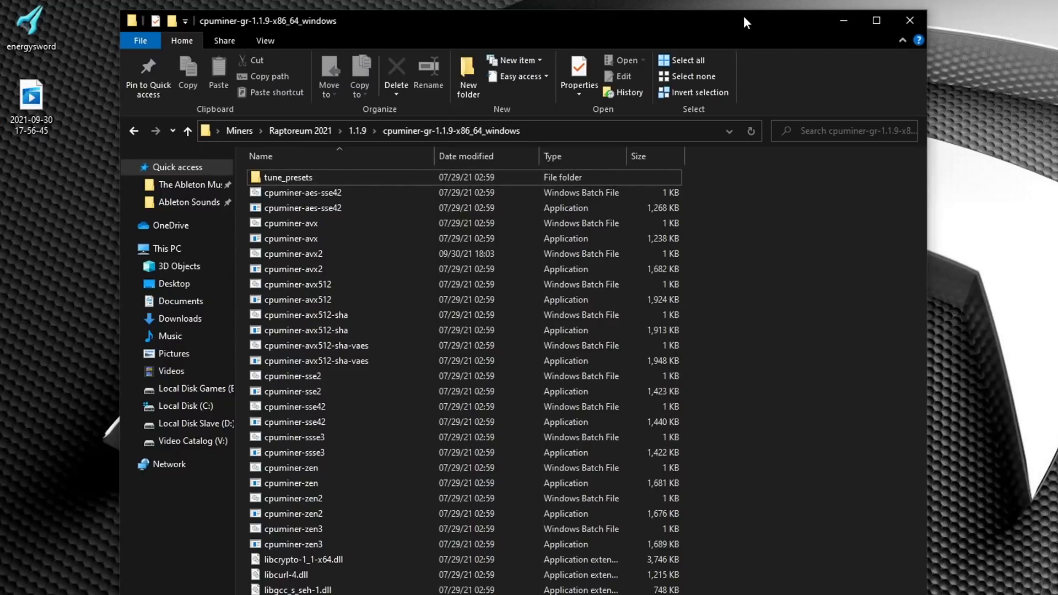
Step: Select and launch the cpuminer-avx2 batch file in the extracted miner folder
click(292, 253)
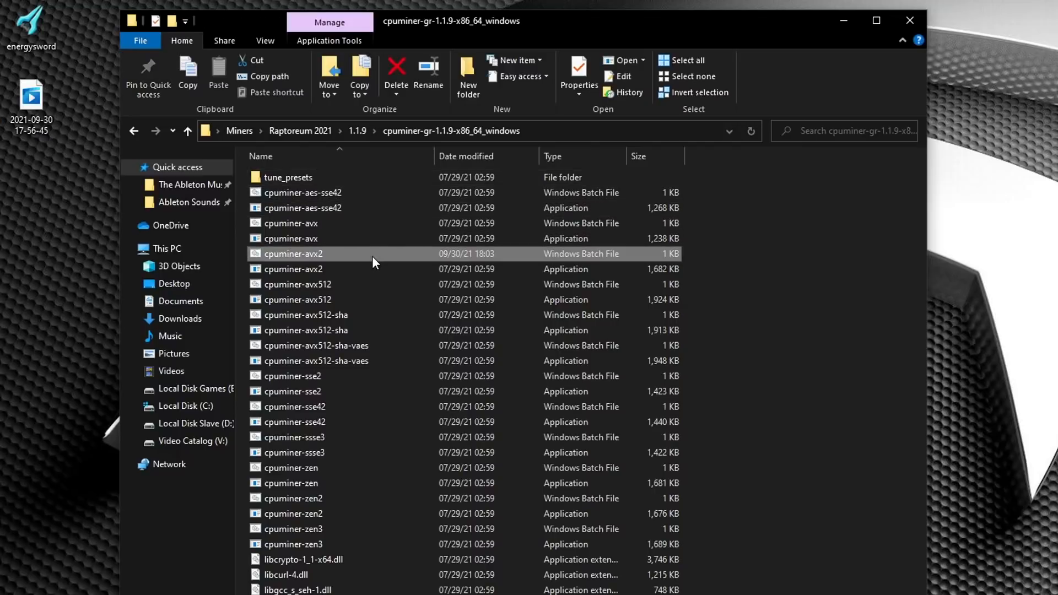
double_click(292, 253)
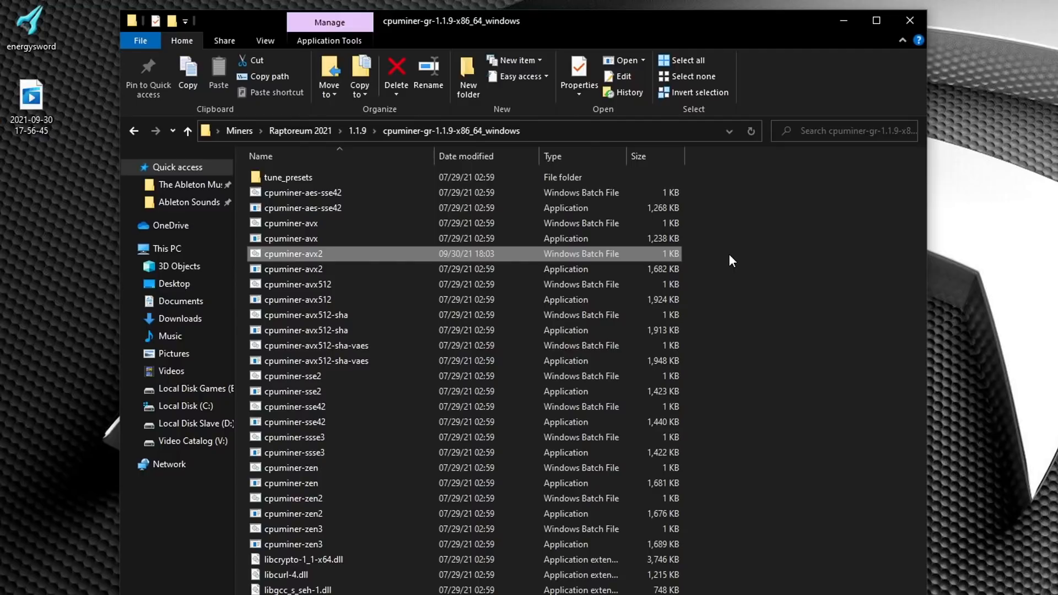
mouse_move(700, 264)
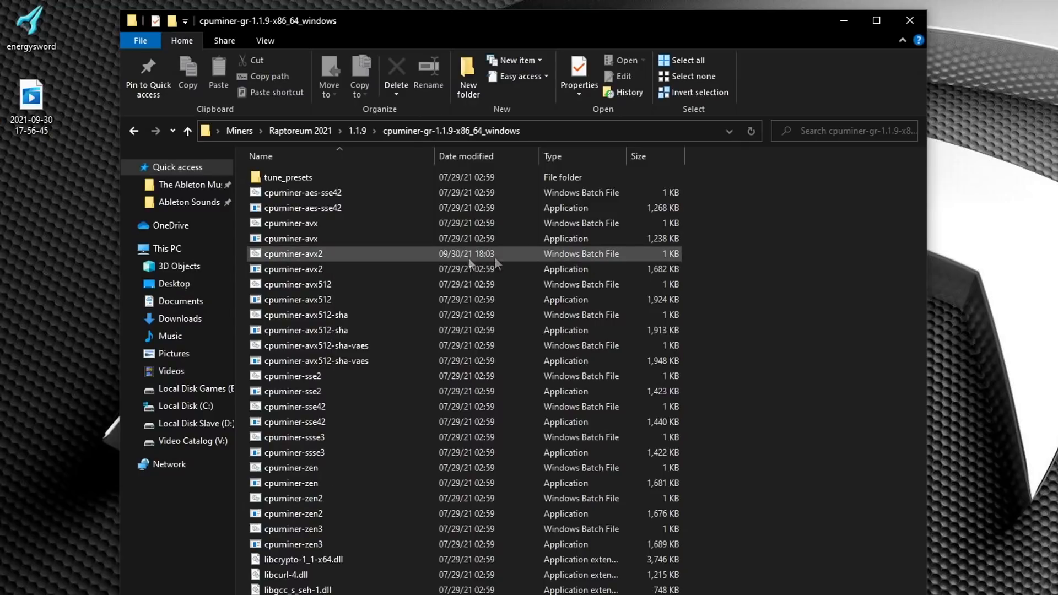
Step: Open cpuminer-avx2.bat for editing in Notepad via its Edit action
right_click(292, 254)
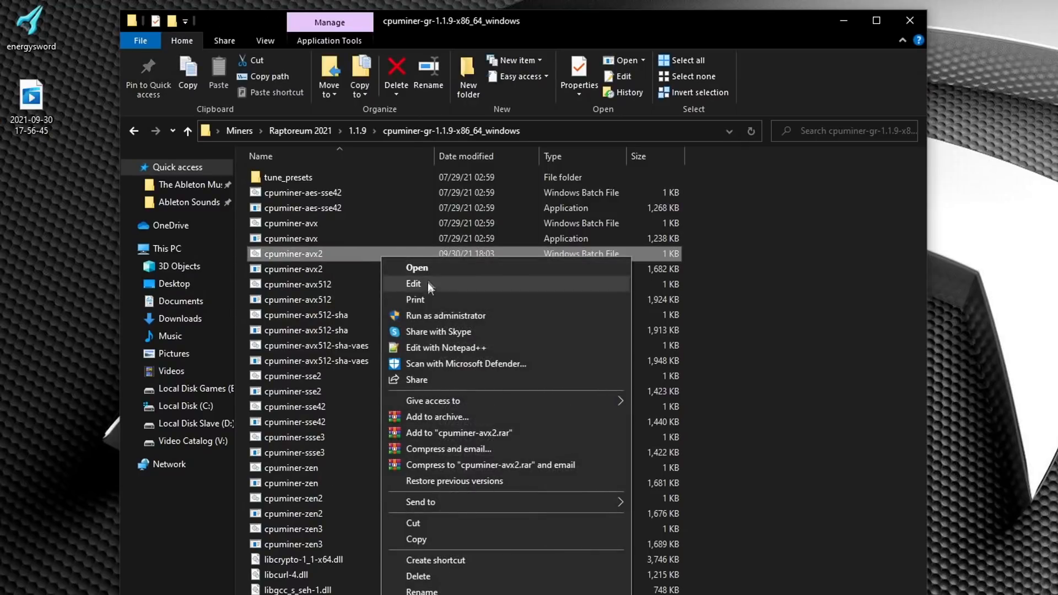
click(412, 284)
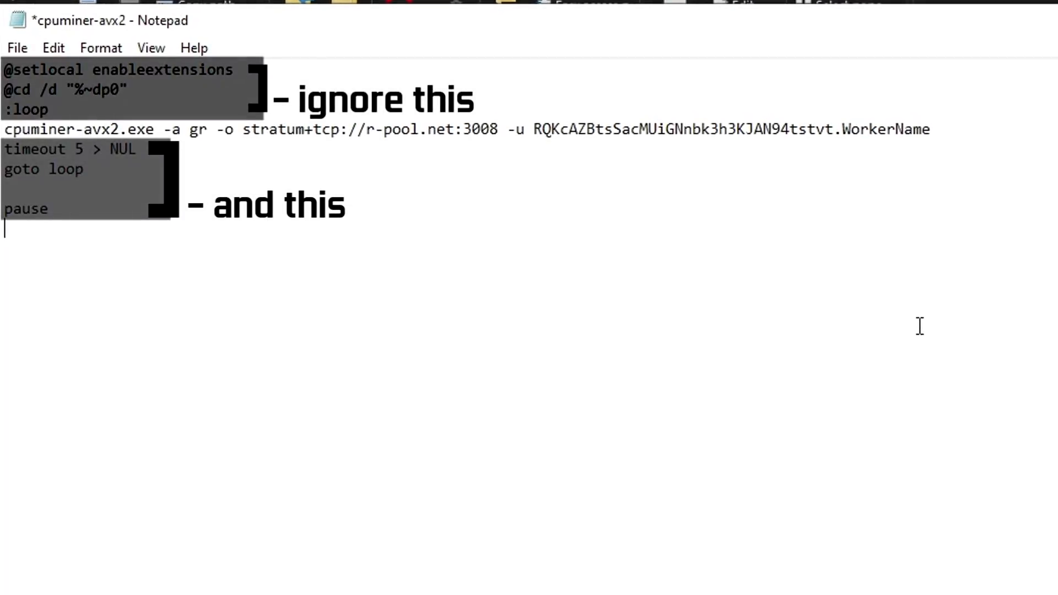
Step: Point out the cpuminer line's gr algorithm and replace the WorkerName placeholder with R1
double_click(53, 130)
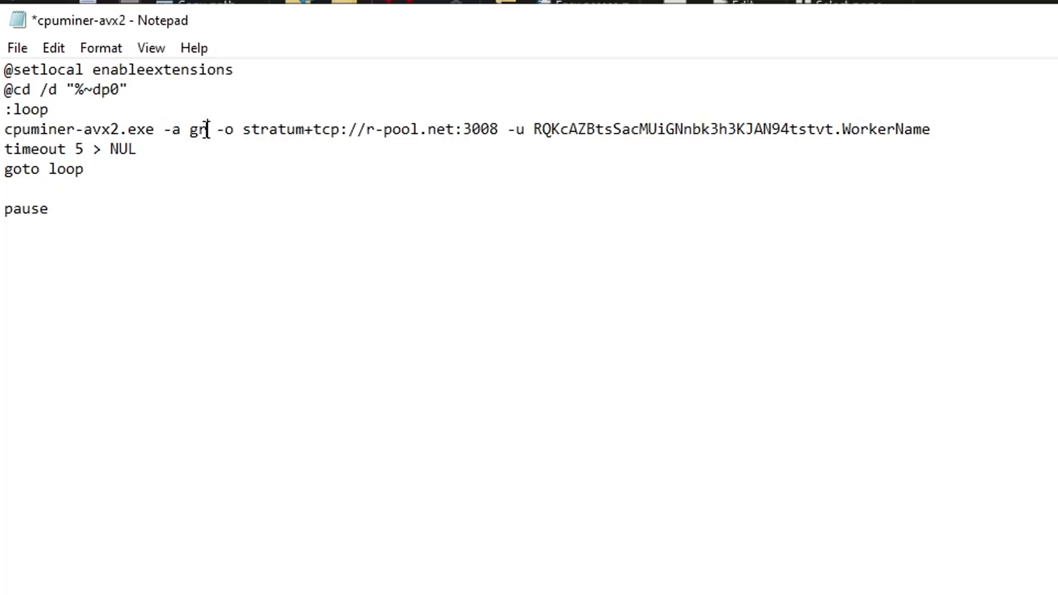
double_click(200, 129)
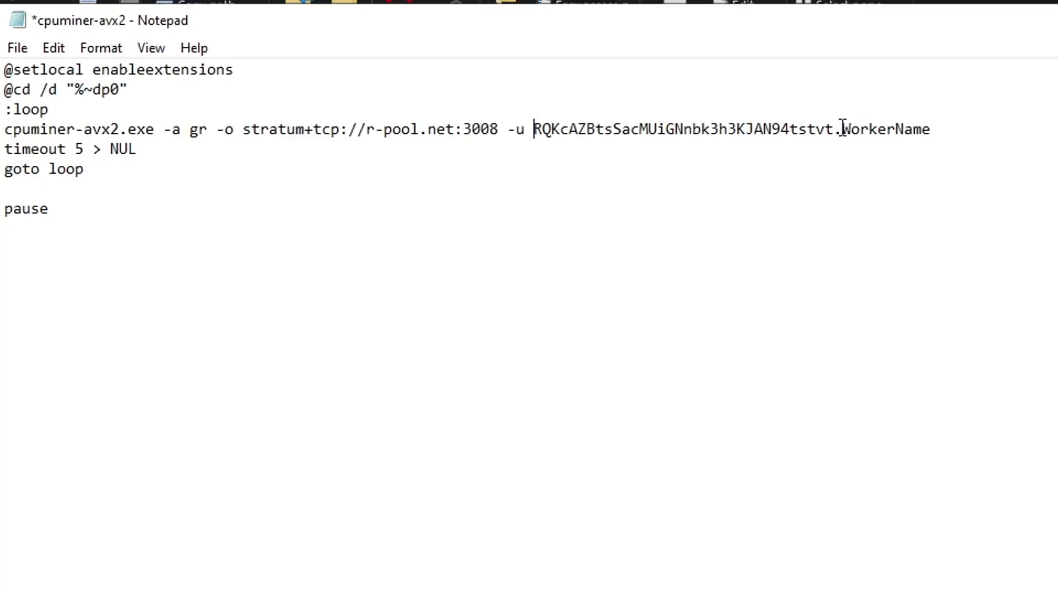
double_click(886, 129)
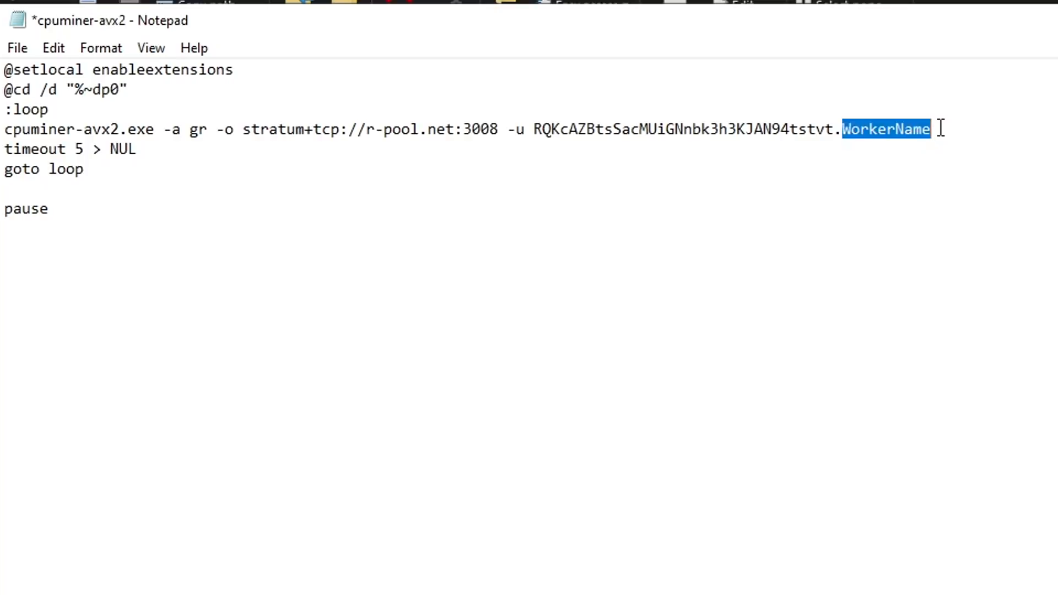
text(R1 -t)
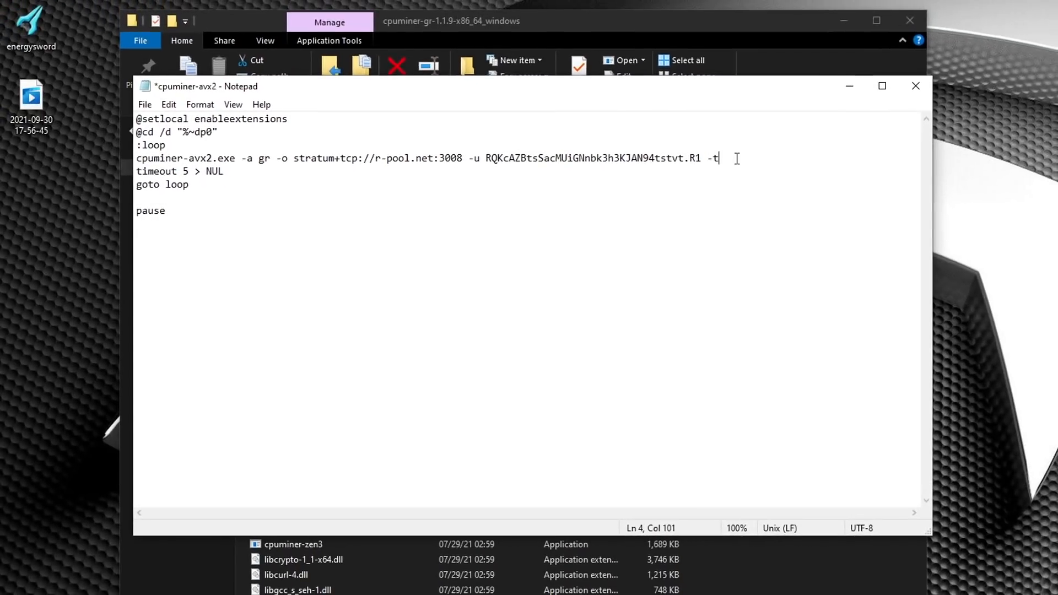
Step: Add 10 after -t so the miner uses ten threads, and save the batch file
text(10)
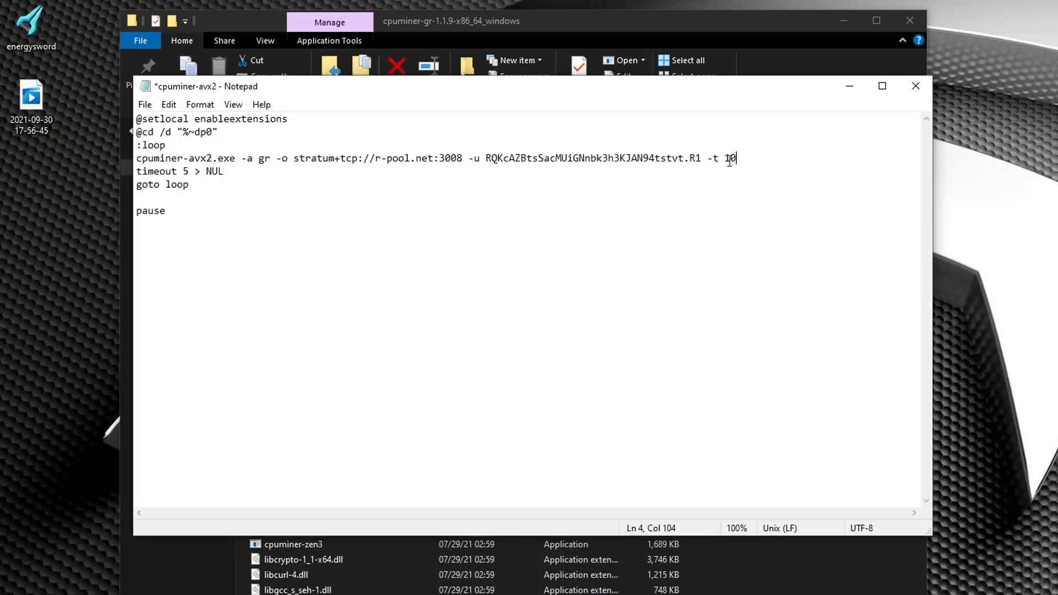
click(144, 104)
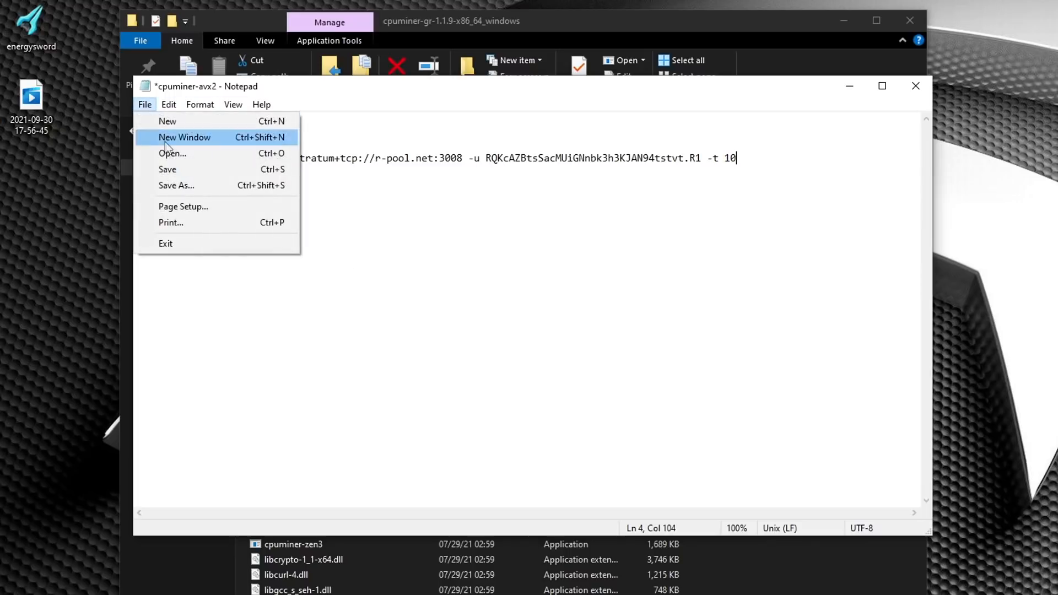
click(924, 92)
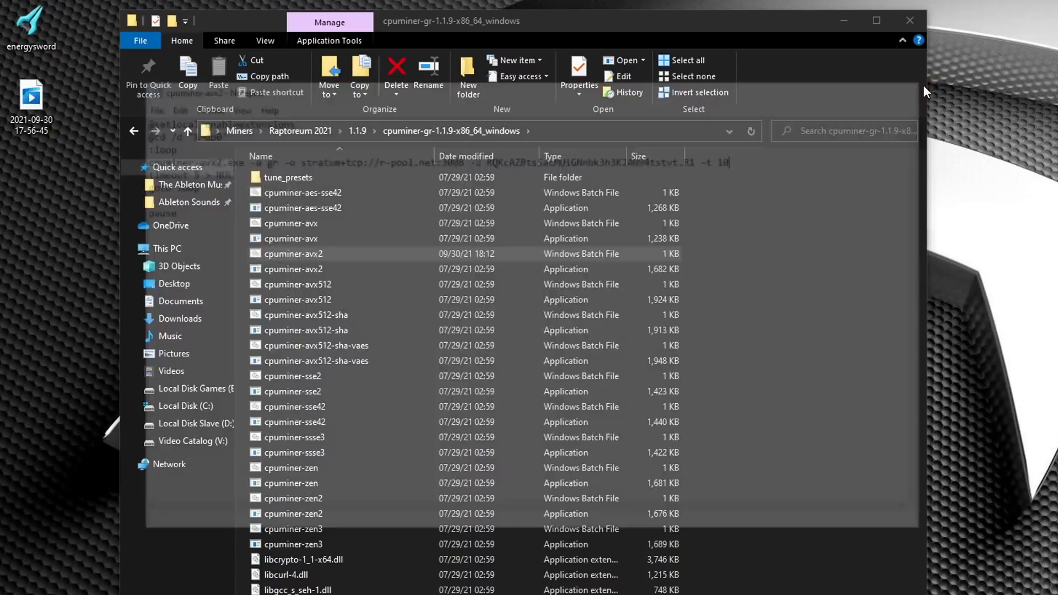
Step: Run cpuminer-avx2.bat and highlight the MSR administrator-privileges warning in the console
double_click(294, 254)
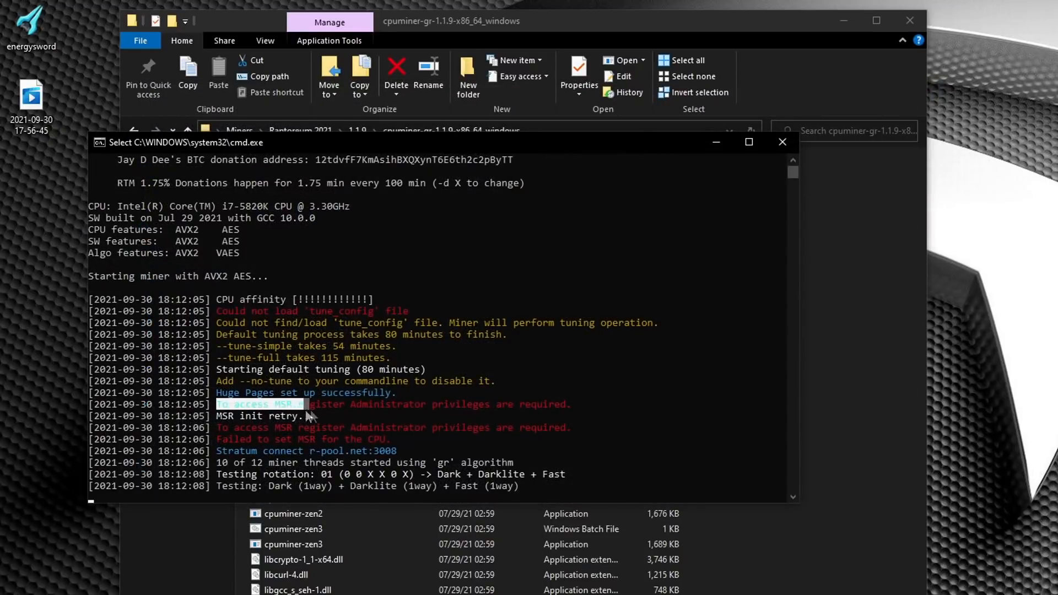
drag(304, 405, 570, 404)
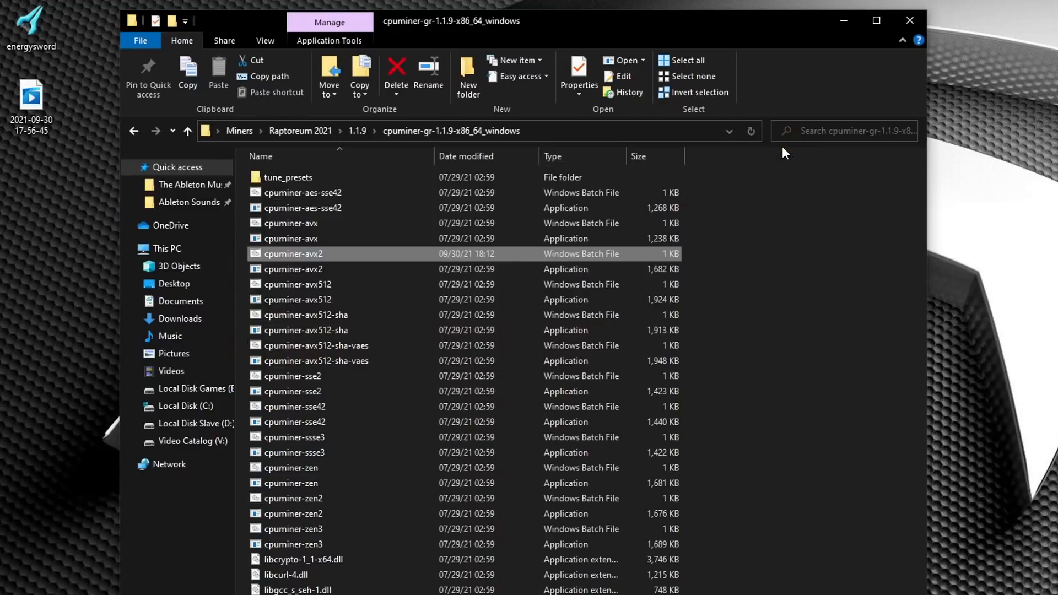
Step: Run cpuminer-avx2.bat as administrator, confirm MSR setup and ~465.89 H/s, then close the console
right_click(293, 253)
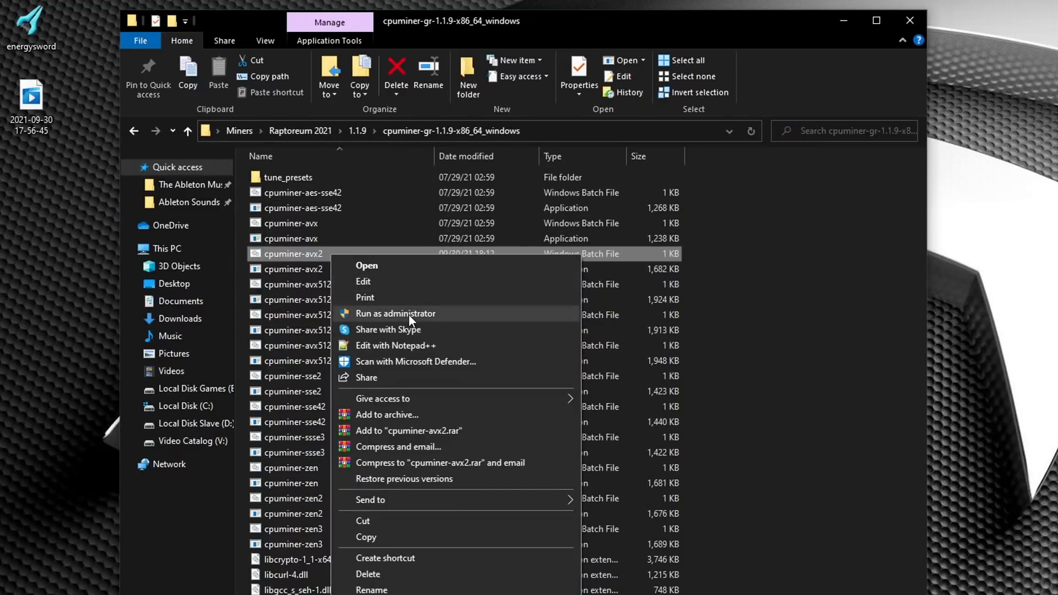
click(396, 313)
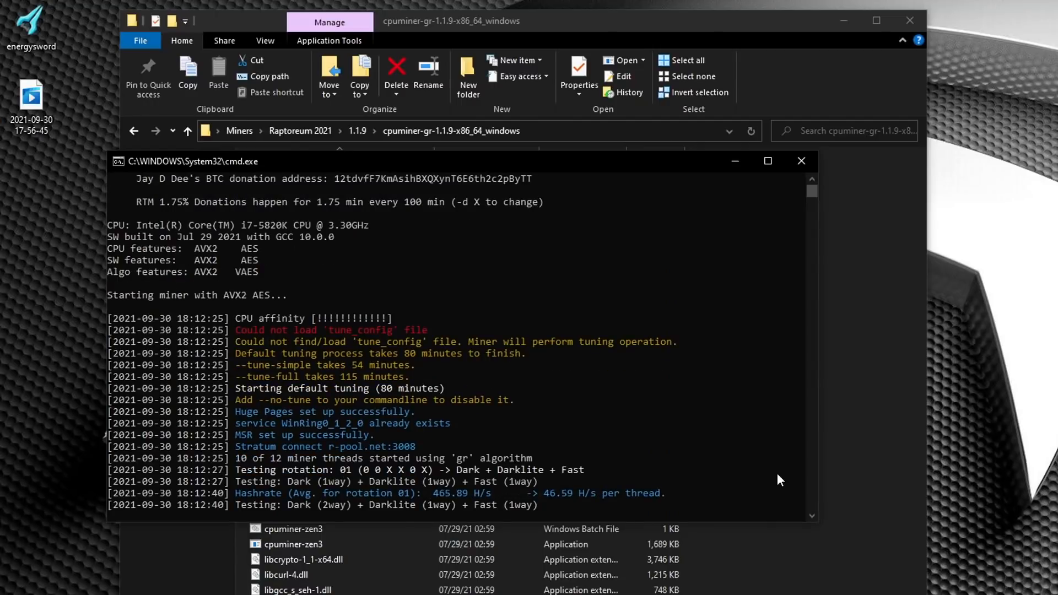
click(801, 160)
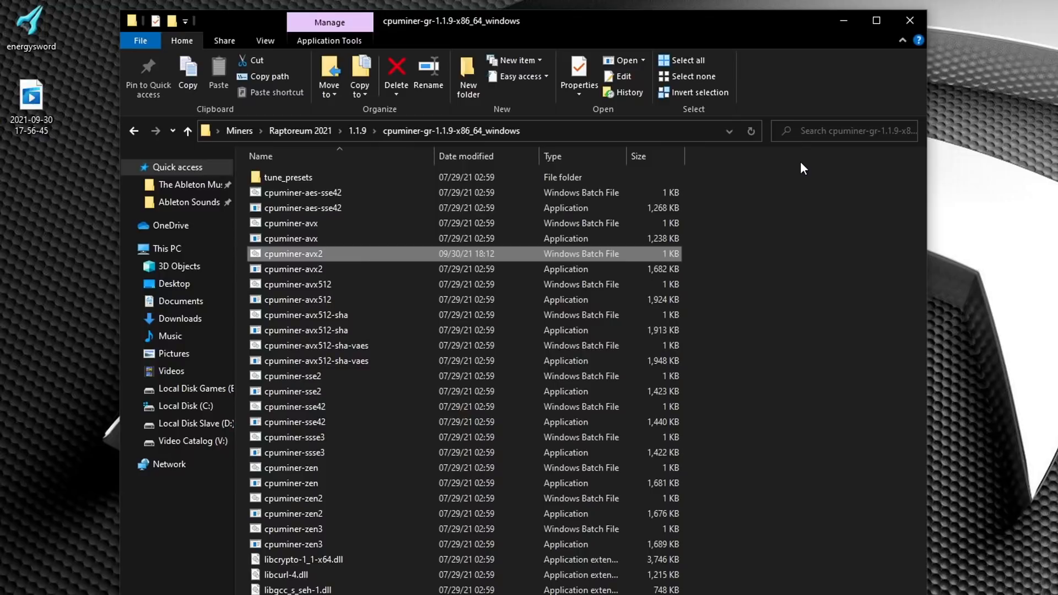
mouse_move(799, 167)
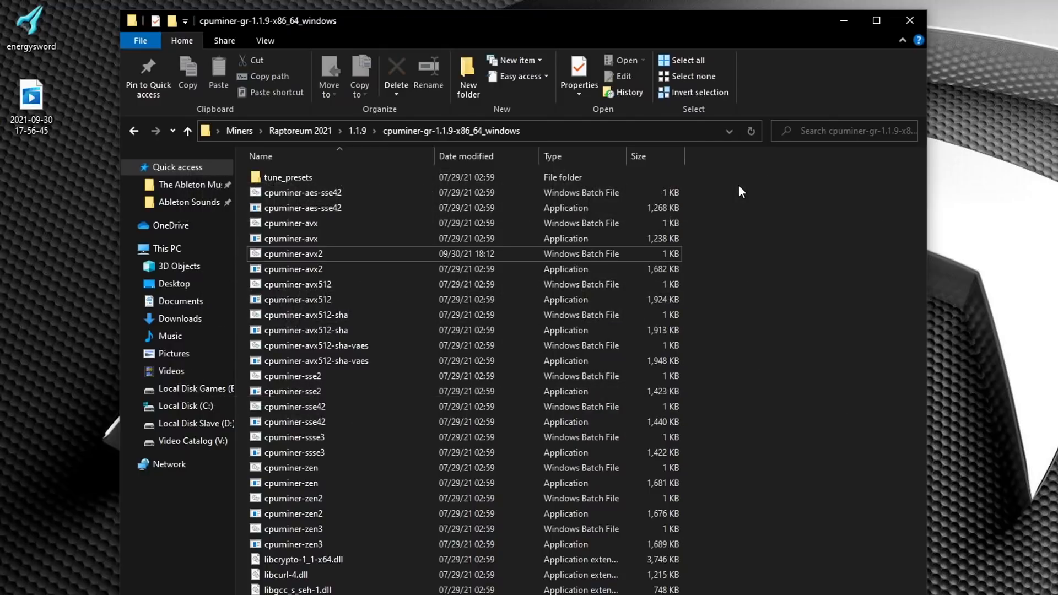
mouse_move(708, 191)
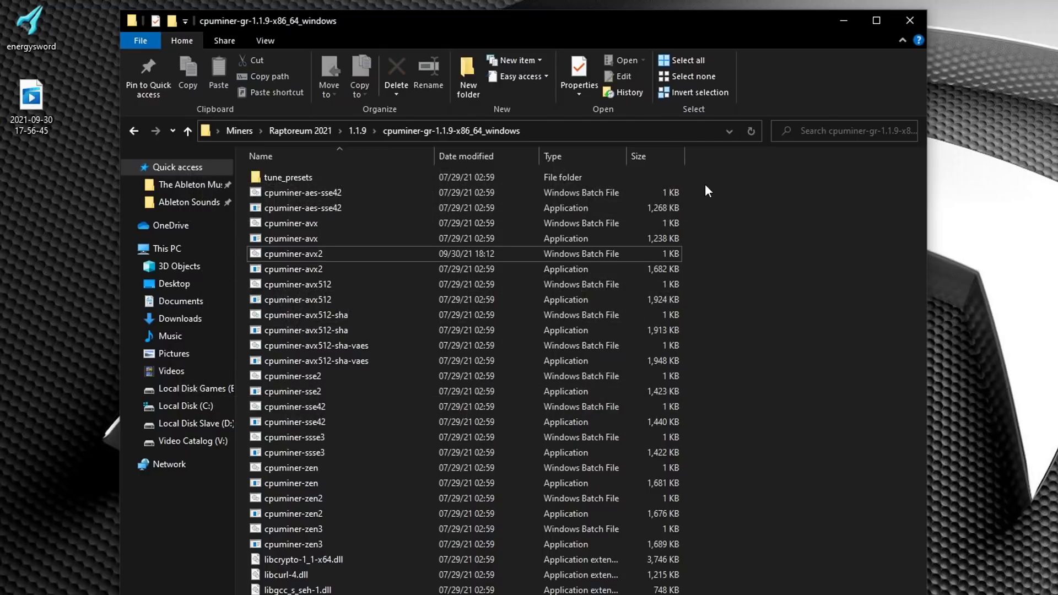
mouse_move(718, 190)
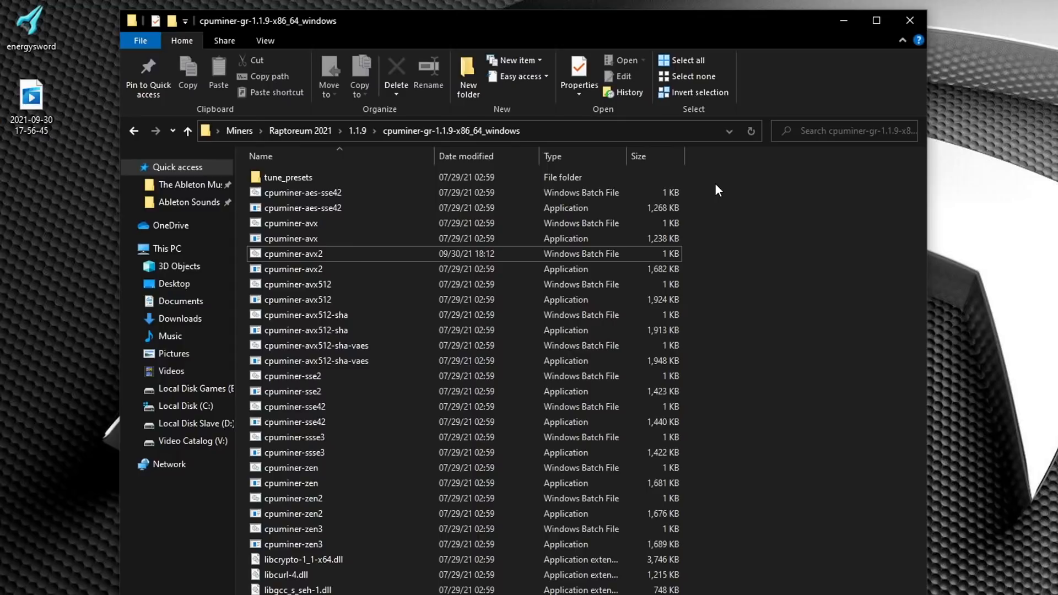
Step: Browse the tune_presets folder listing AMD and Intel CPU preset files
double_click(286, 176)
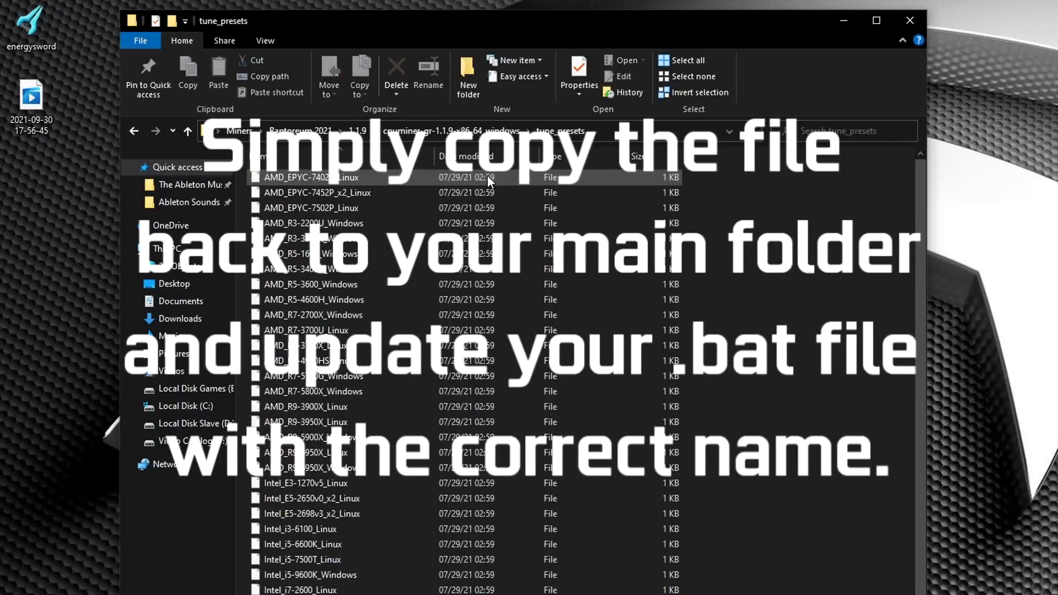
scroll(down, 3)
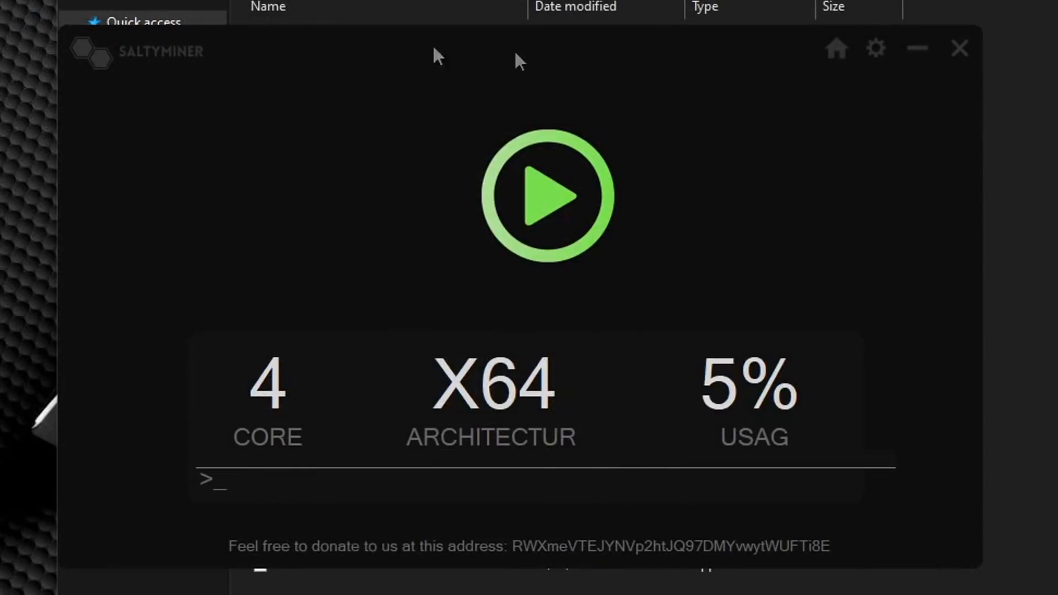
Step: Review SaltyMiner settings (r-pool.net, 4 threads, AVX2) and return to the dashboard
click(875, 48)
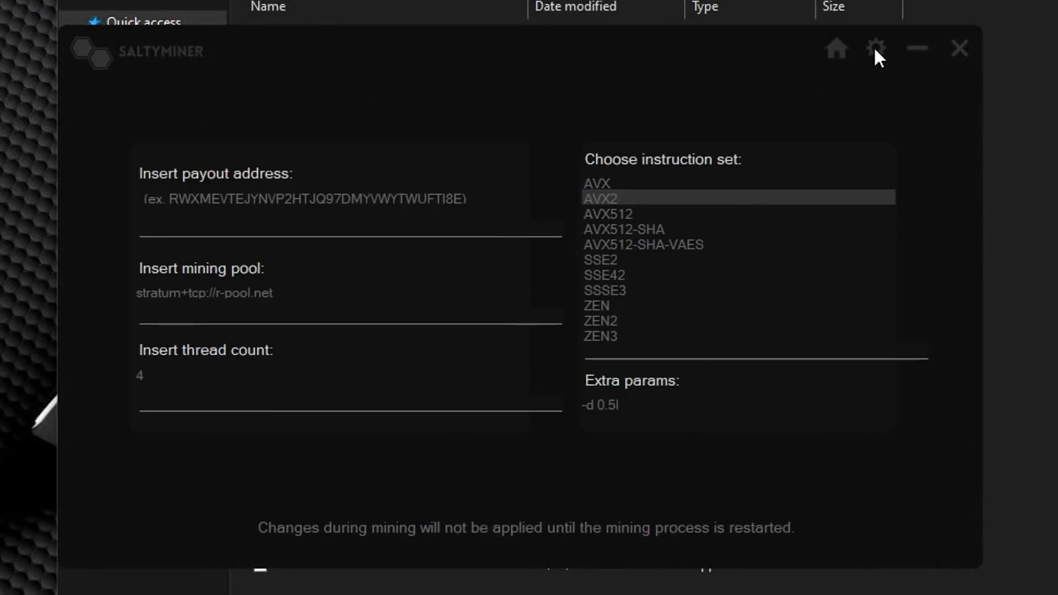
mouse_move(775, 111)
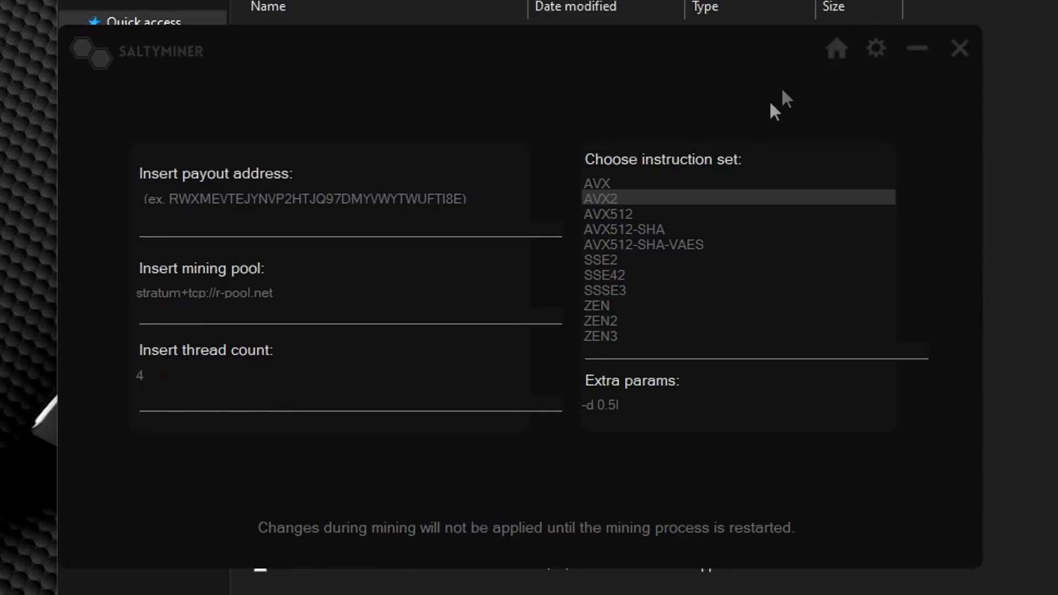
mouse_move(658, 334)
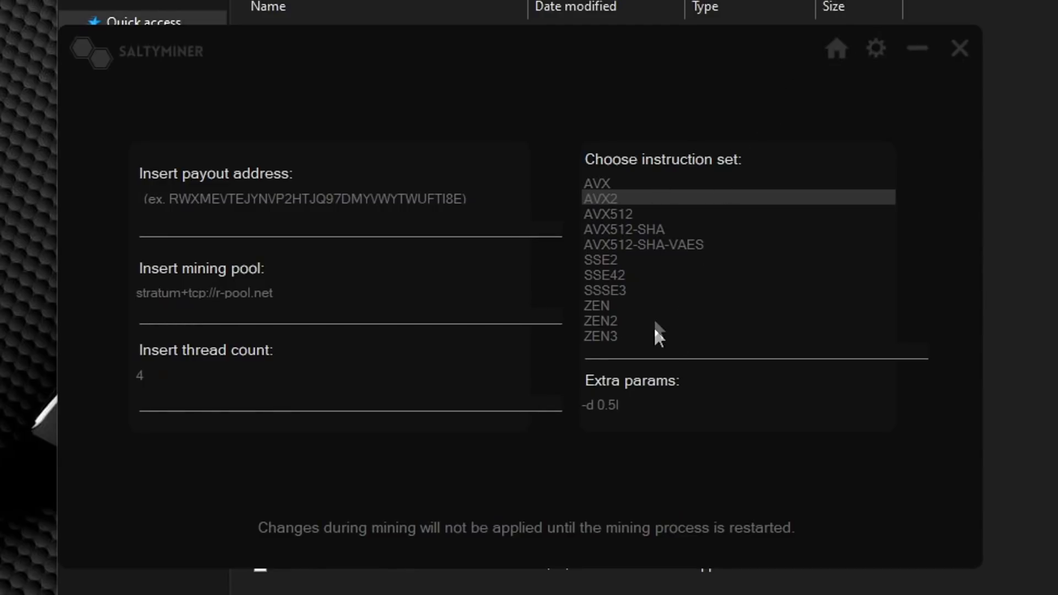
mouse_move(482, 264)
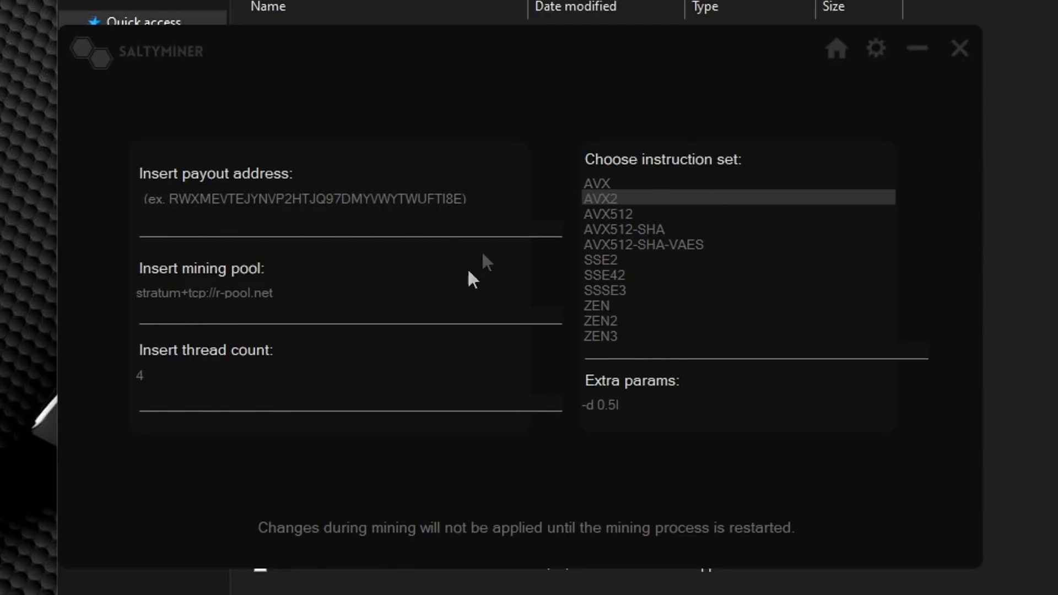
mouse_move(177, 393)
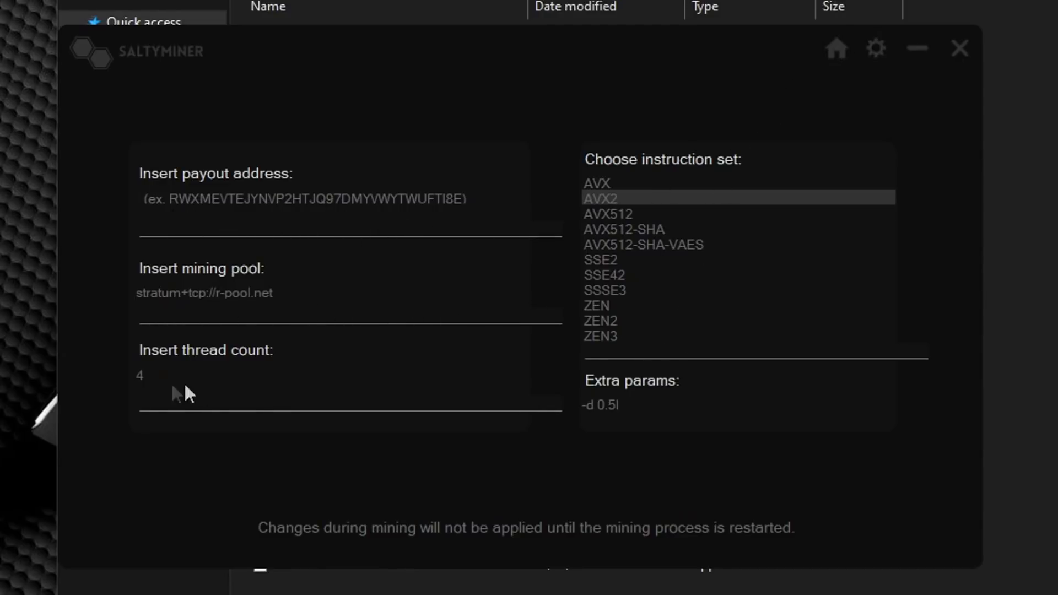
mouse_move(524, 399)
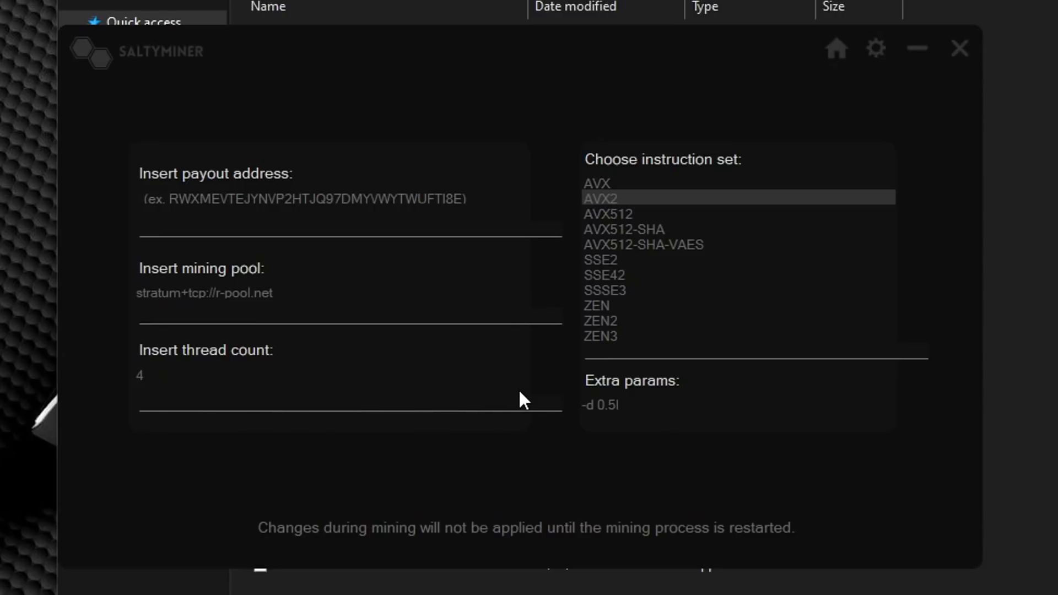
click(835, 49)
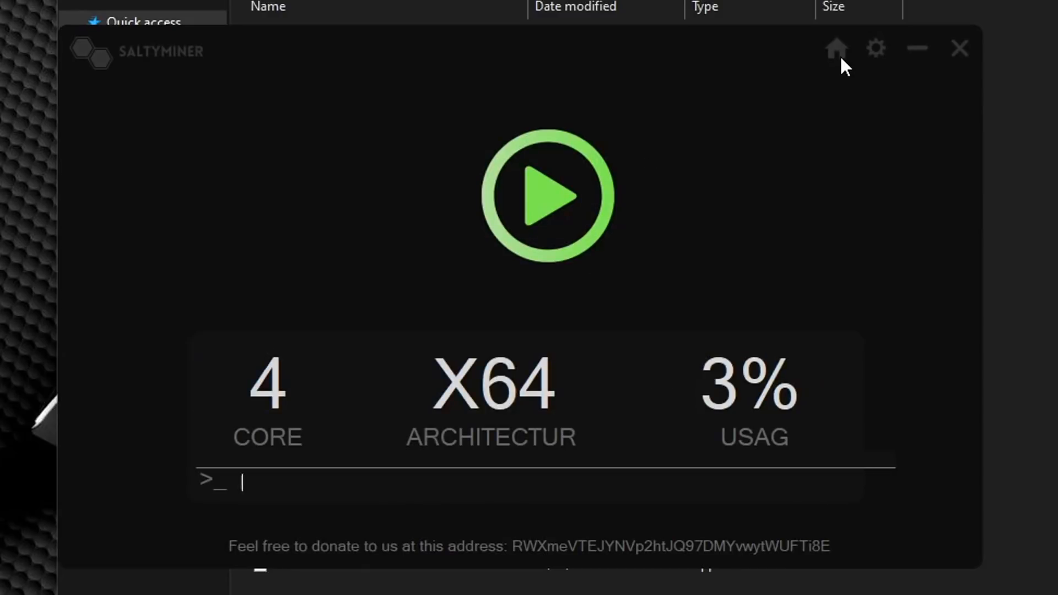
mouse_move(941, 51)
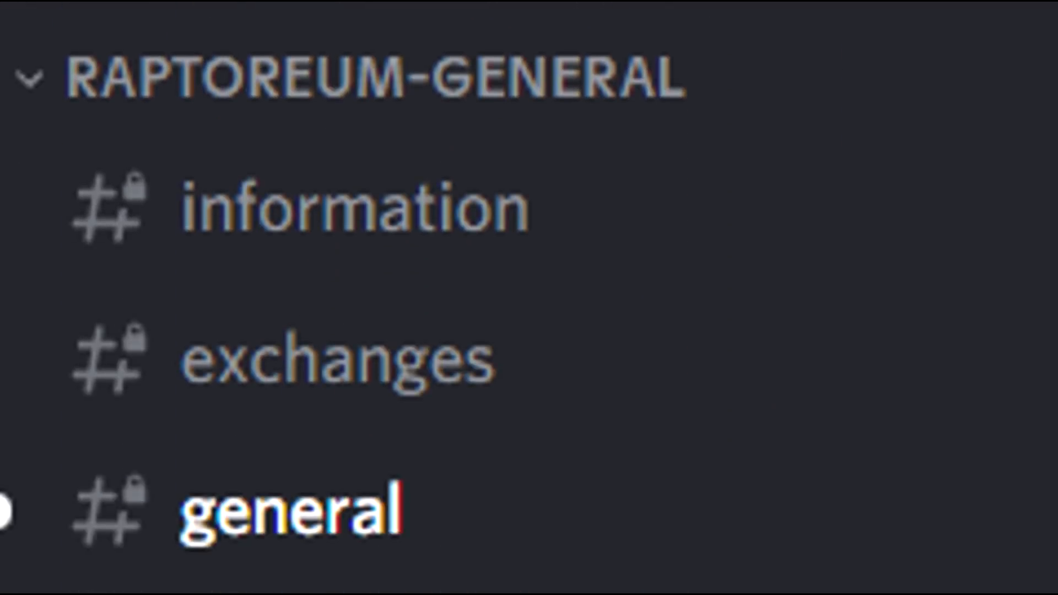
Step: Scroll the Raptoreum Discord server's channel list to the general channel
scroll(down, 3)
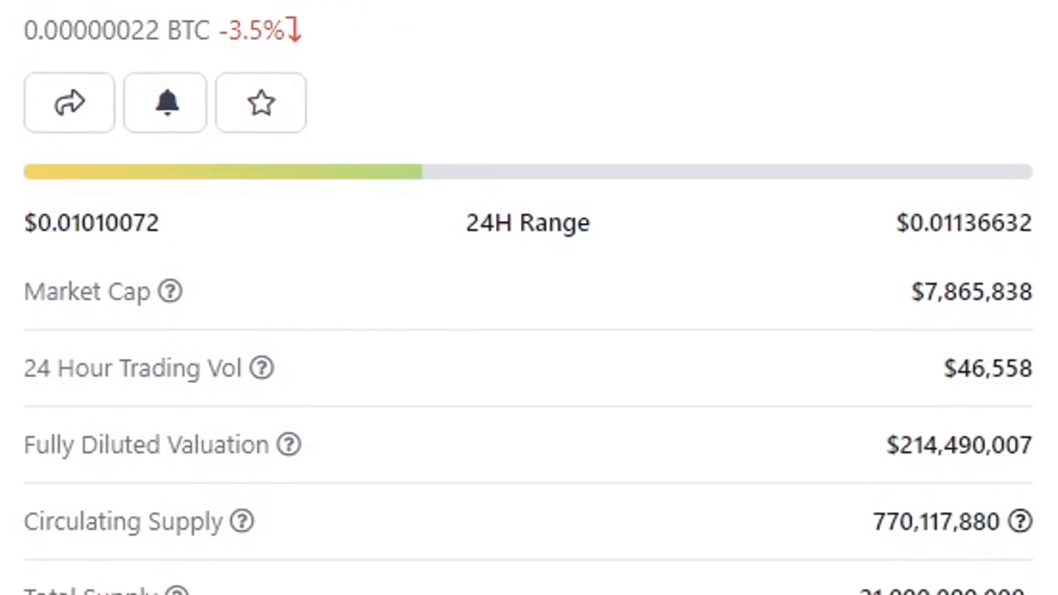
Step: Scroll CoinGecko's Raptoreum page to the $7,865,838 market cap and 770,117,880 supply
scroll(down, 3)
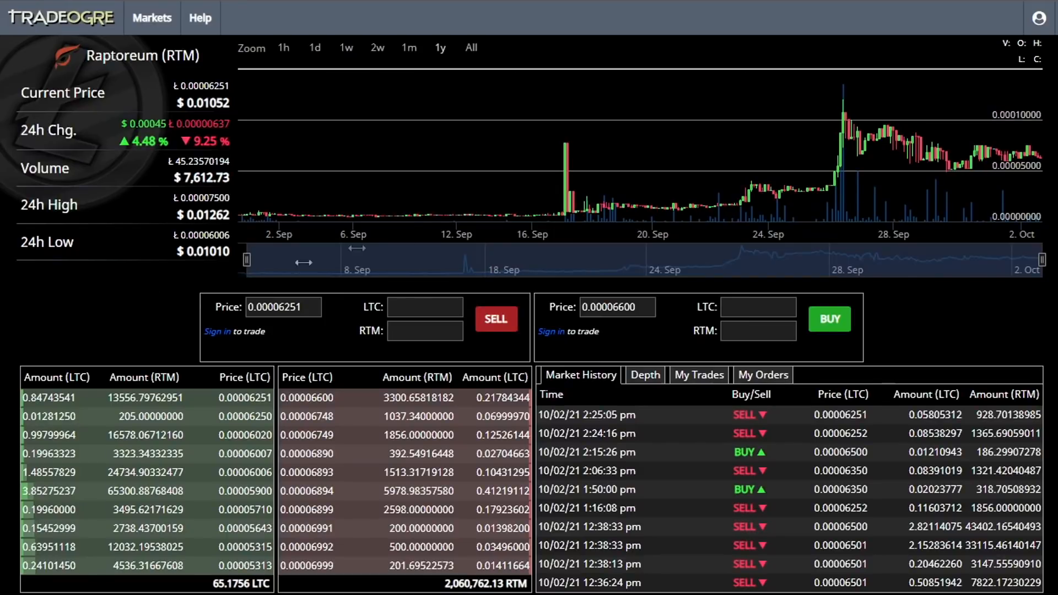
mouse_move(651, 215)
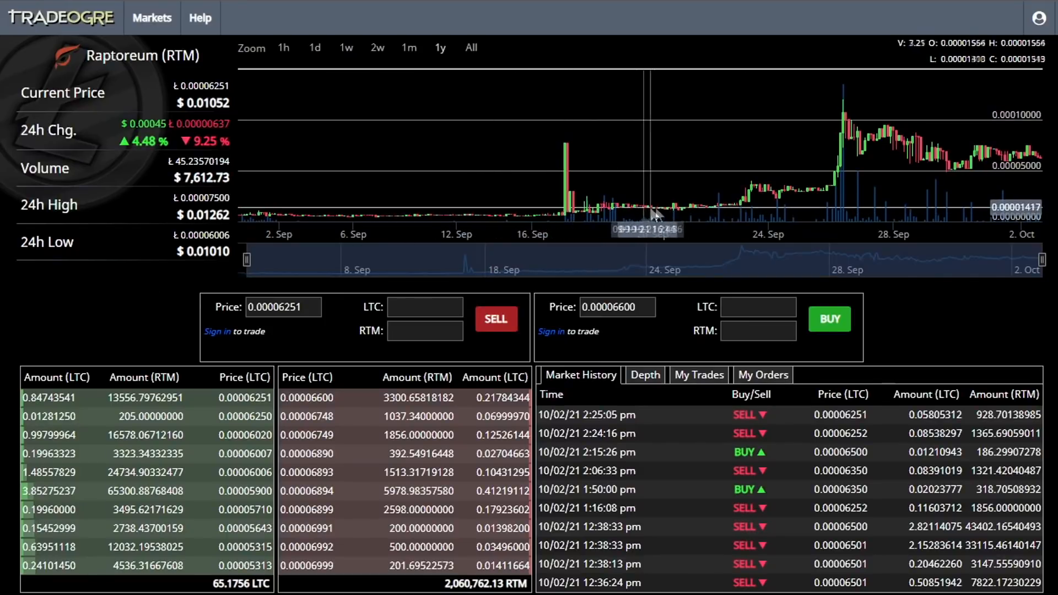
mouse_move(776, 190)
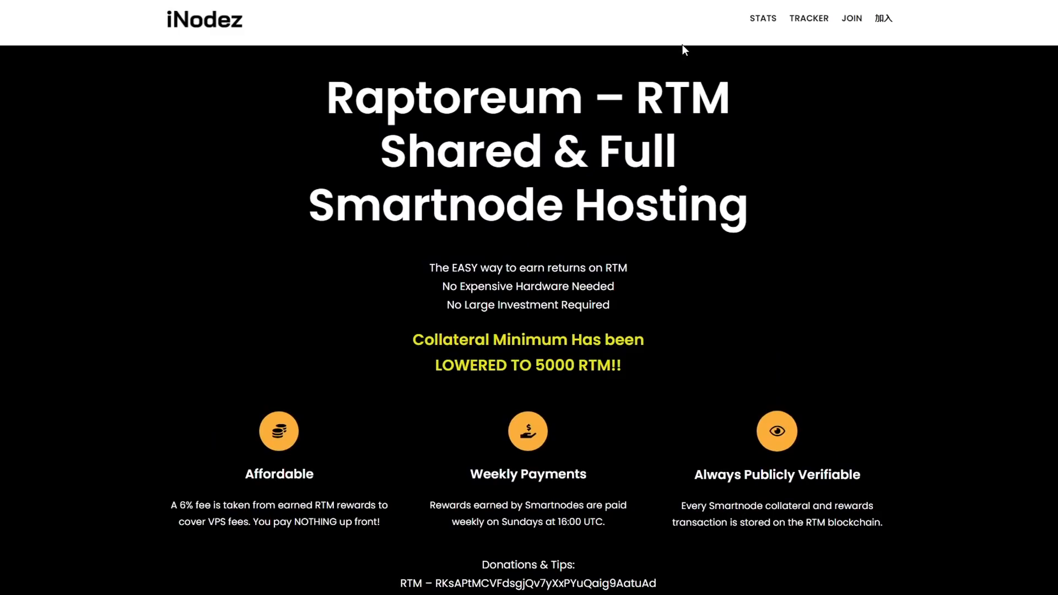
Step: Scroll the iNodez shared smartnode pages and sign-up form with the 5,000 RTM requirement
scroll(down, 3)
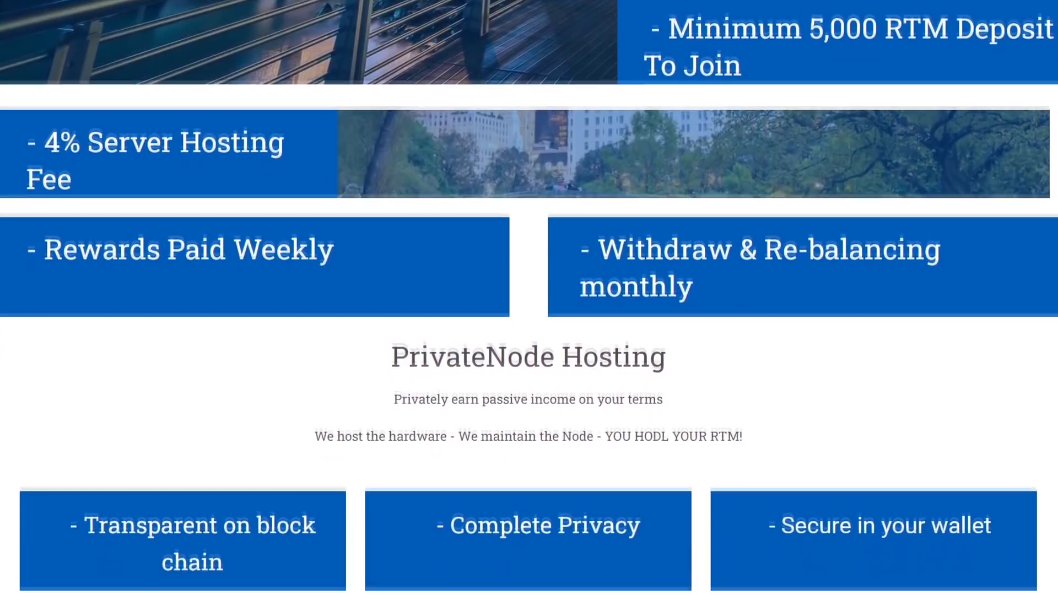
scroll(down, 3)
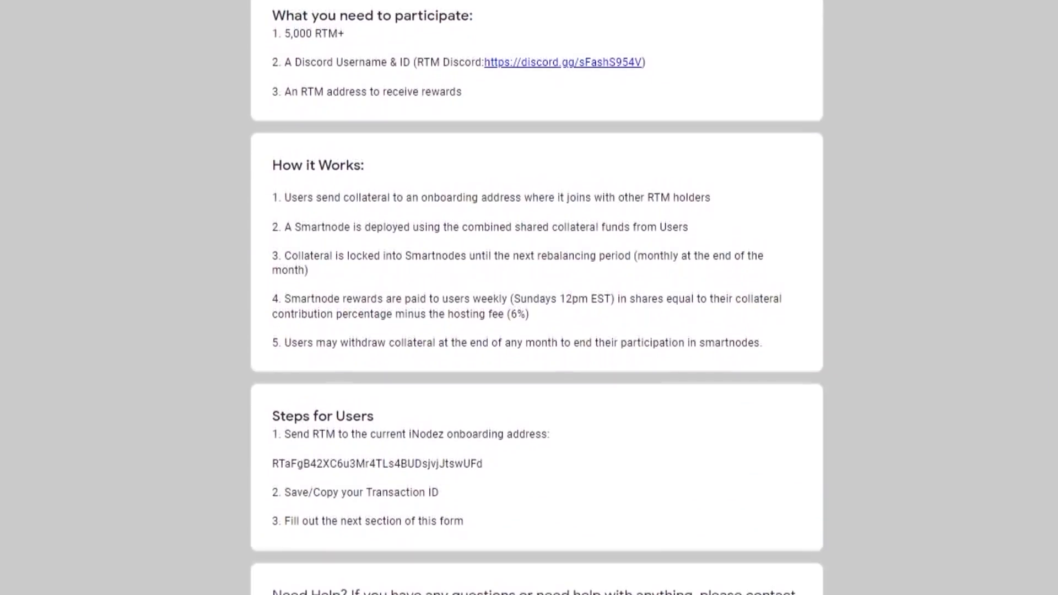
scroll(down, 3)
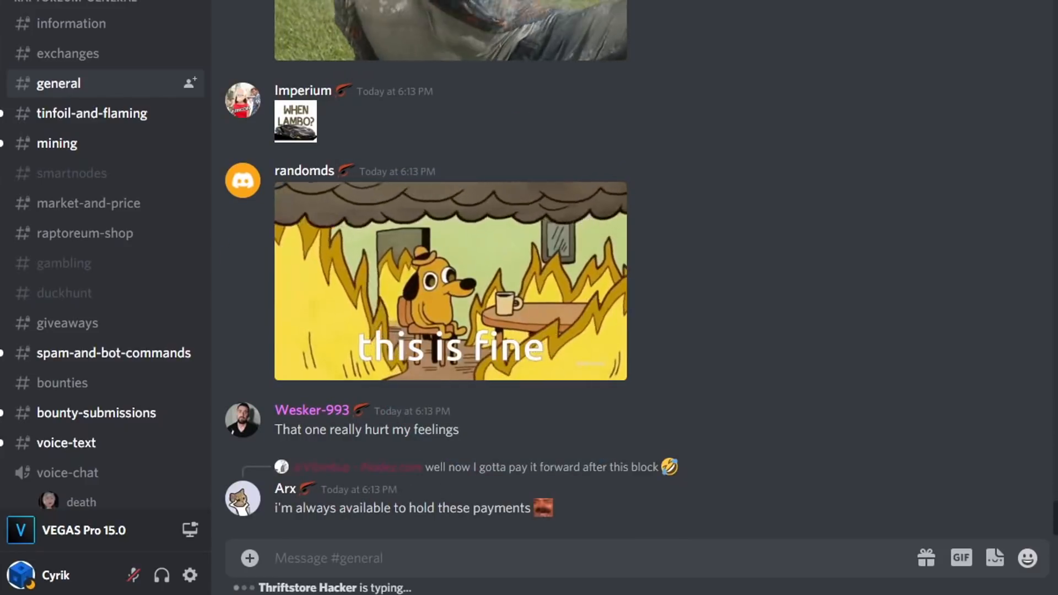
Step: Scroll through recent messages in the Raptoreum Discord general channel
scroll(down, 3)
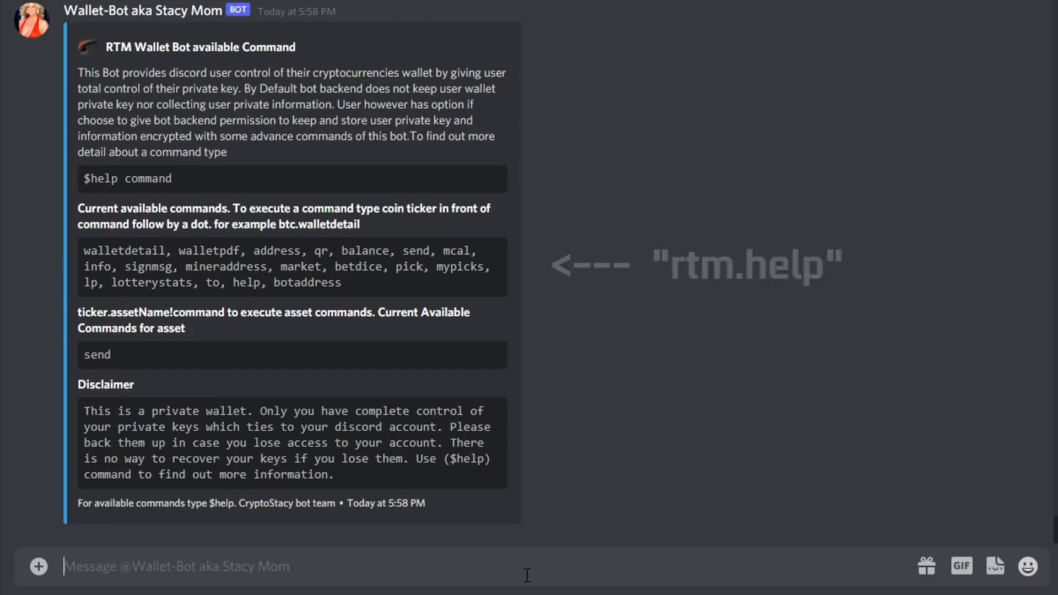
Step: Ask the Wallet Bot for a 700 H/s earnings estimate (rtm.mcal) and RTM network stats (rtm.info)
text(rtm.mcal)
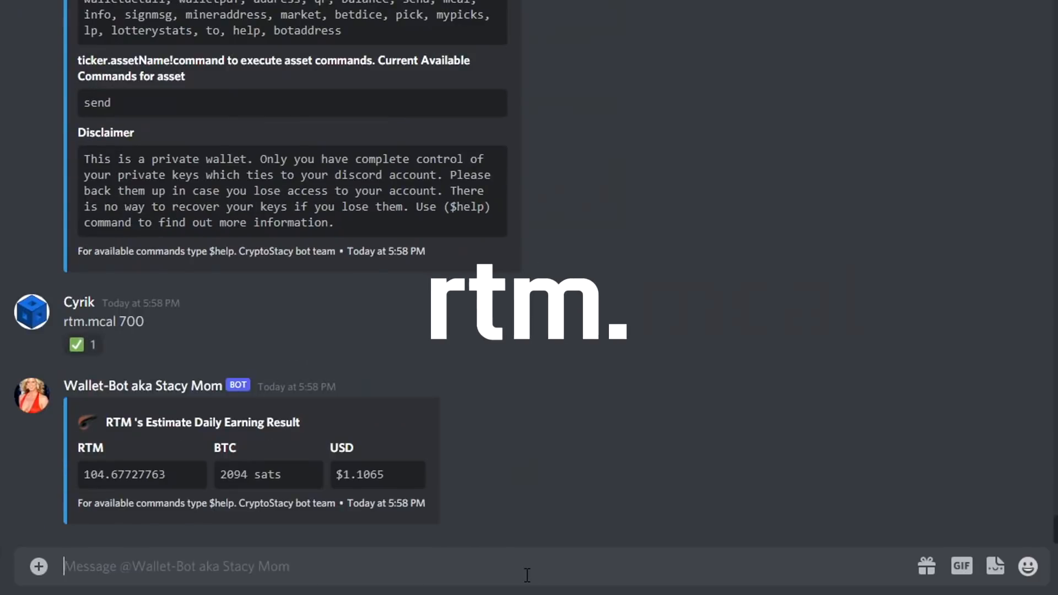
text(rtm.info)
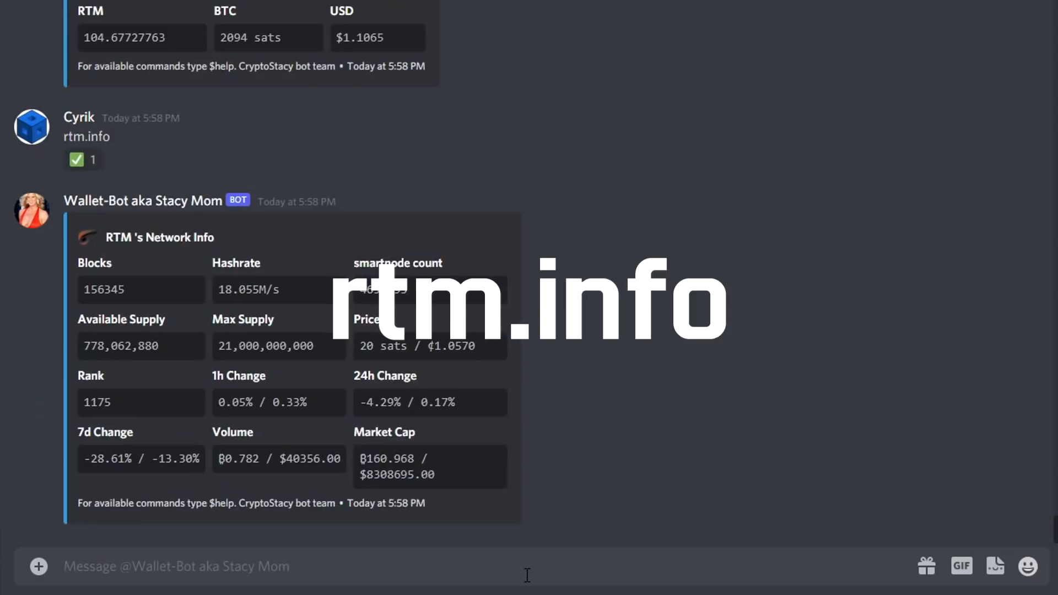
Step: Return to #general and answer the trivia with 'Ice'
click(59, 83)
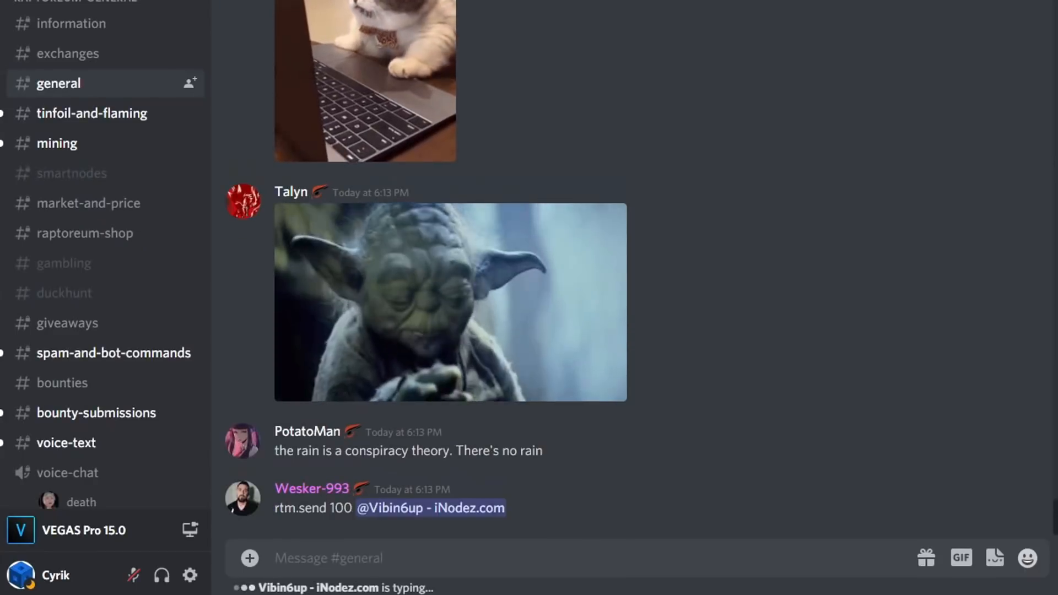
scroll(down, 3)
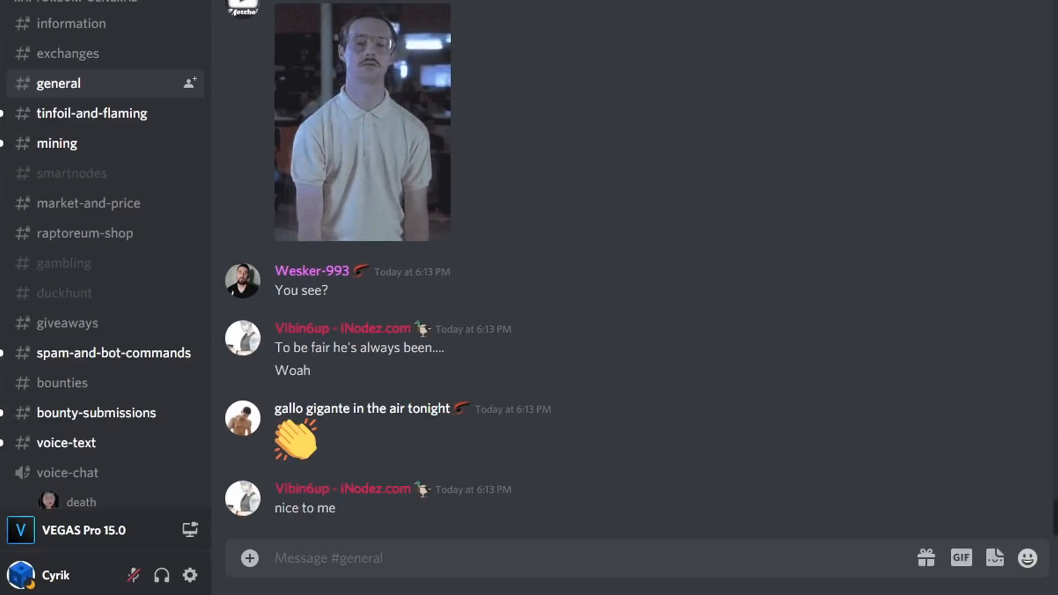
text(Ice)
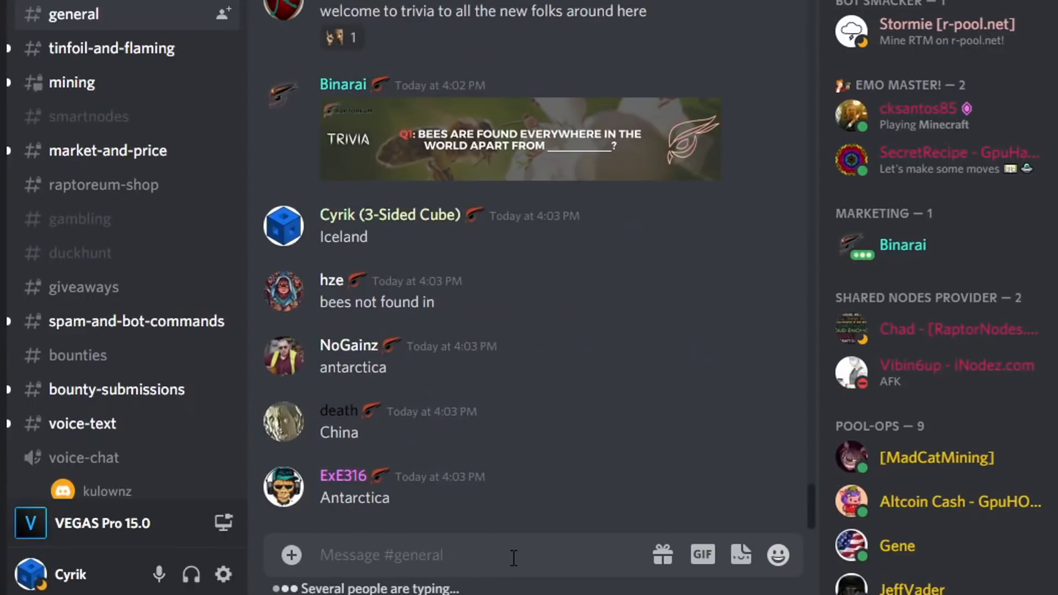
Step: Scroll through the trivia answers in #general before moving to r/raptoreum
scroll(down, 3)
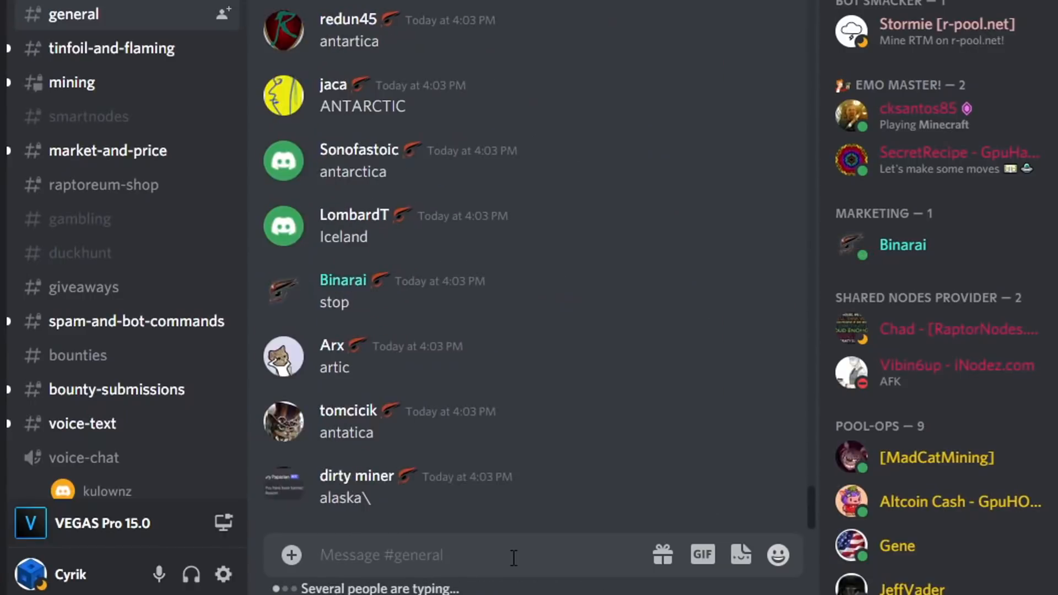
scroll(down, 3)
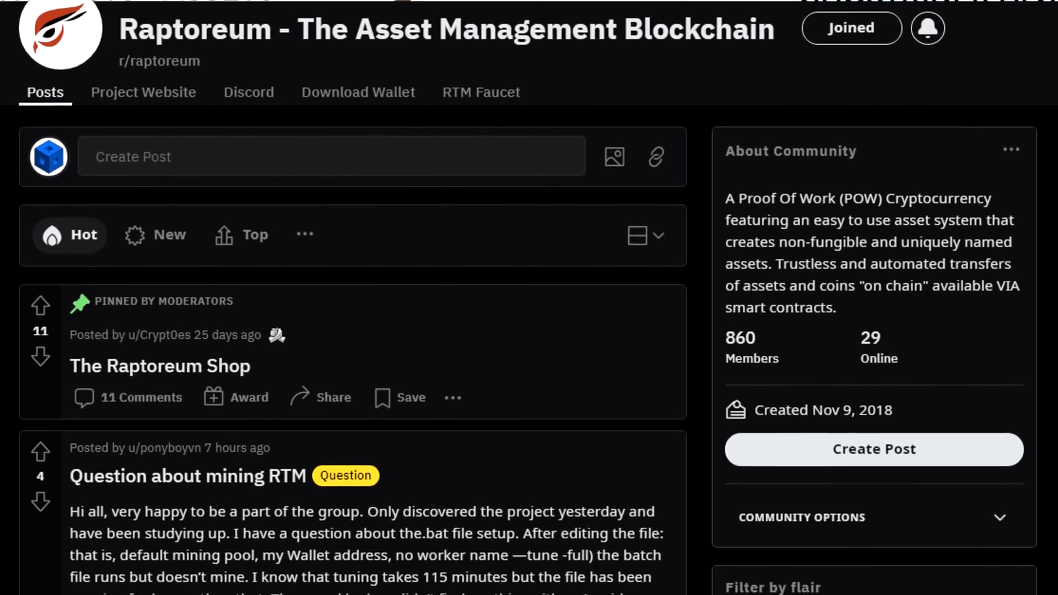
scroll(down, 3)
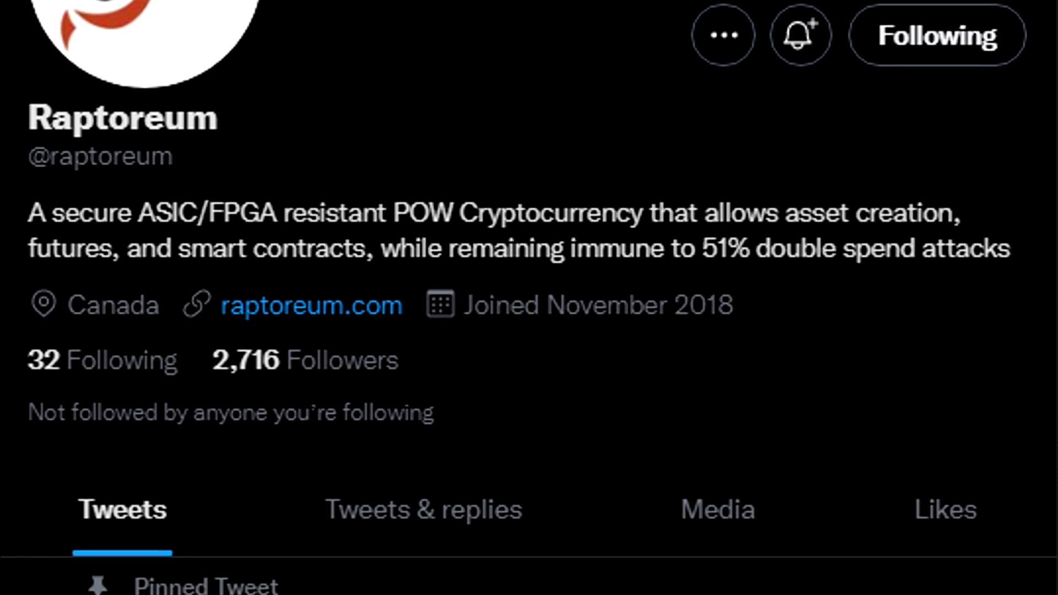
Step: Scroll the Raptoreum Twitter profile down to the pinned CoinMarketCap listing tweet
scroll(down, 3)
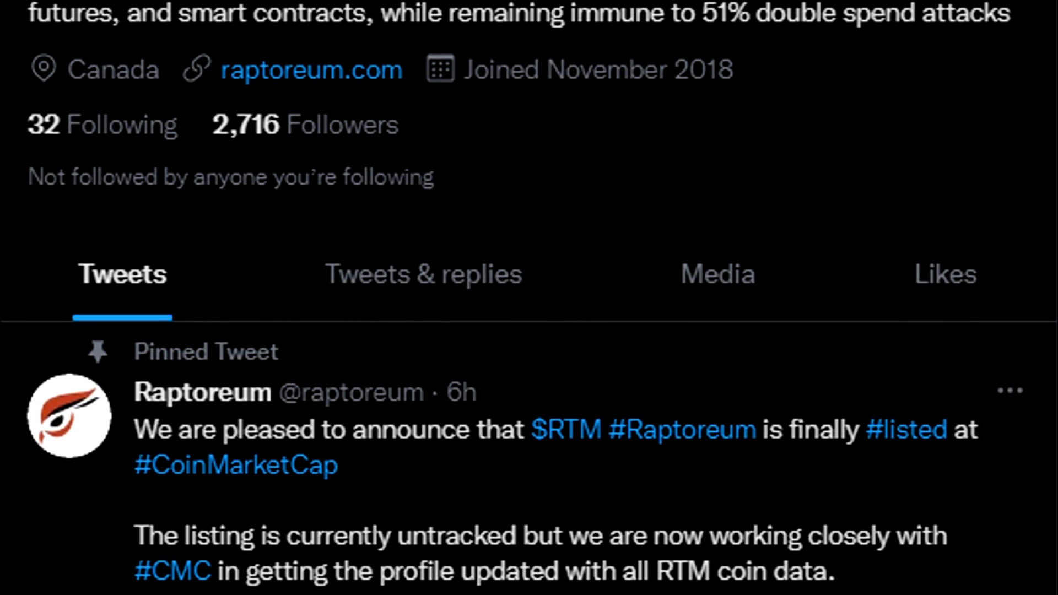
scroll(down, 3)
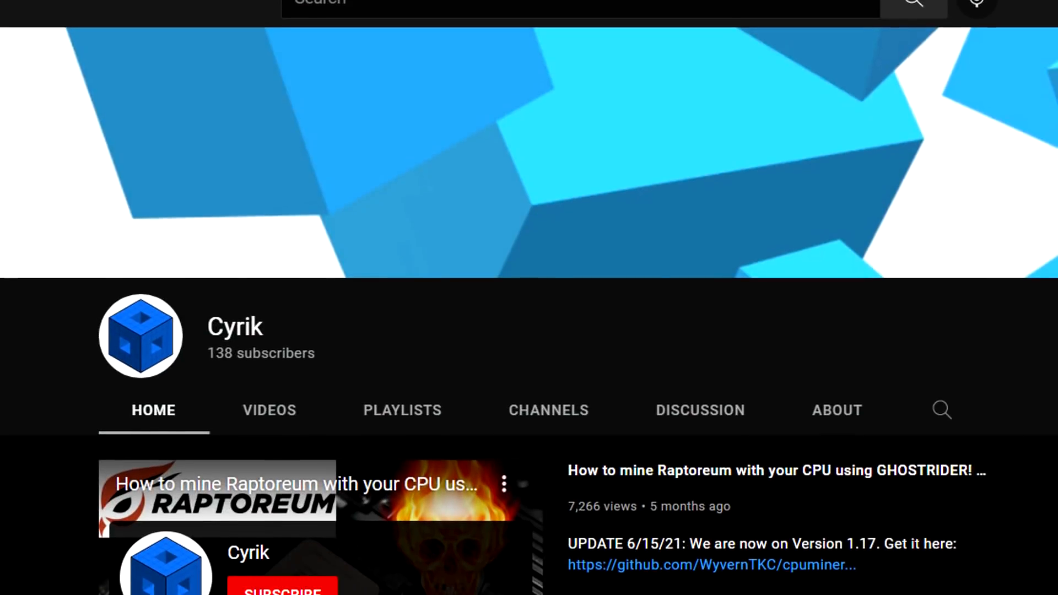
Step: Scroll Cyrik's YouTube channel past the featured CPU mining guide to Uploads
scroll(down, 3)
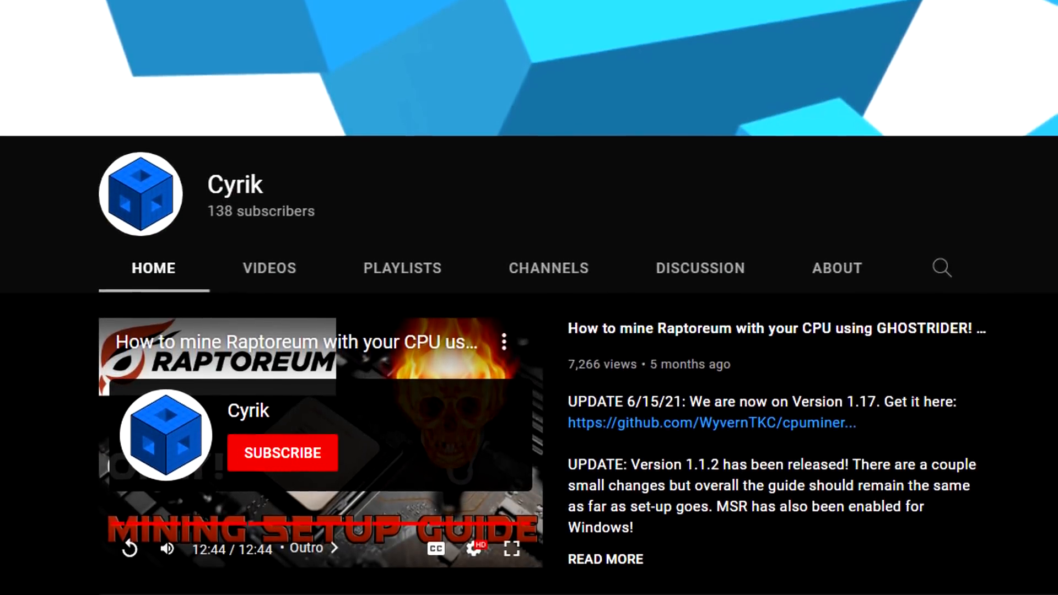
scroll(down, 3)
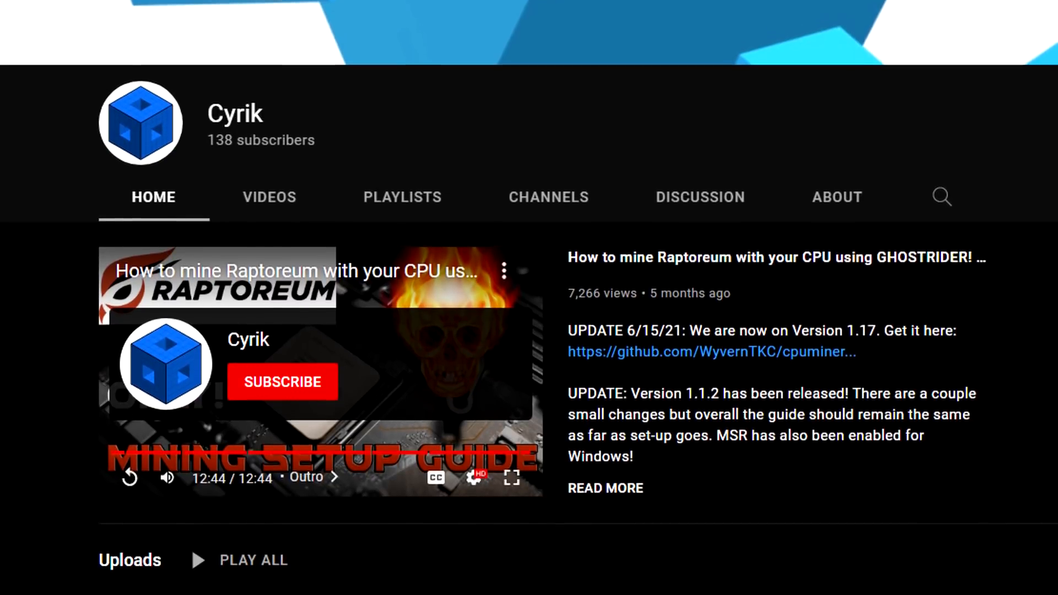